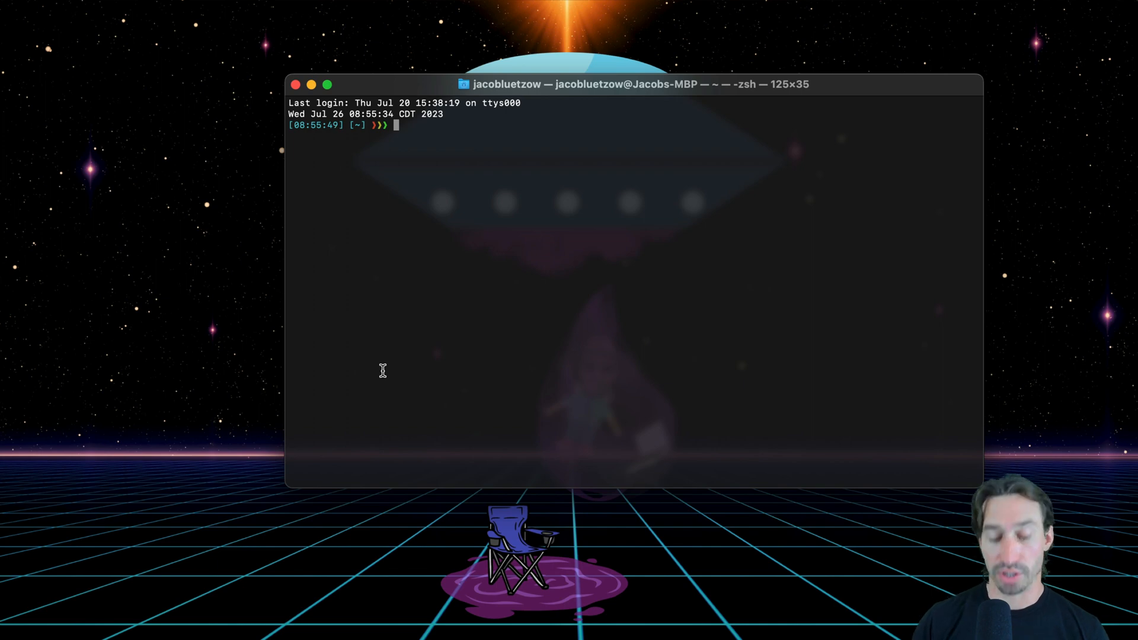
- Run elixir -v to report Elixir 1.15.4 on Erlang/OTP 26
text(elixir -v)
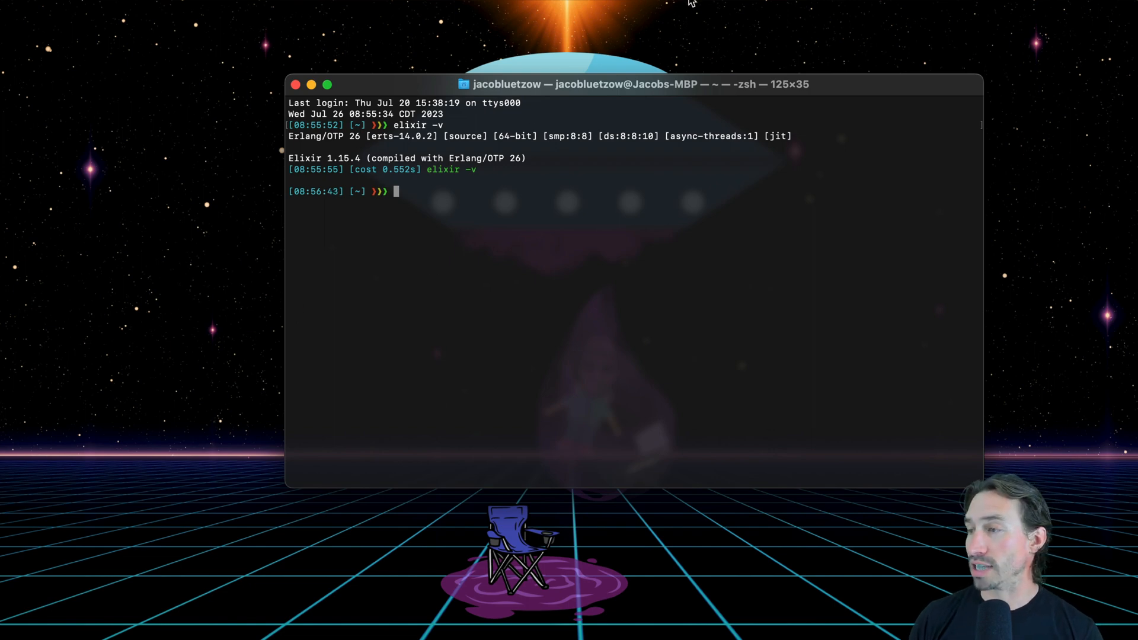
mouse_move(567, 212)
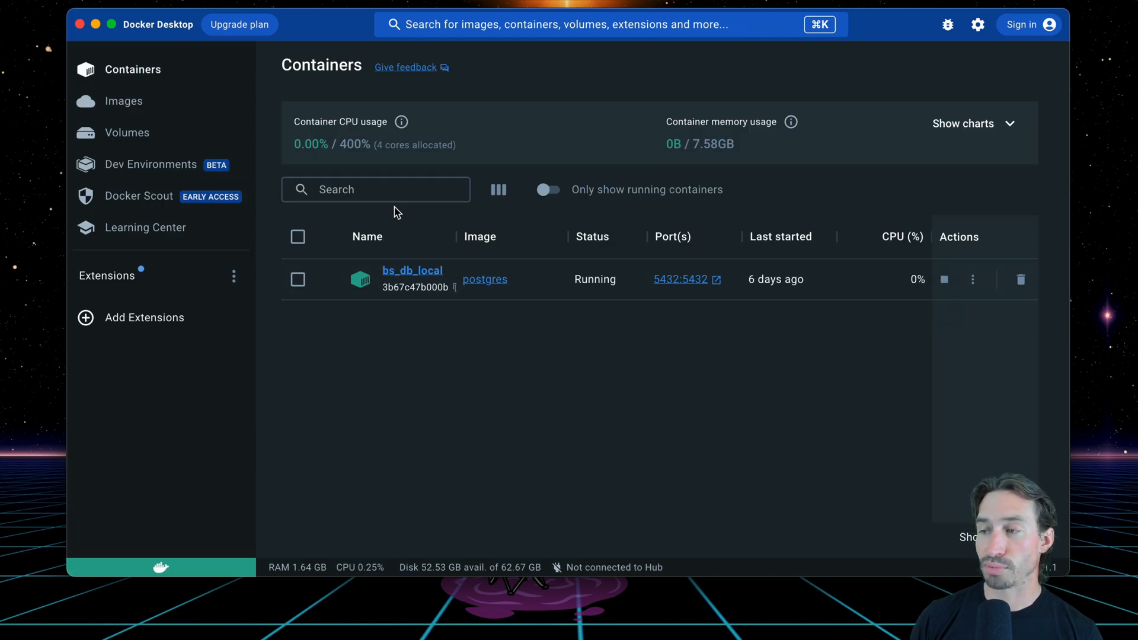
mouse_move(247, 76)
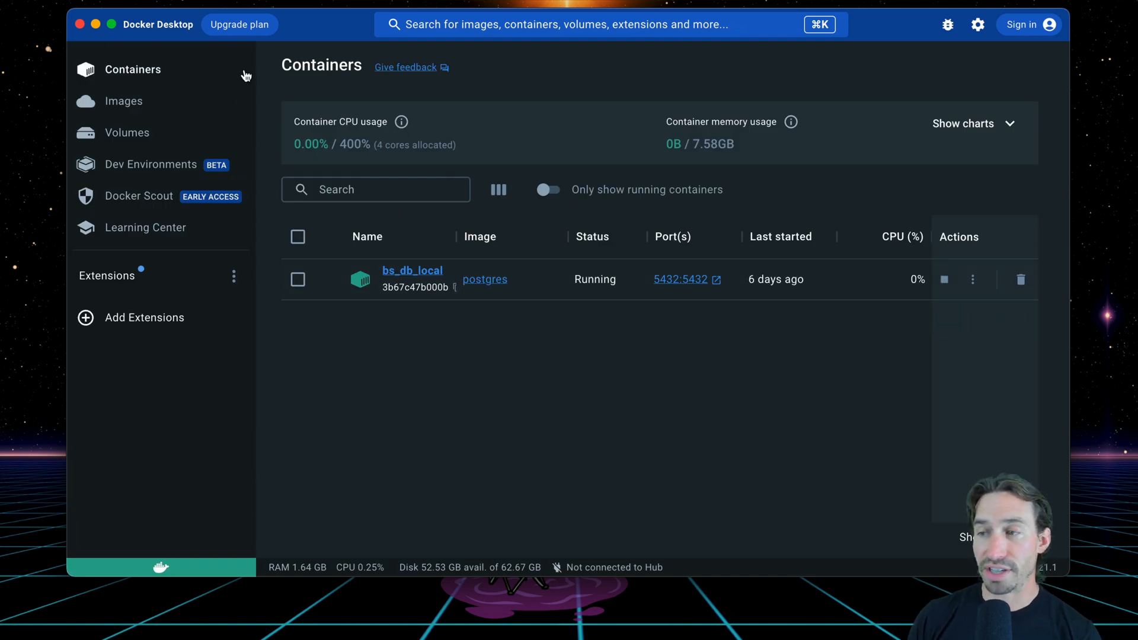
mouse_move(83, 23)
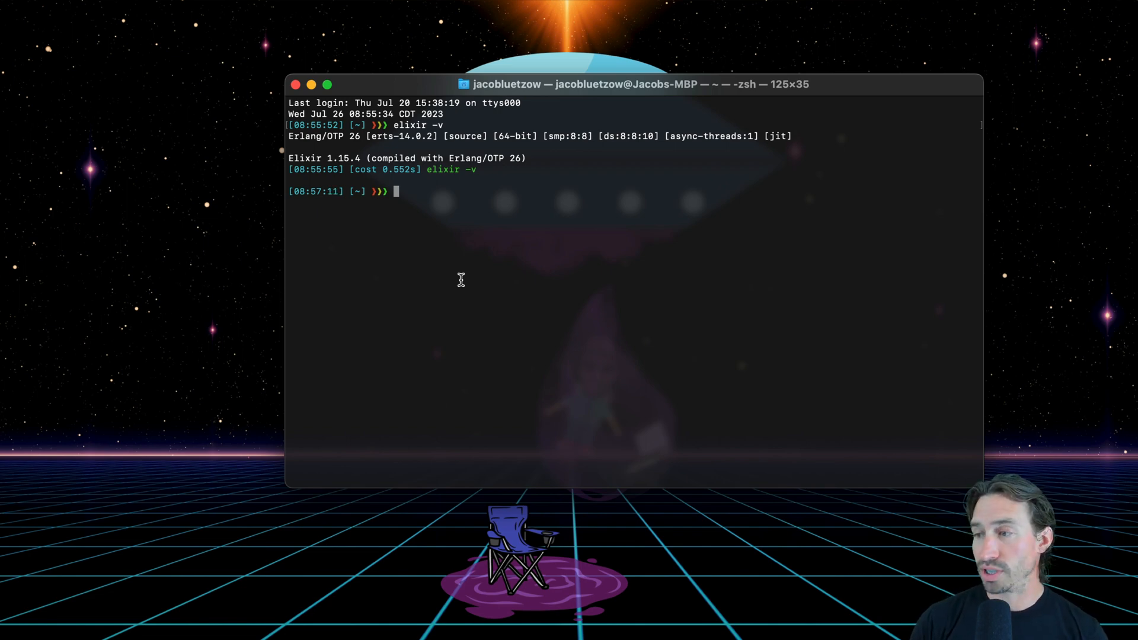
- Abandon a mix local.hex command and install the phx_new archive with mix archive.install hex phx_new
text(mix loc)
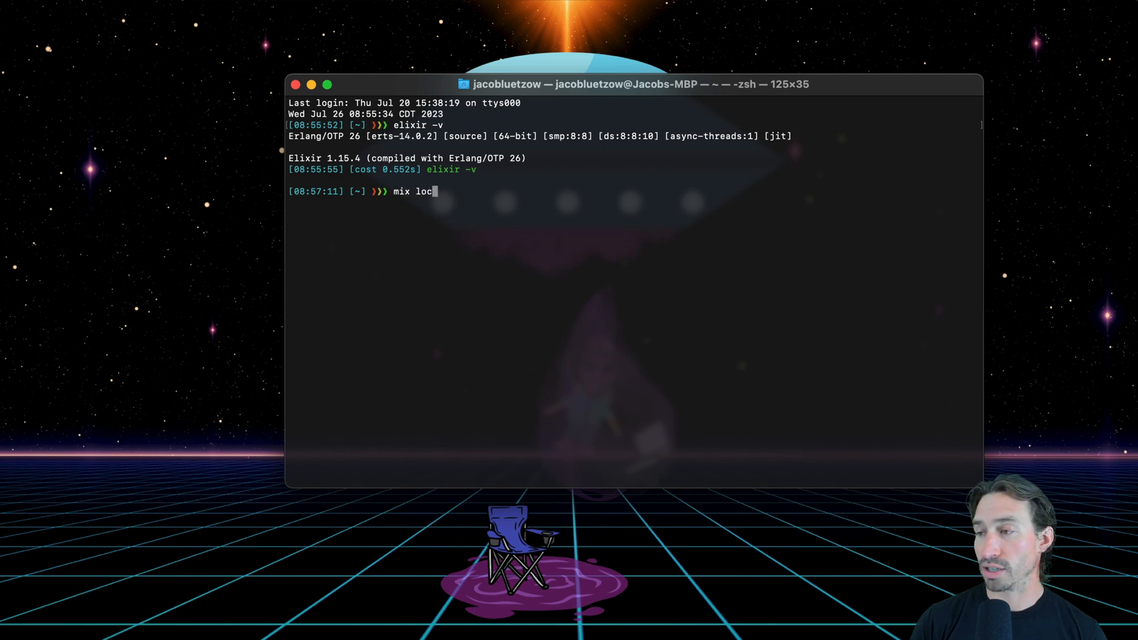
text(al.hex)
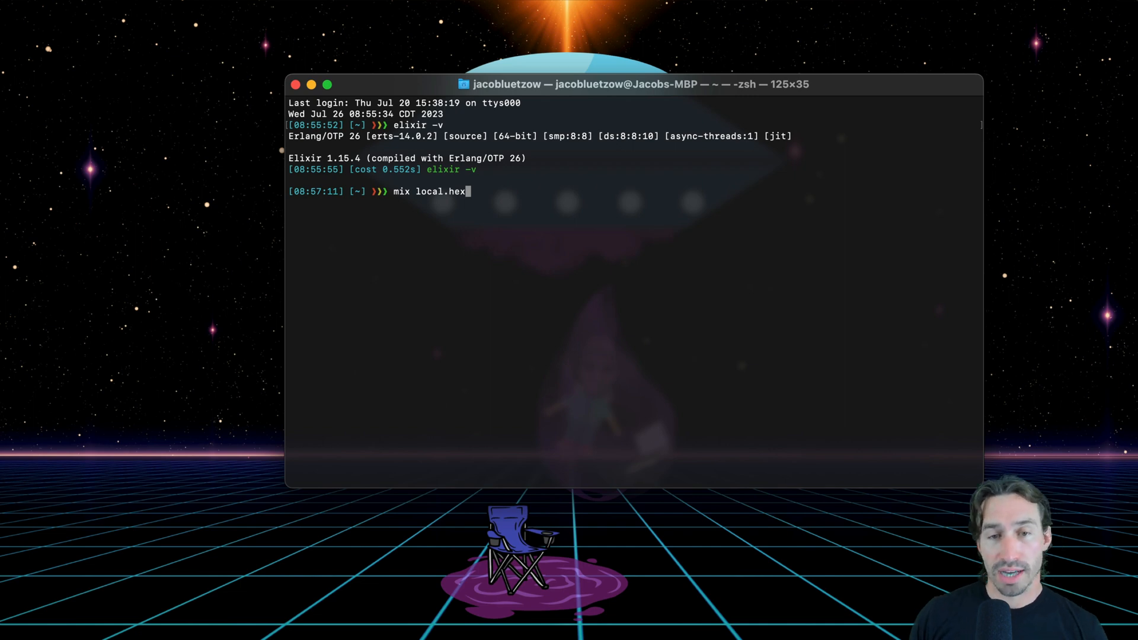
key(ctrl+u)
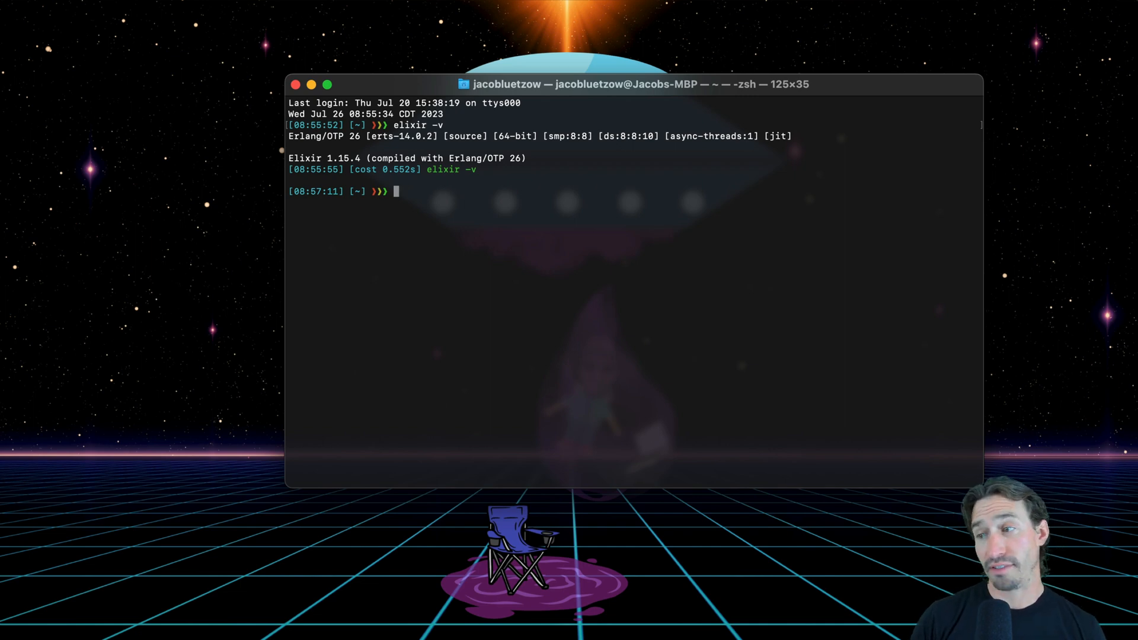
text(mix)
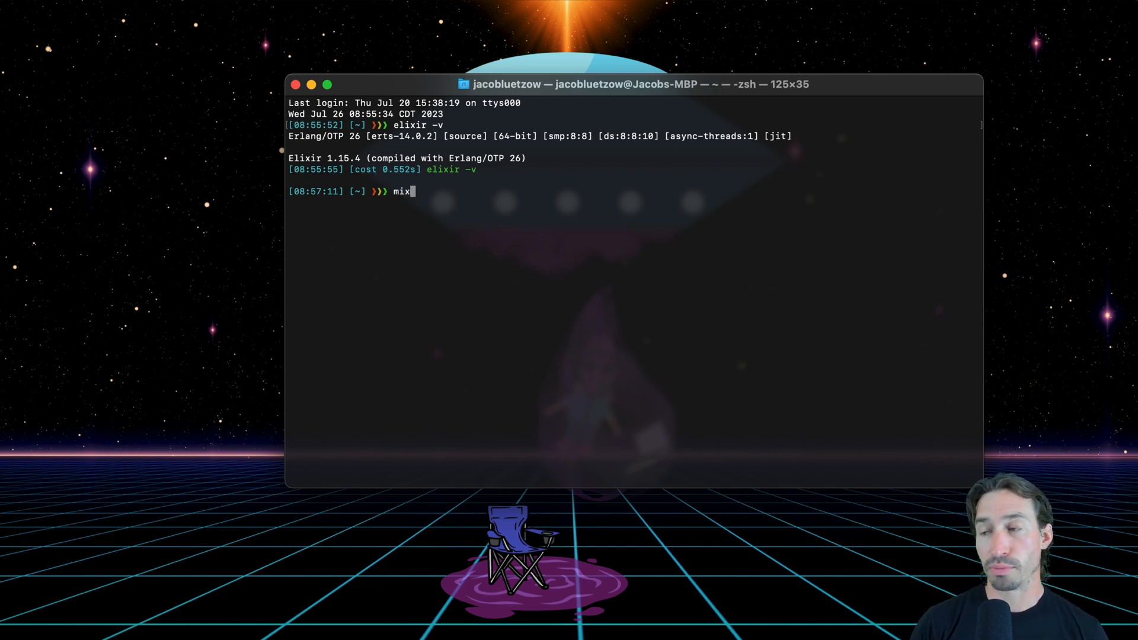
text(archive.i)
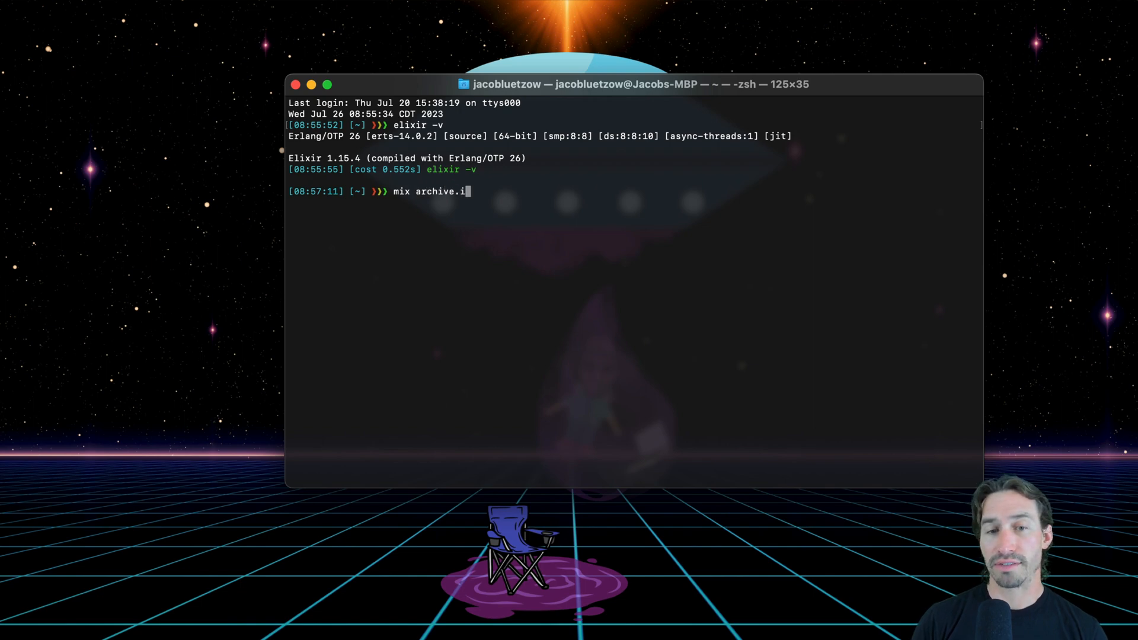
text(nstall ehx)
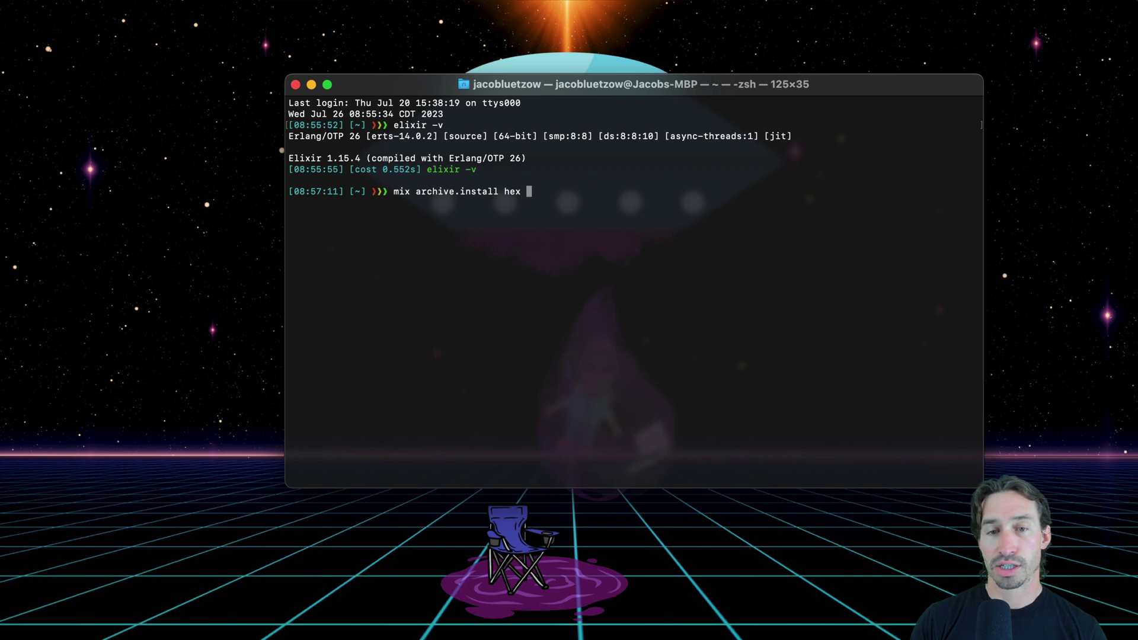
text(phx_)
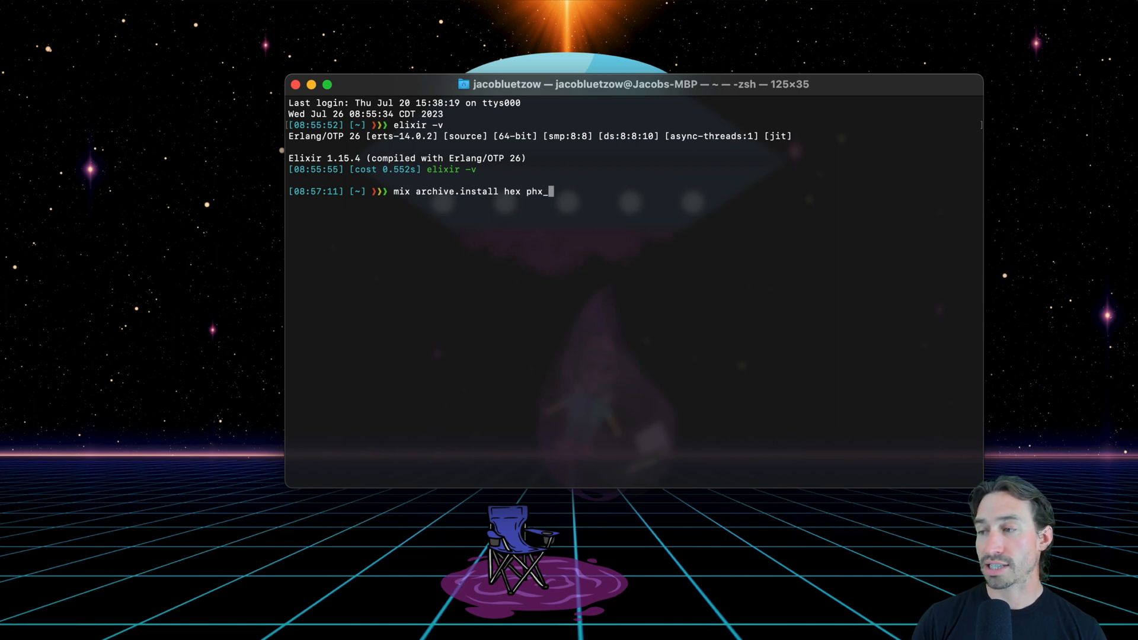
text(new)
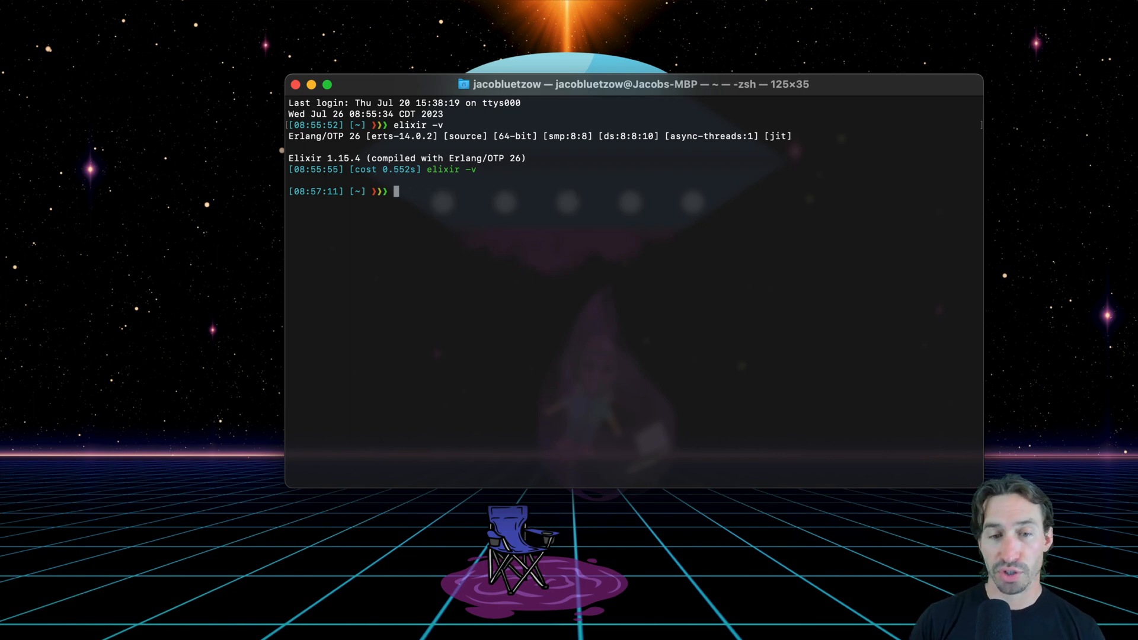
- Run mix phx.new --version to confirm the Phoenix installer is v1.7.7
text(mix p)
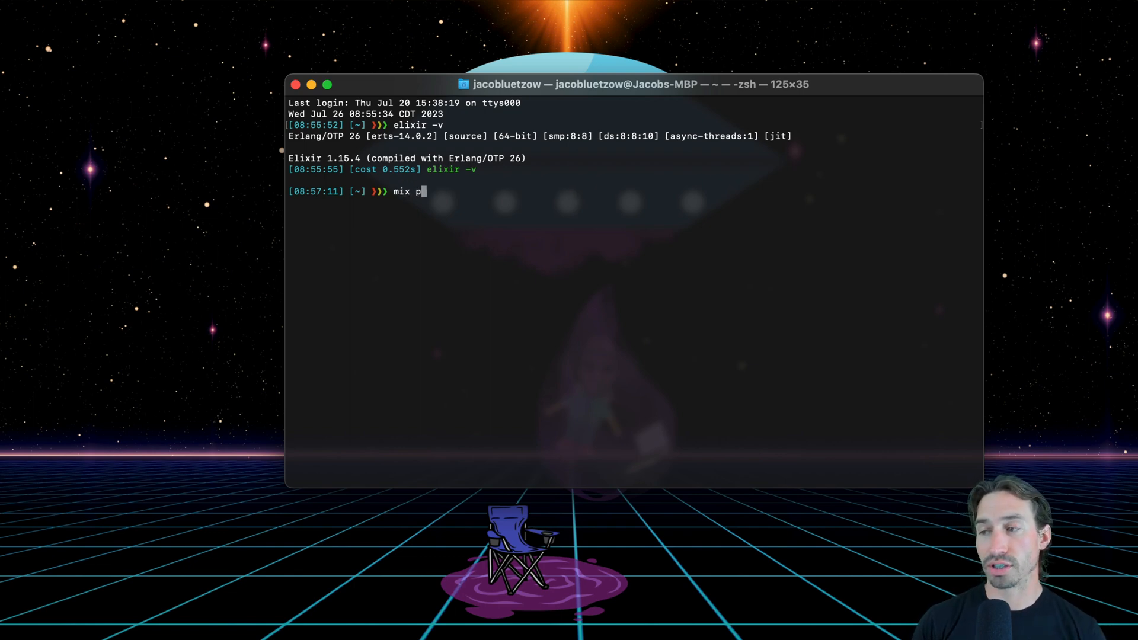
text(hx.new)
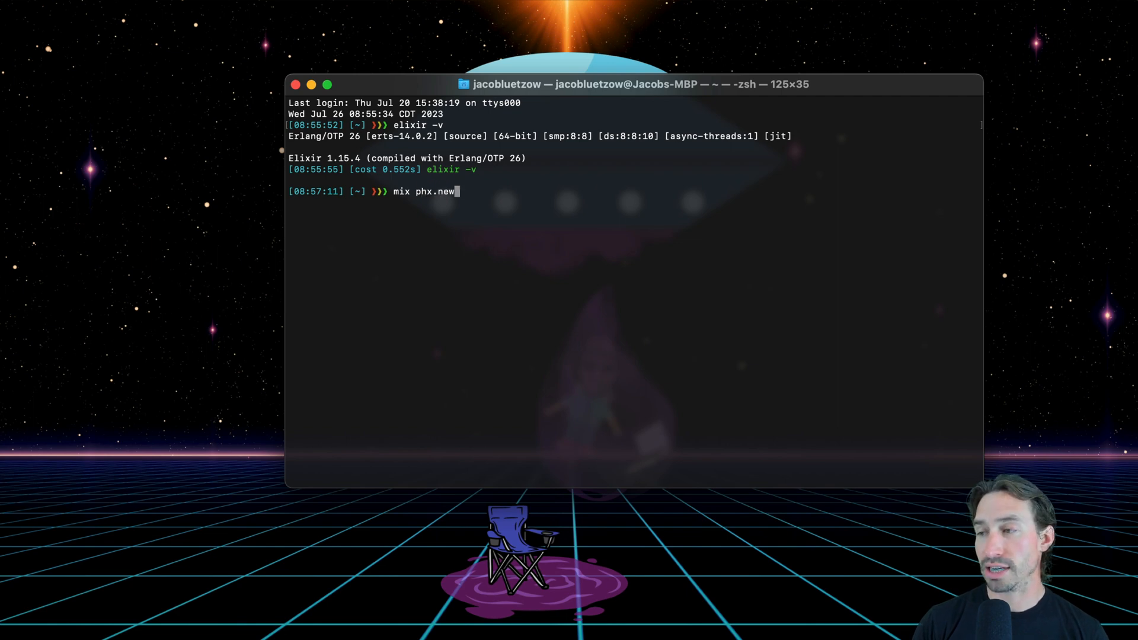
text(--)
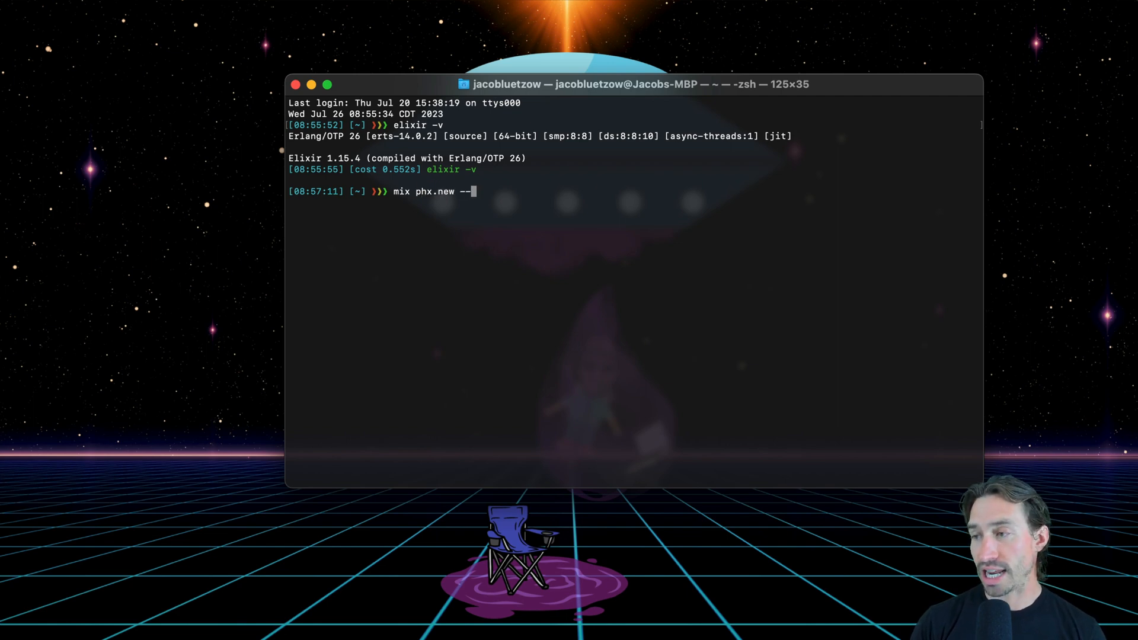
key(Enter)
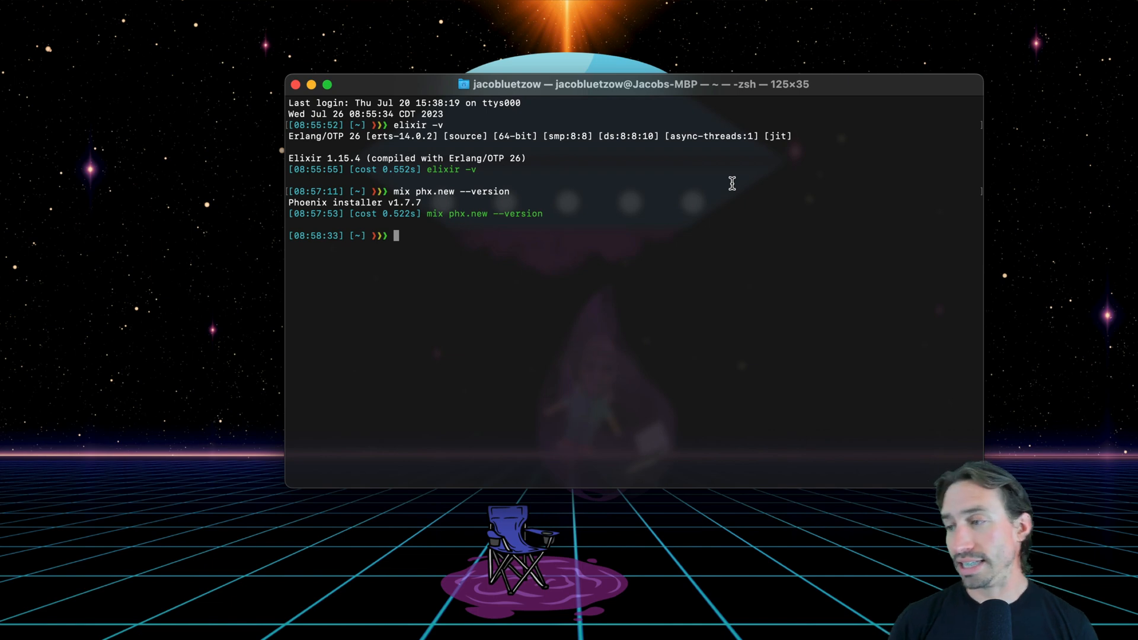
- Change directory to Documents/Develop.nosync/elixir-mentor
text(cd)
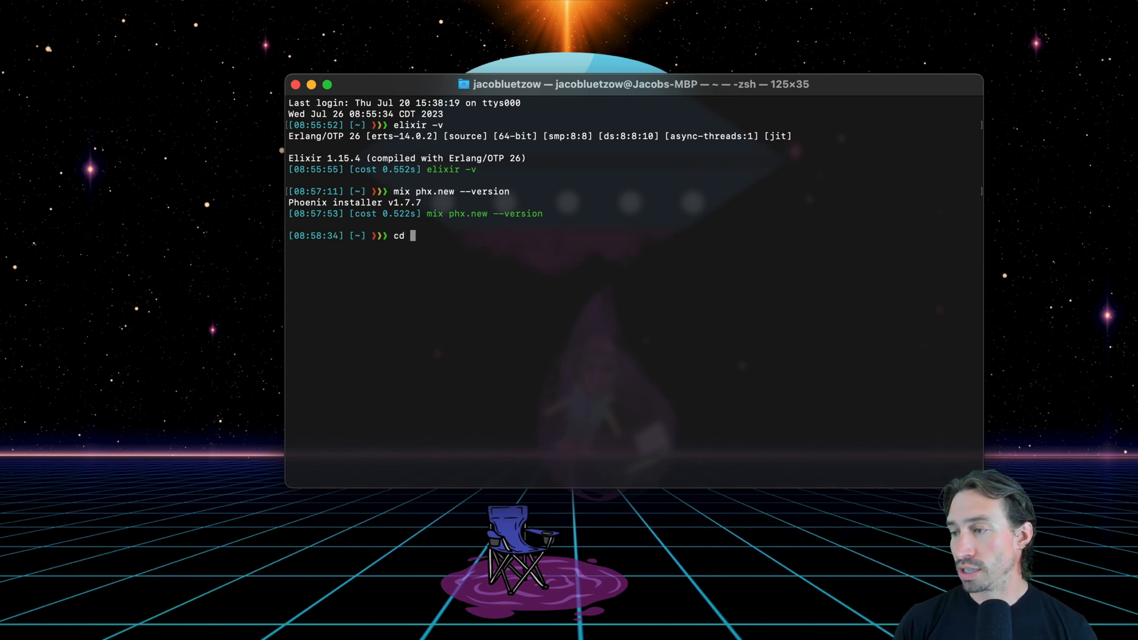
text(Documents/De)
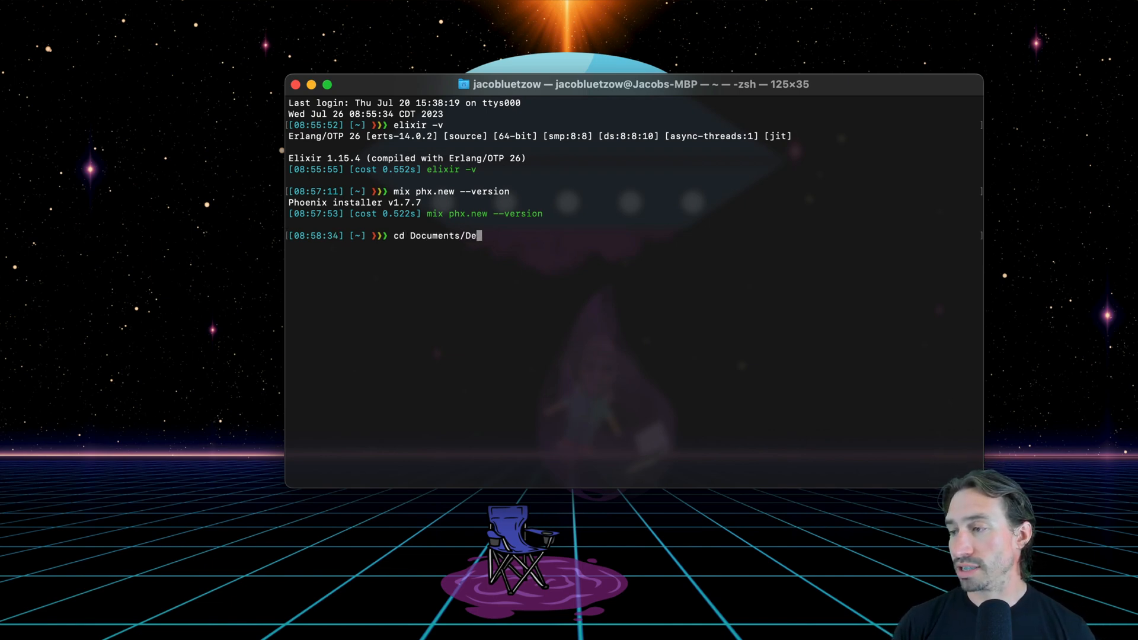
text(velop.nosync/elixir-mentor/)
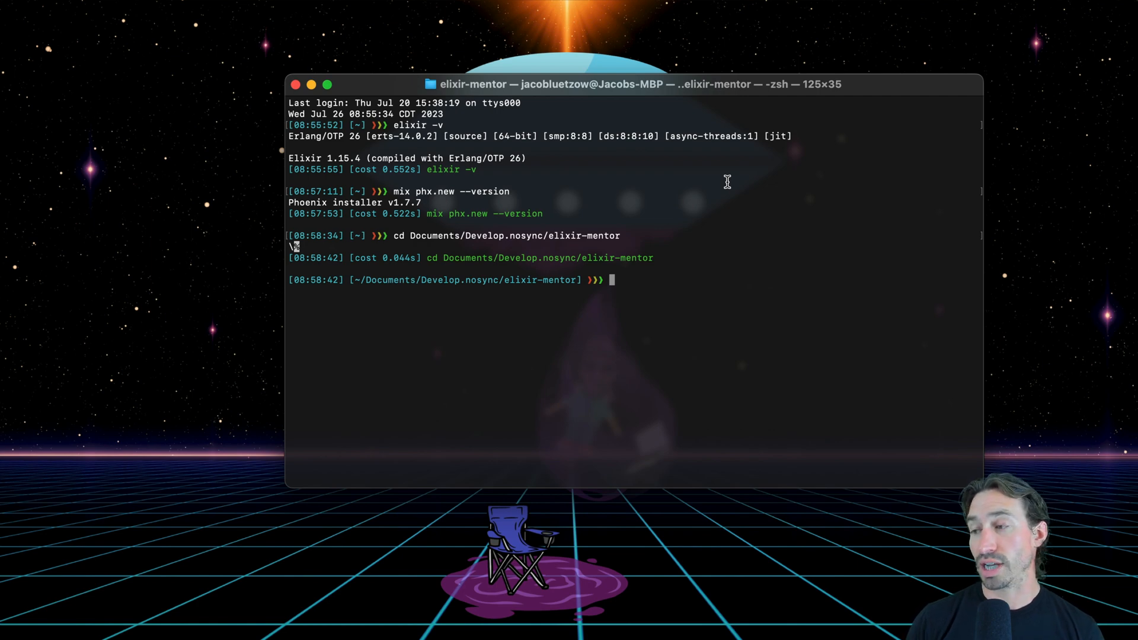
- Generate elixir_gist with mix phx.new --no-install --binary-id and cd into the new project
text(mix)
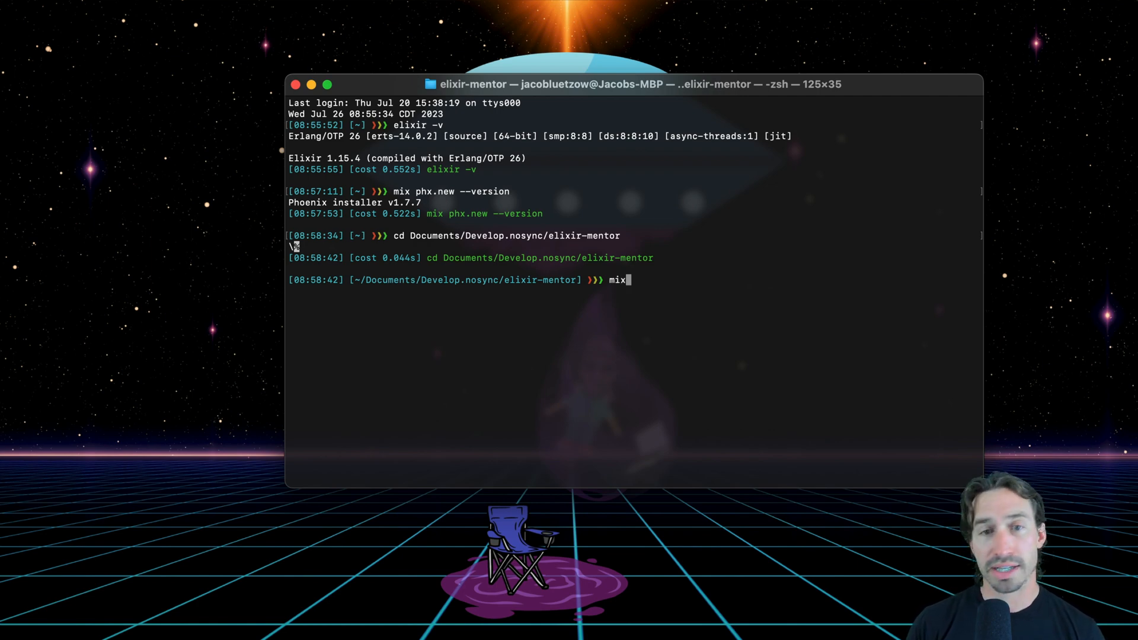
text(phx.new)
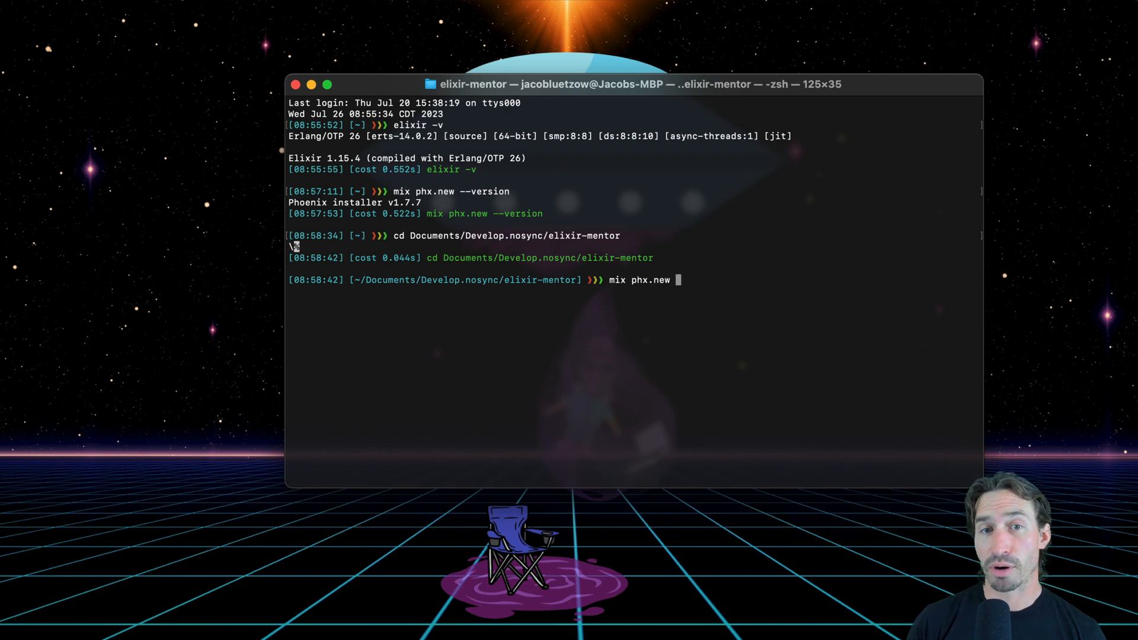
text(elixir_)
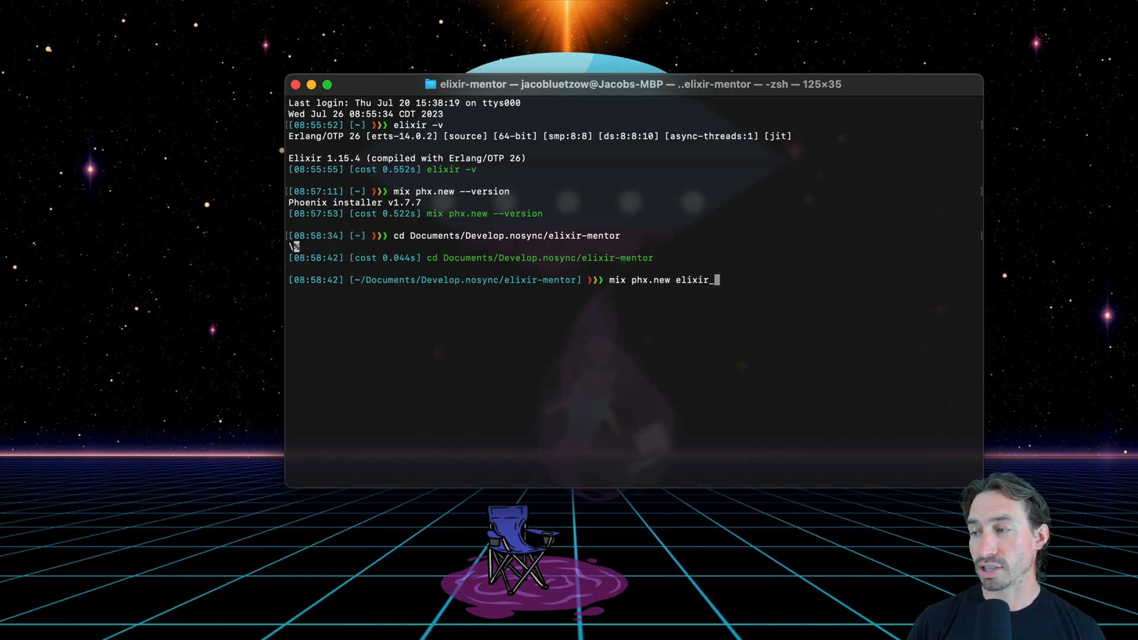
text(gist --no)
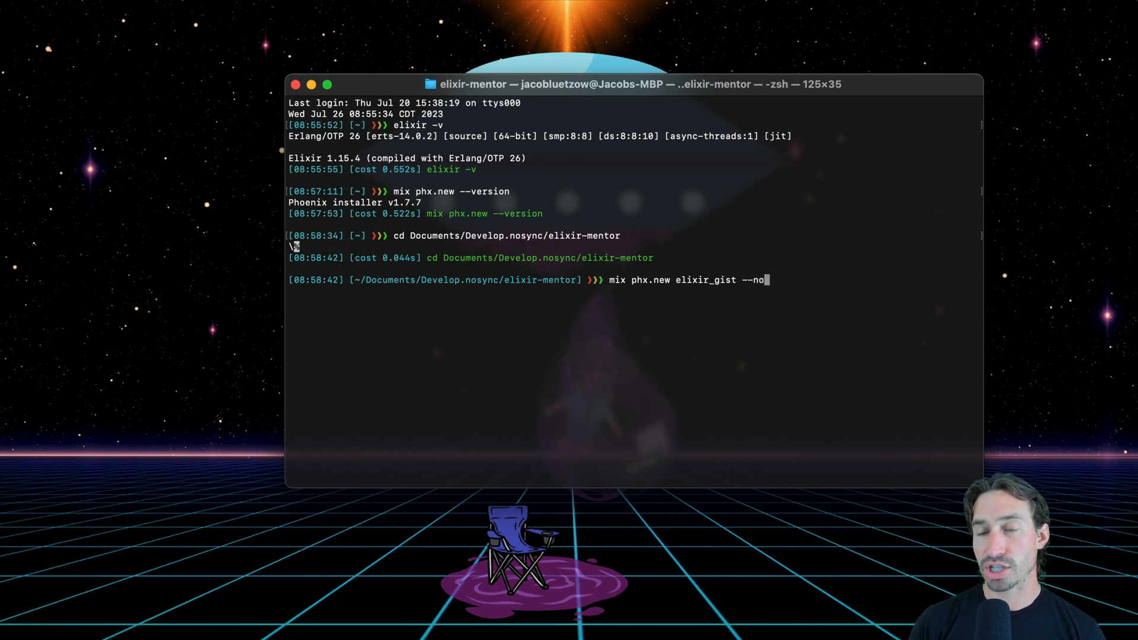
text(-install)
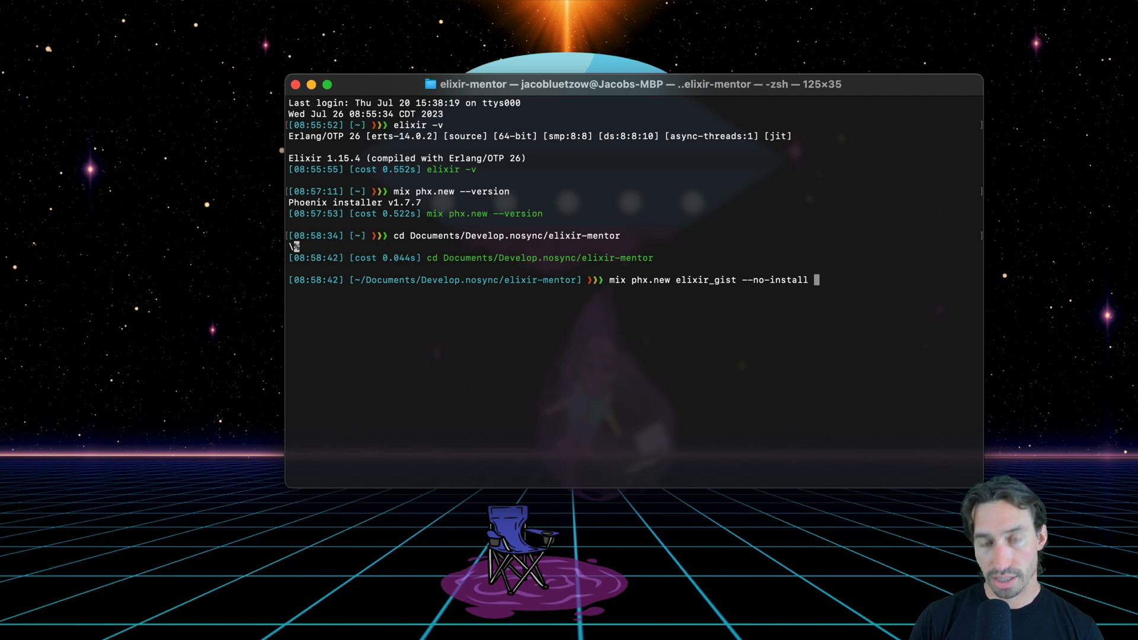
text(--binar)
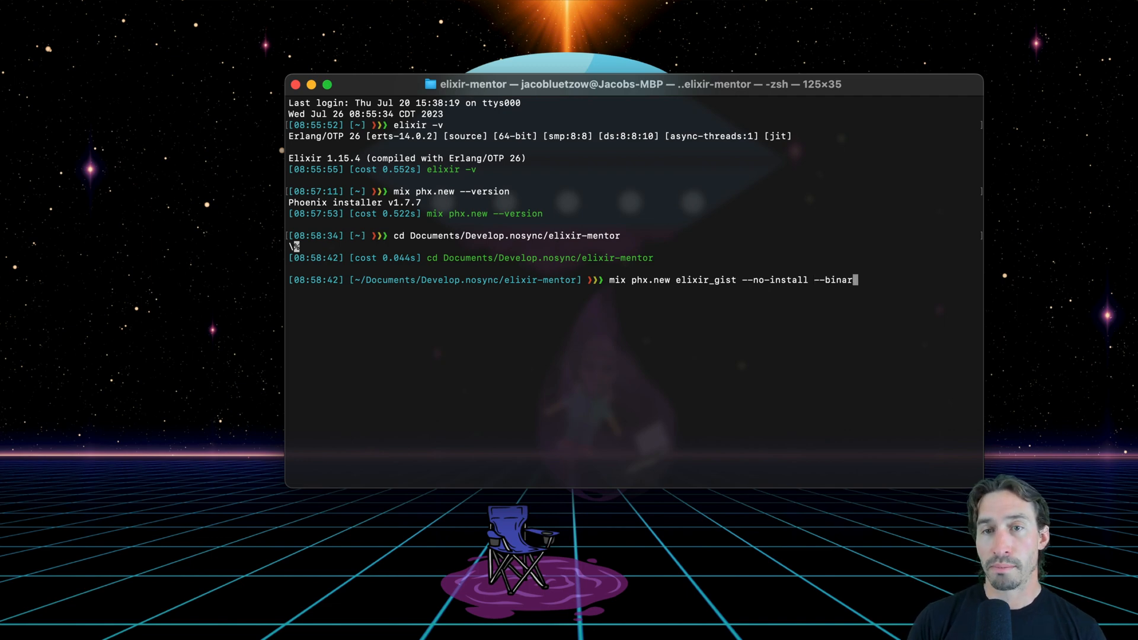
text(y-id)
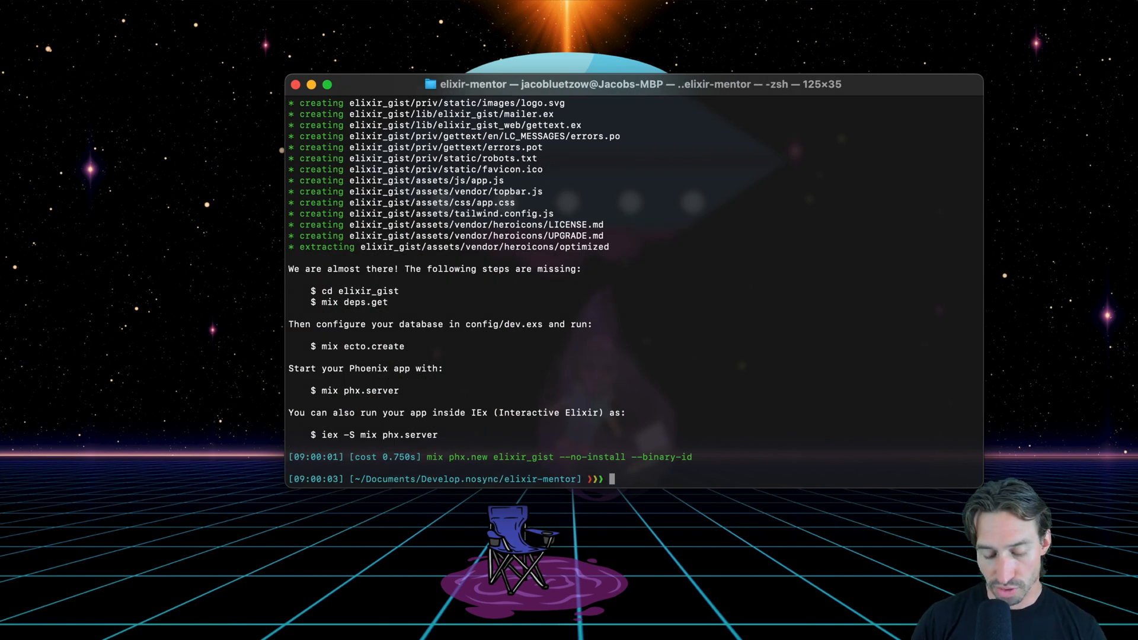
text(cd)
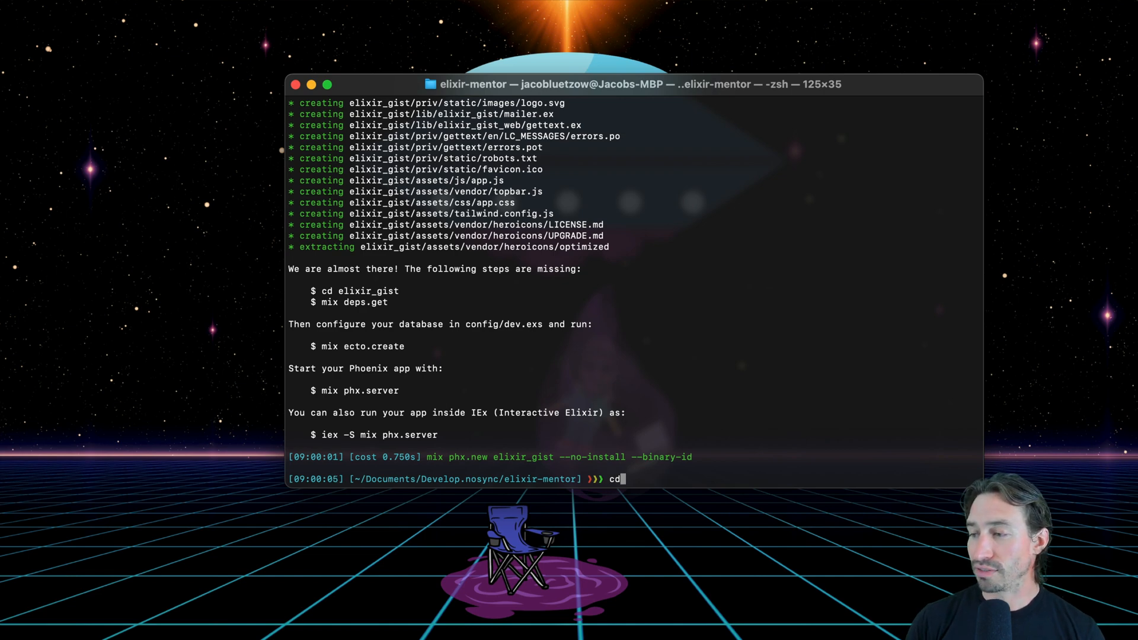
text(e)
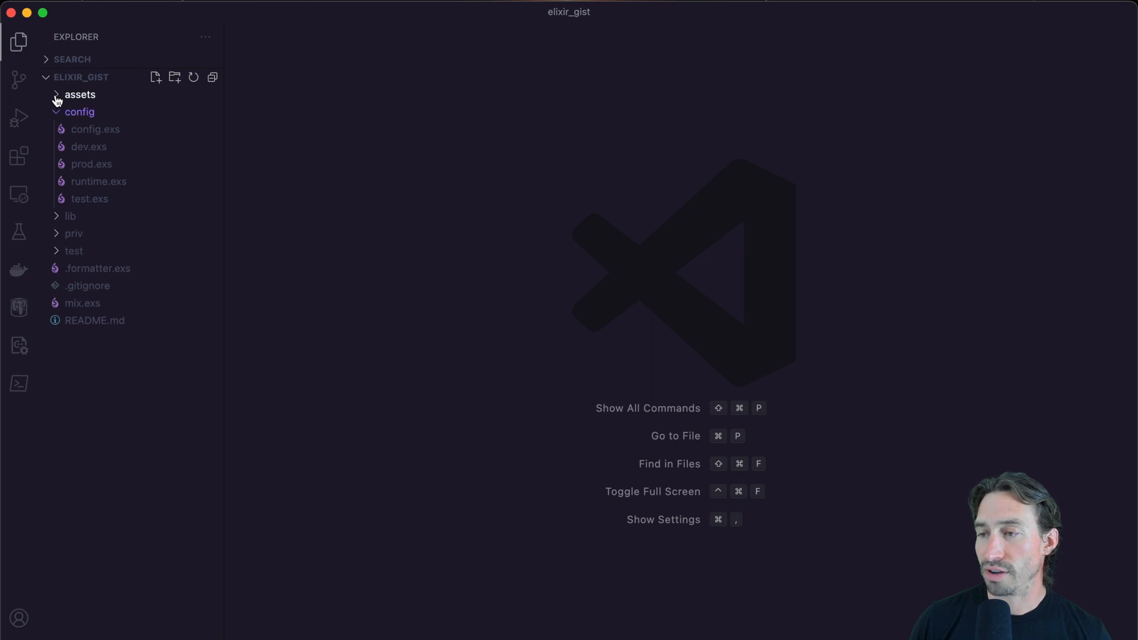
- Expand the assets, lib, priv, test folders and the elixir_gist and elixir_gist_web subfolders
click(79, 95)
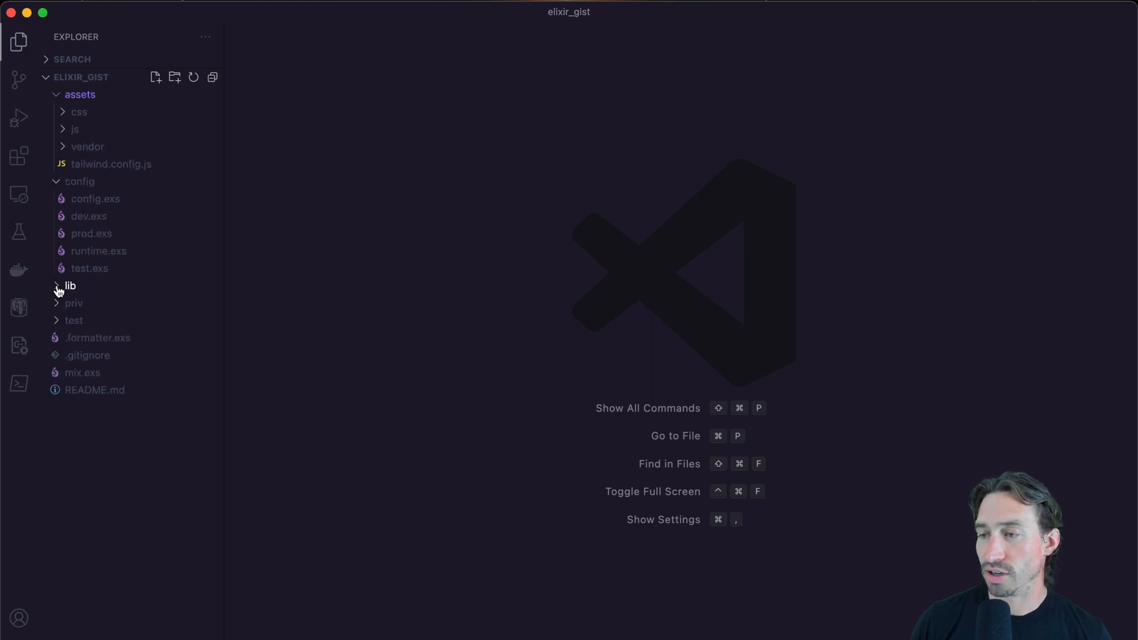
click(69, 286)
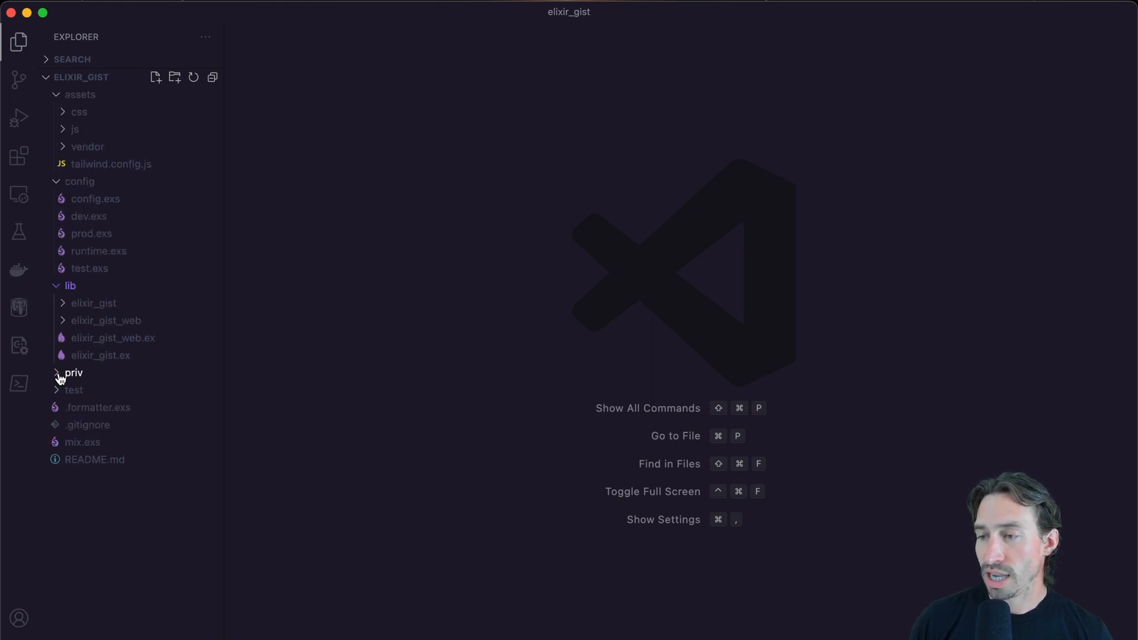
click(73, 373)
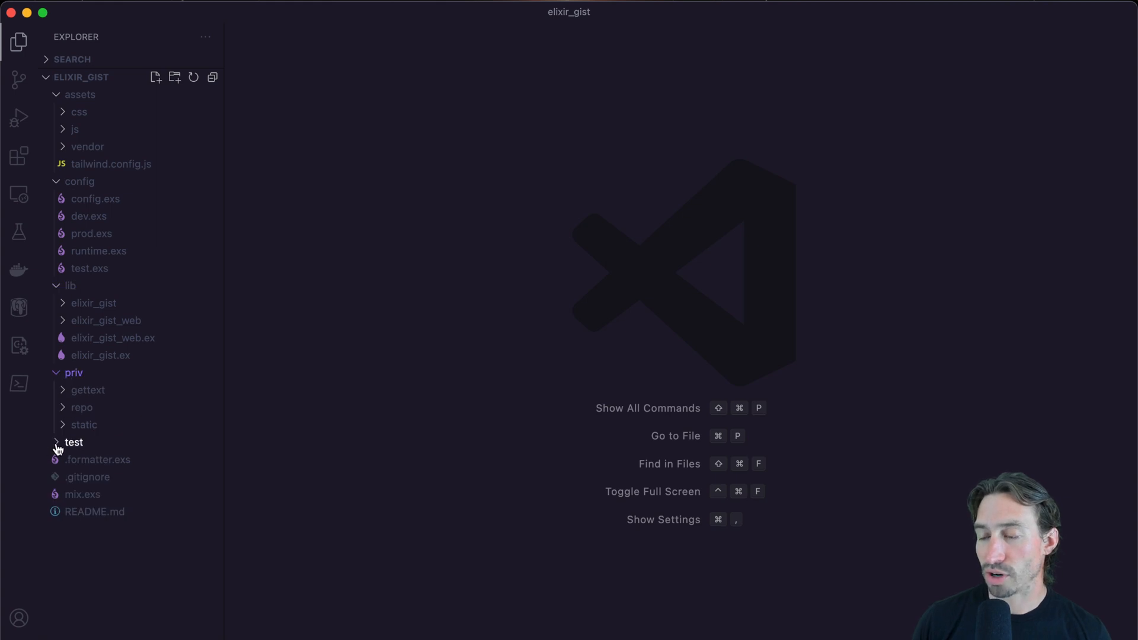
click(74, 442)
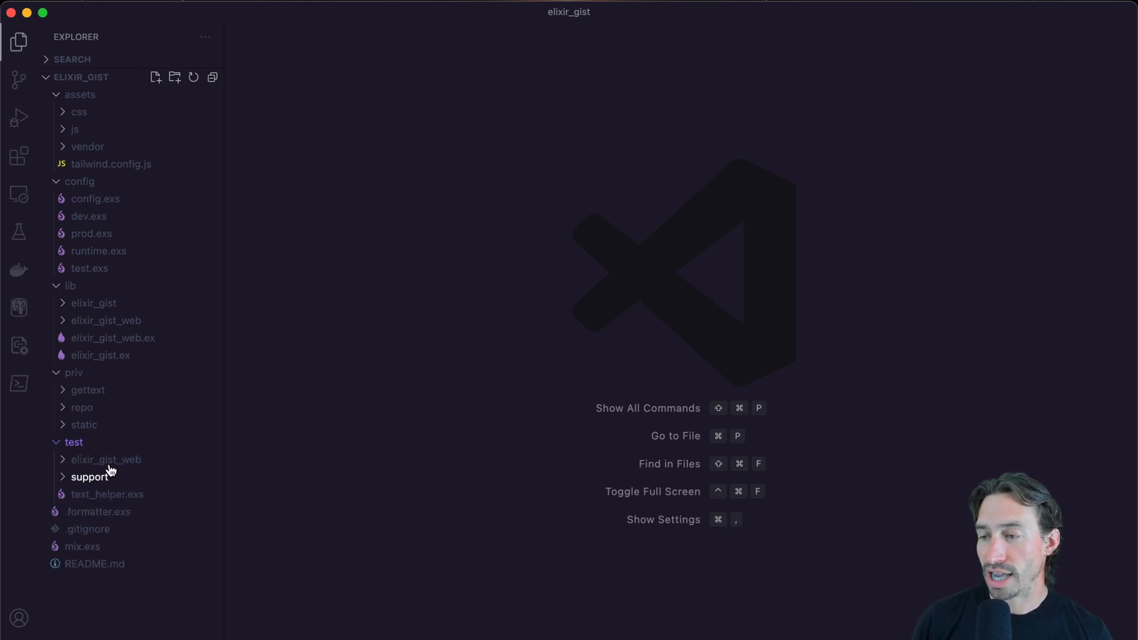
click(105, 460)
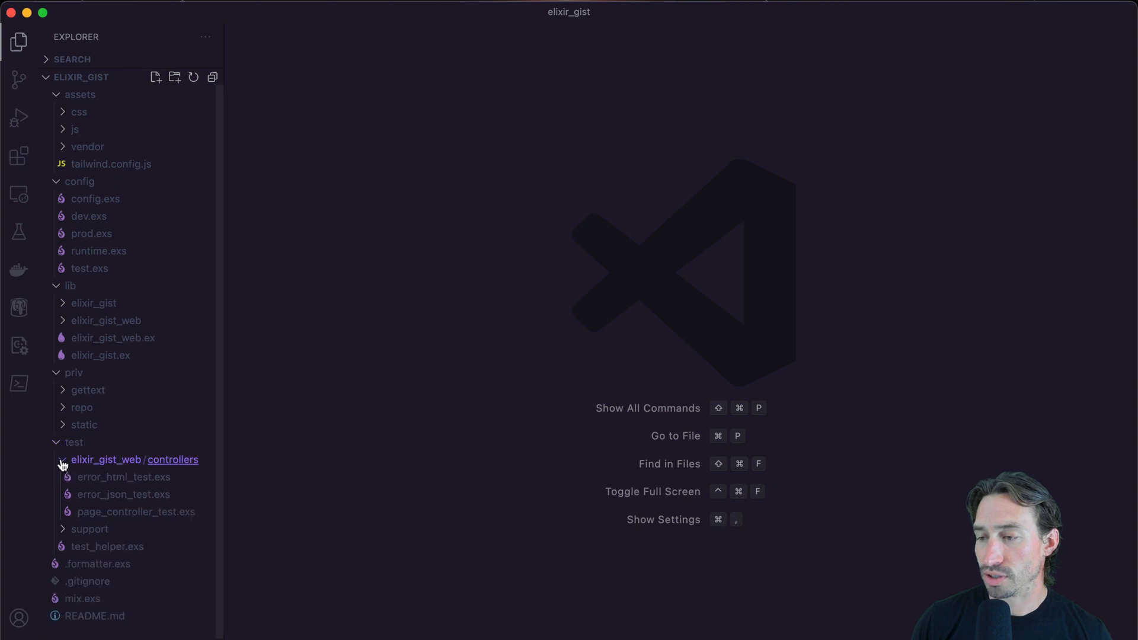
click(106, 320)
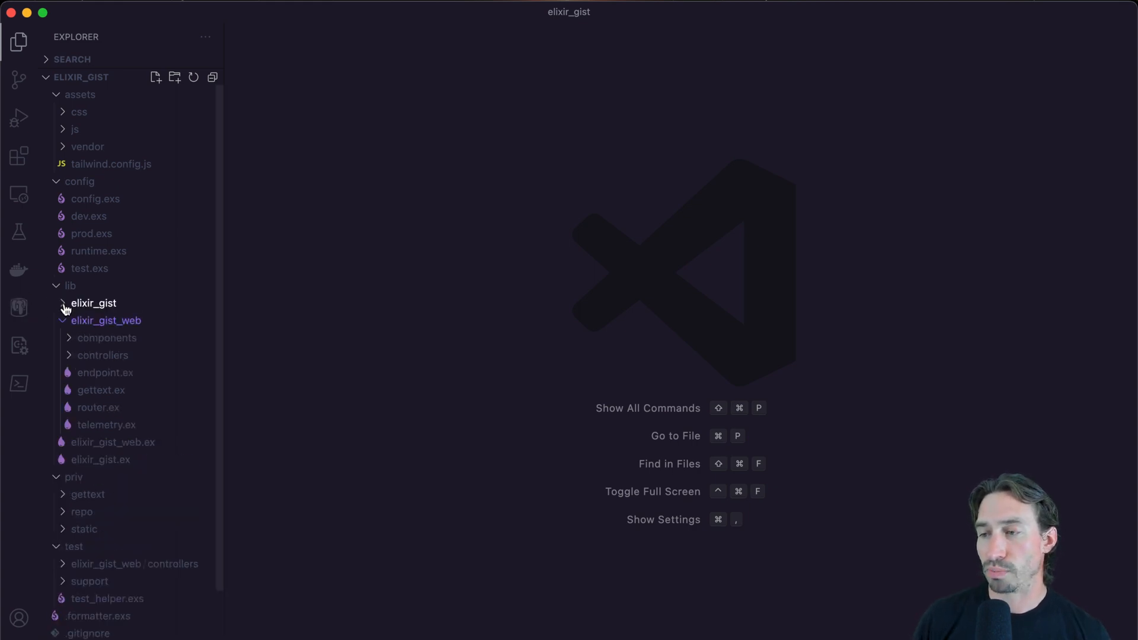
click(92, 304)
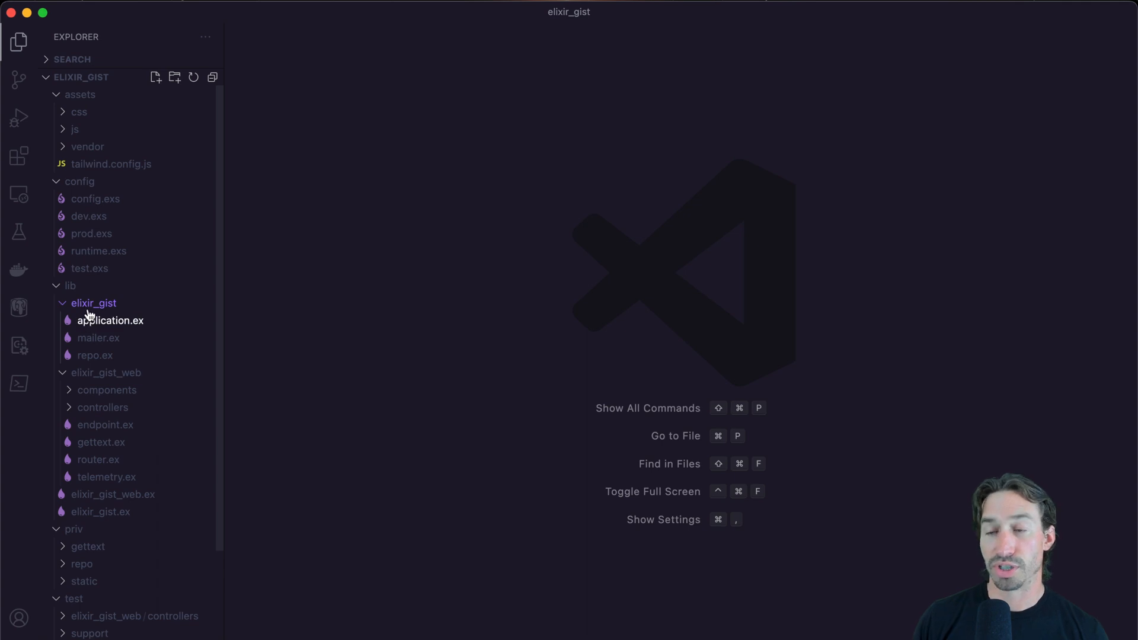
mouse_move(92, 304)
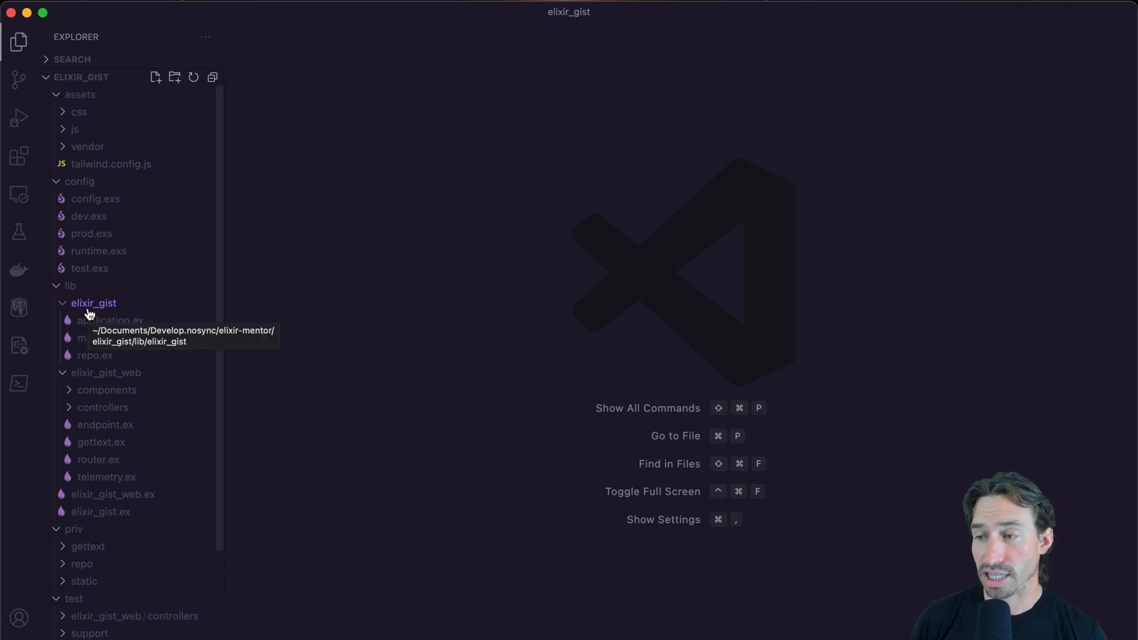
mouse_move(114, 408)
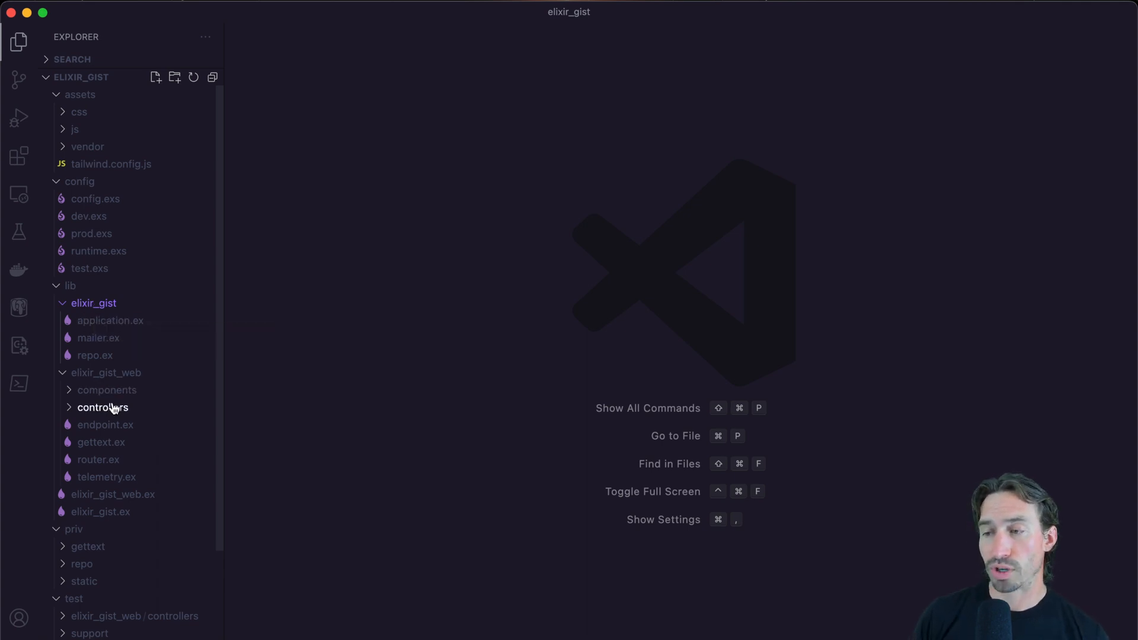
mouse_move(92, 420)
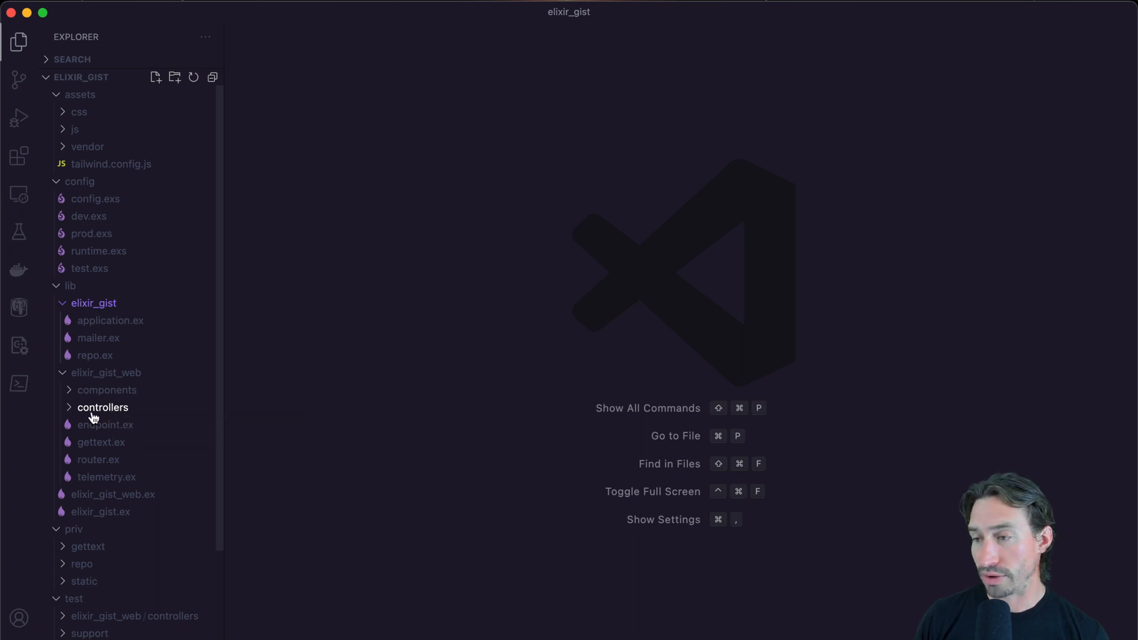
- Expand components, controllers and layouts, opening home.html.heex, root.html.heex and app.html.heex
click(107, 390)
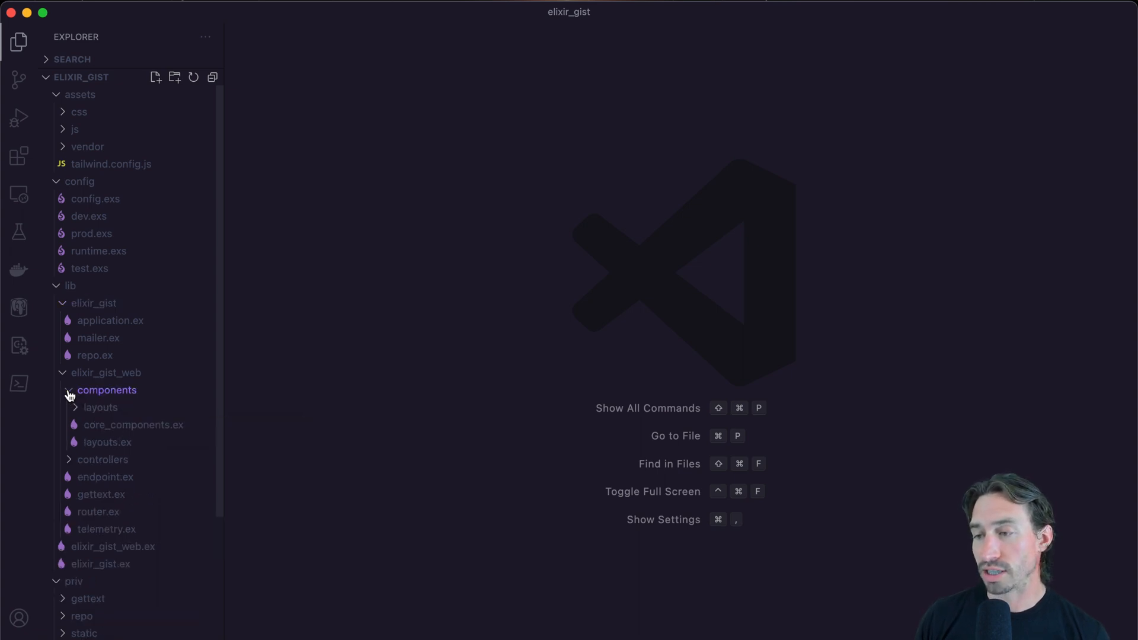
click(102, 460)
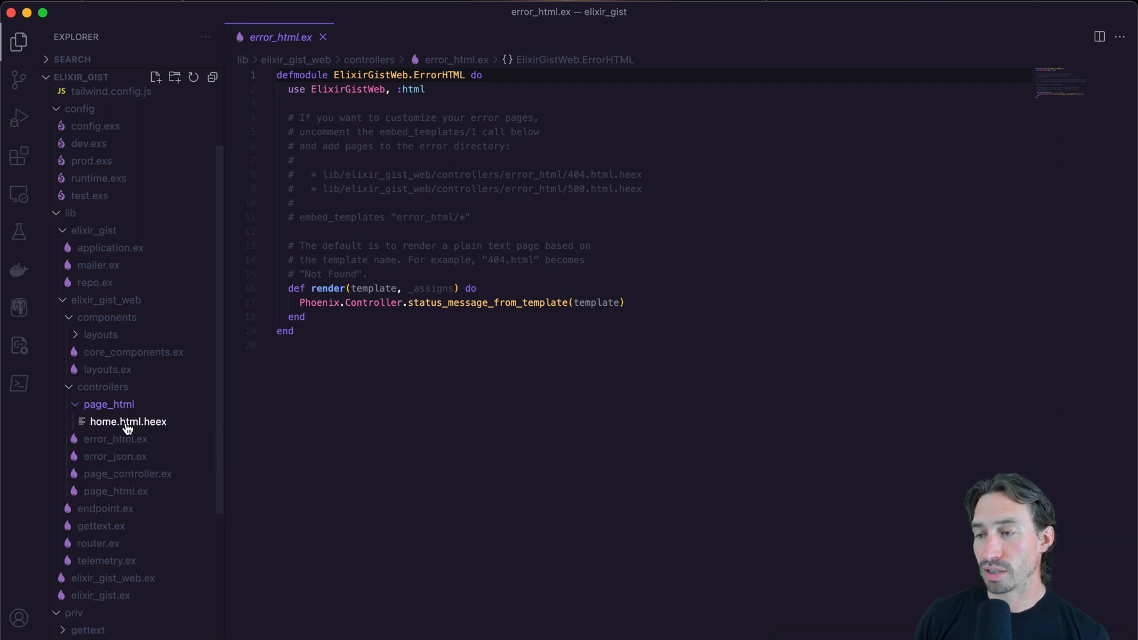
click(128, 422)
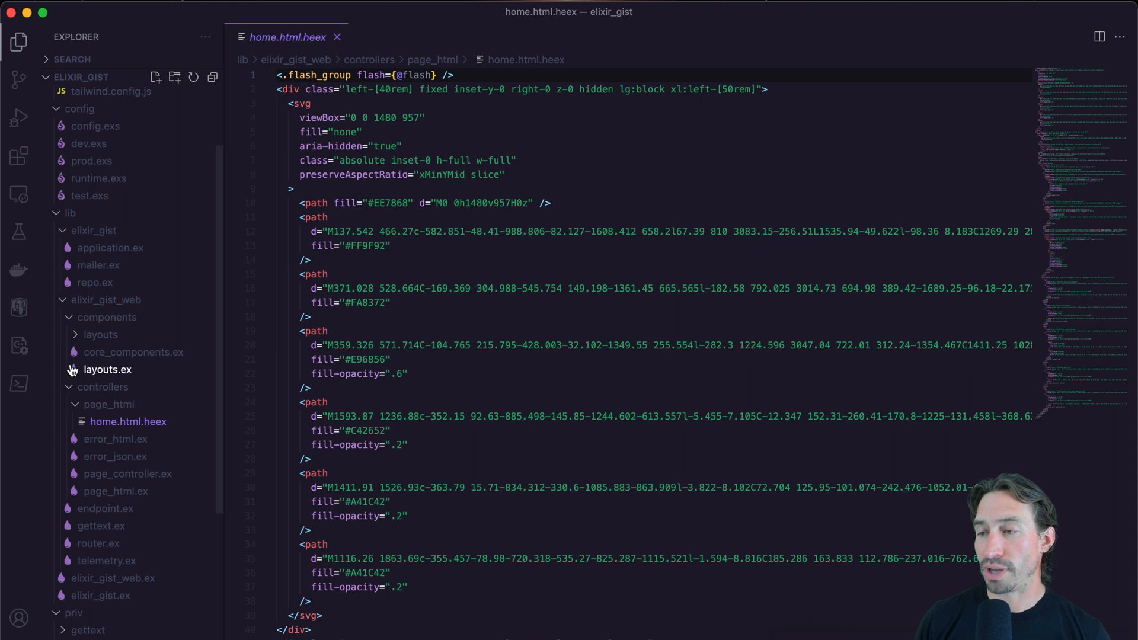
click(99, 335)
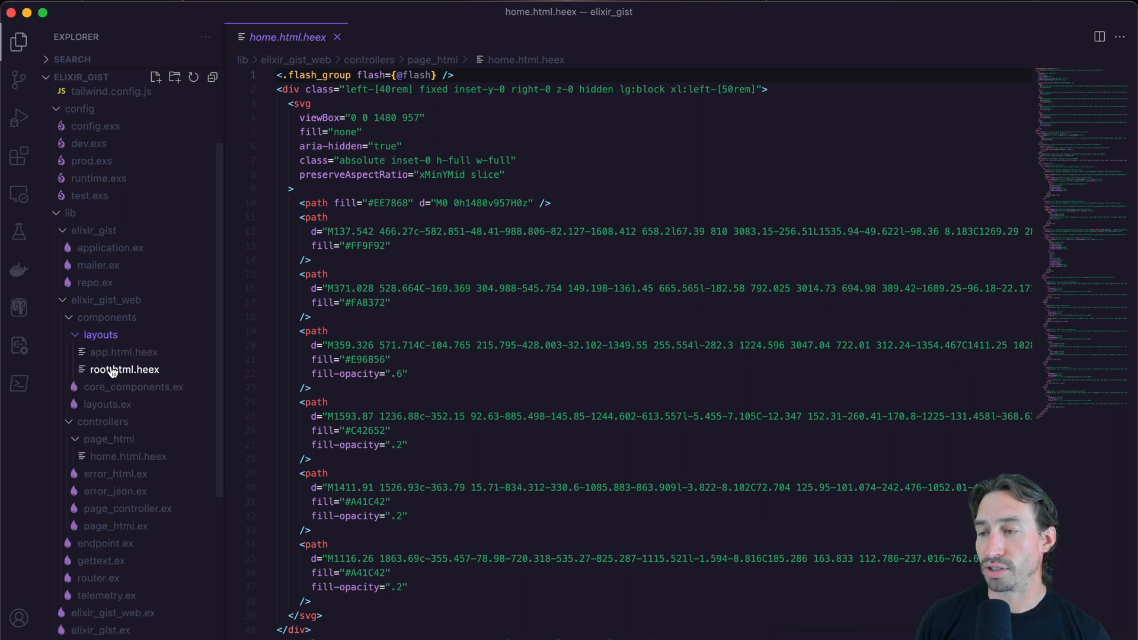
click(124, 370)
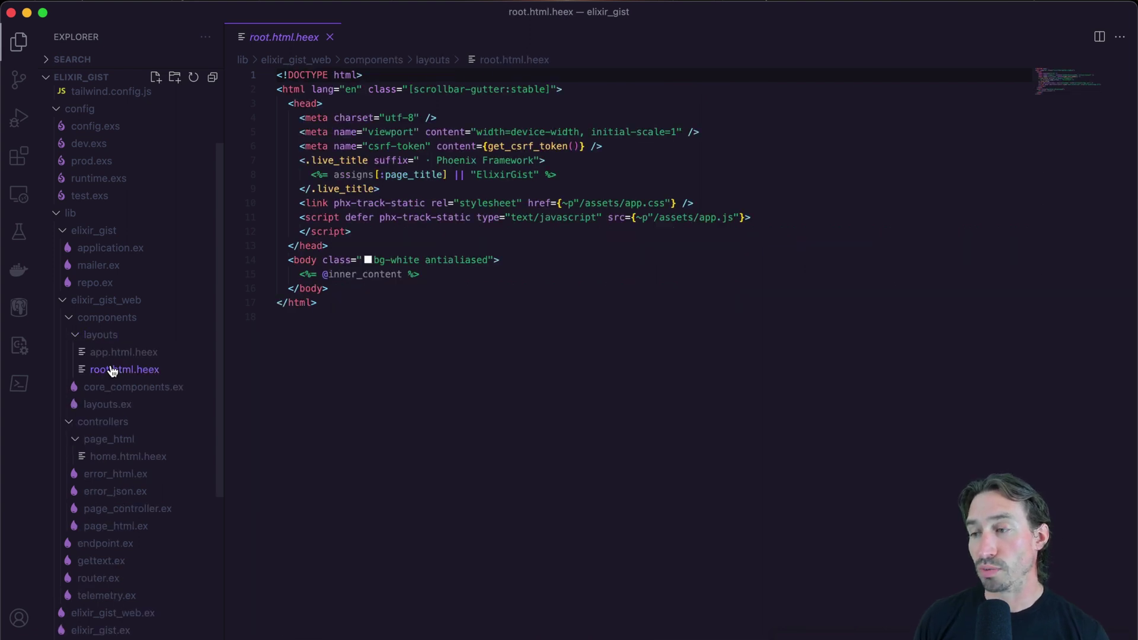
click(123, 352)
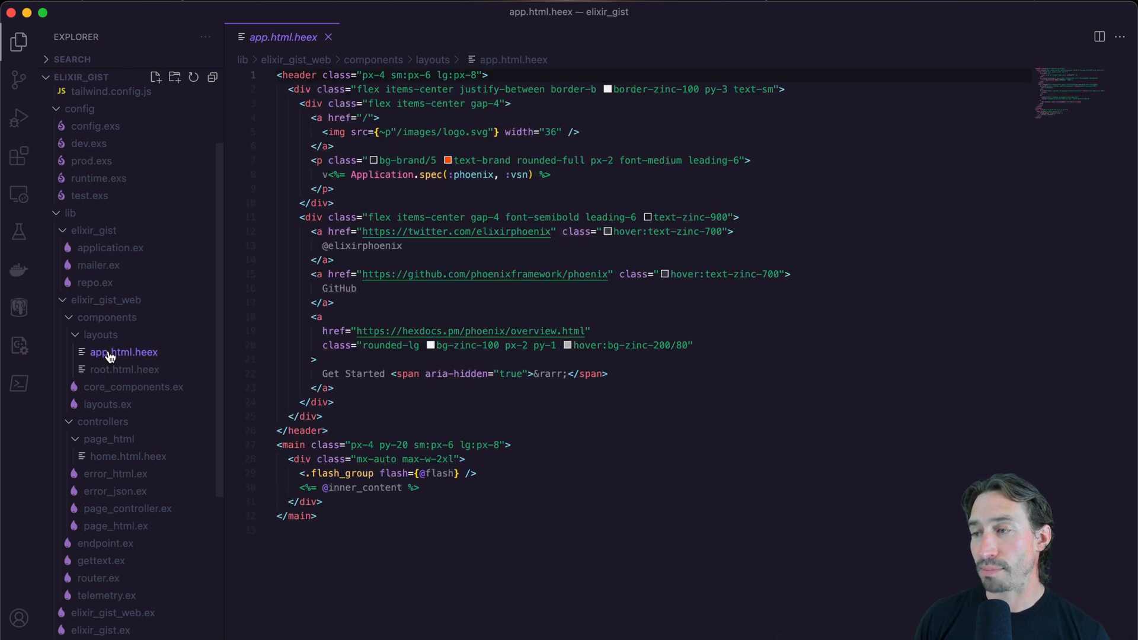
mouse_move(156, 357)
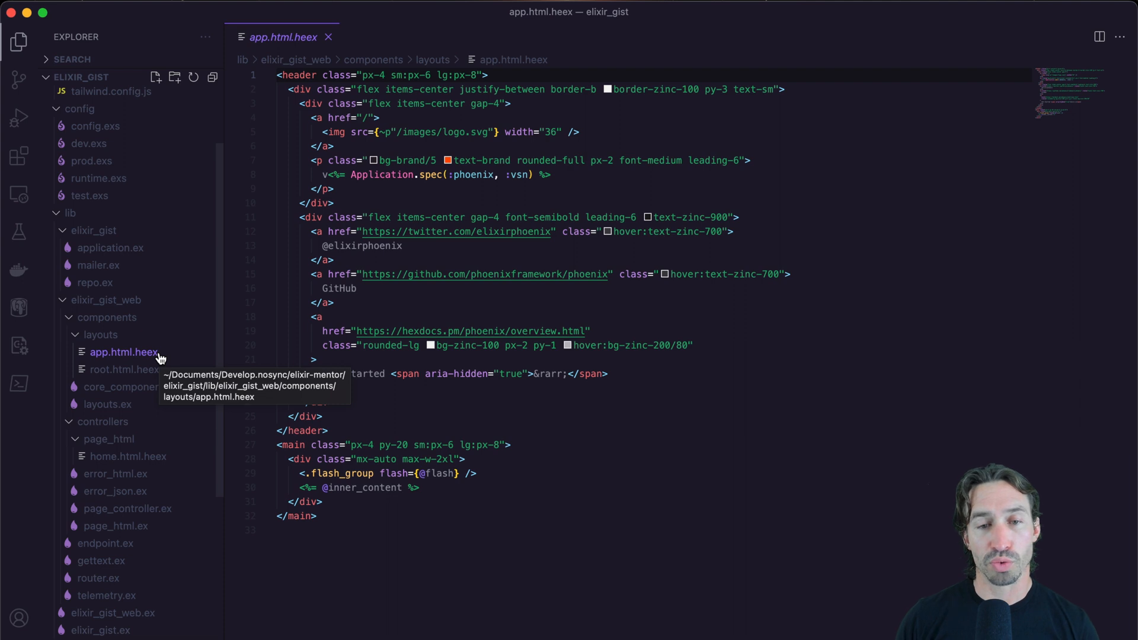
mouse_move(57, 244)
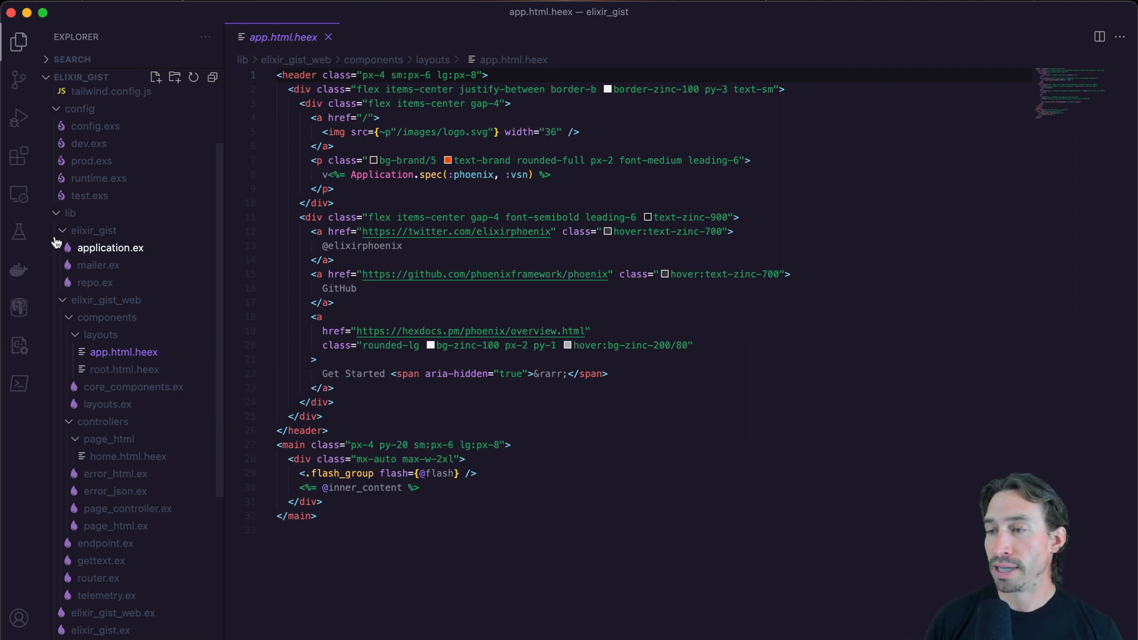
mouse_move(83, 145)
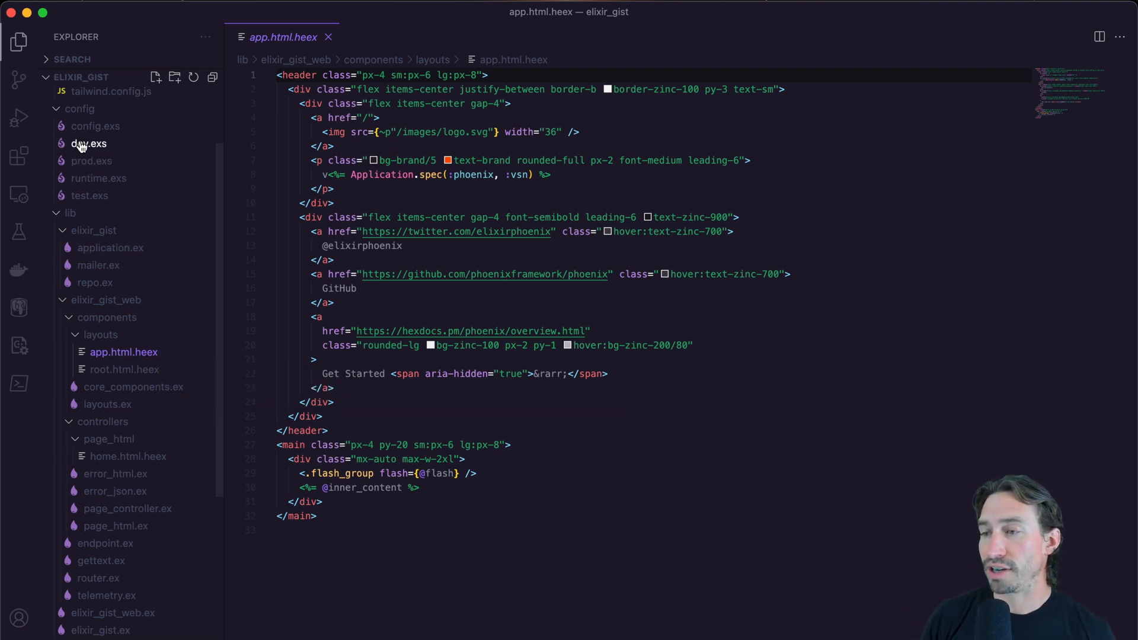
click(89, 143)
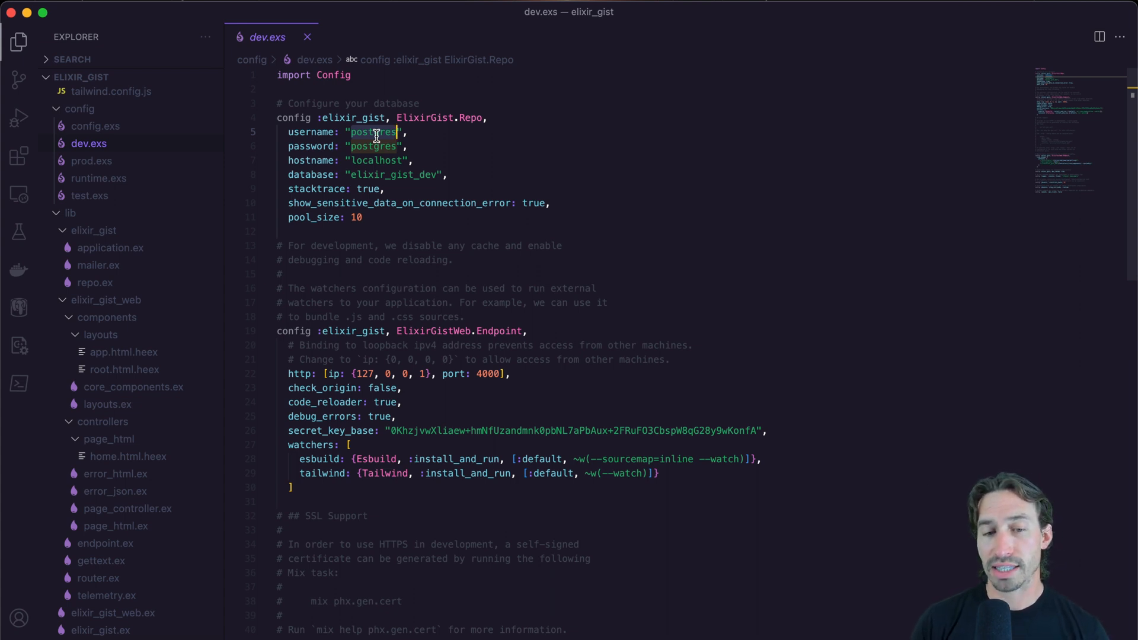
text(backed)
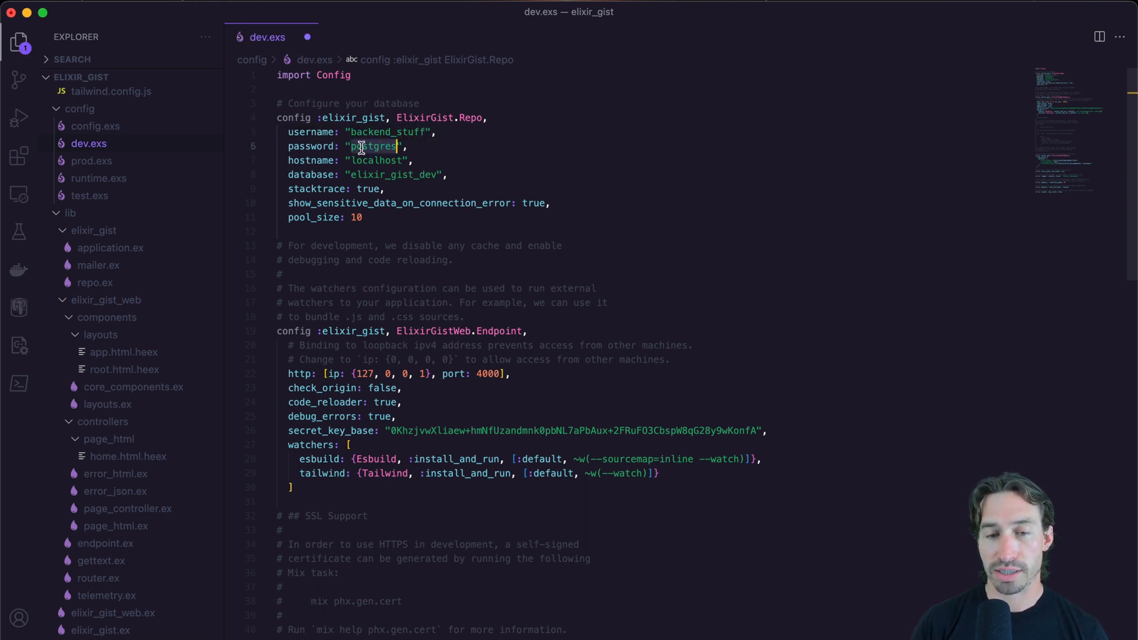
text(blork_erlan)
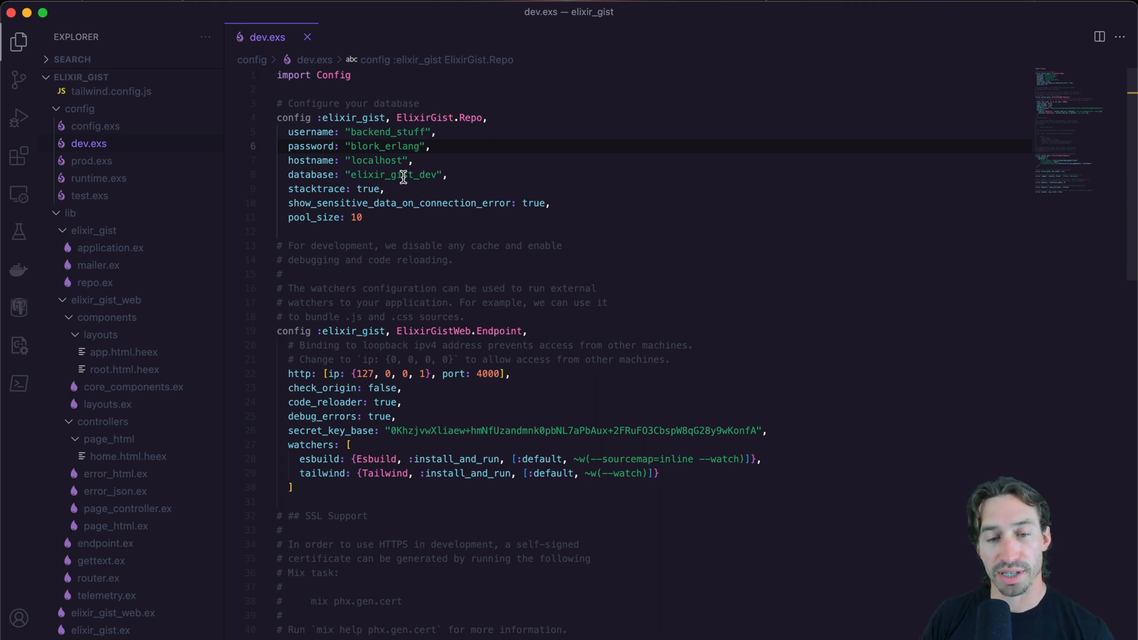
mouse_move(415, 208)
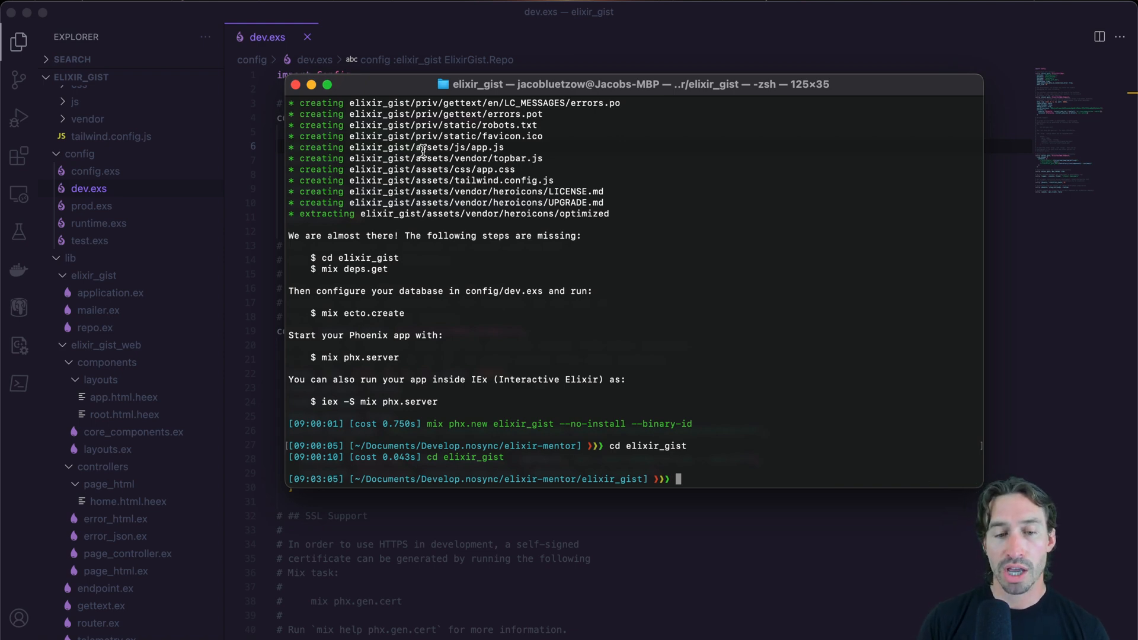
text(docker ps)
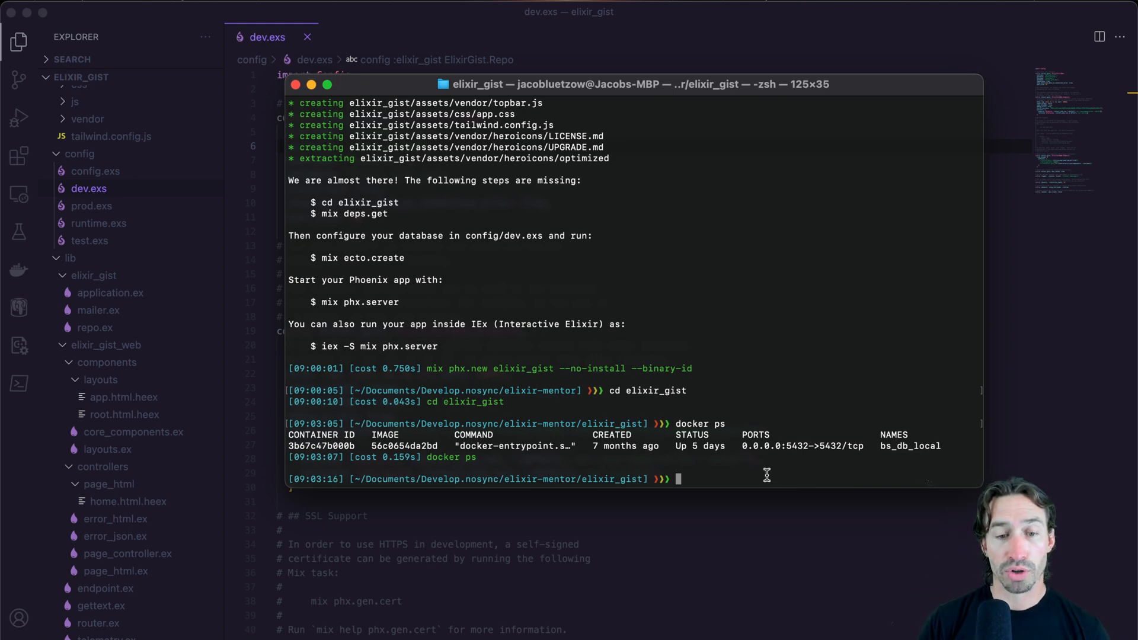
text(docker ins)
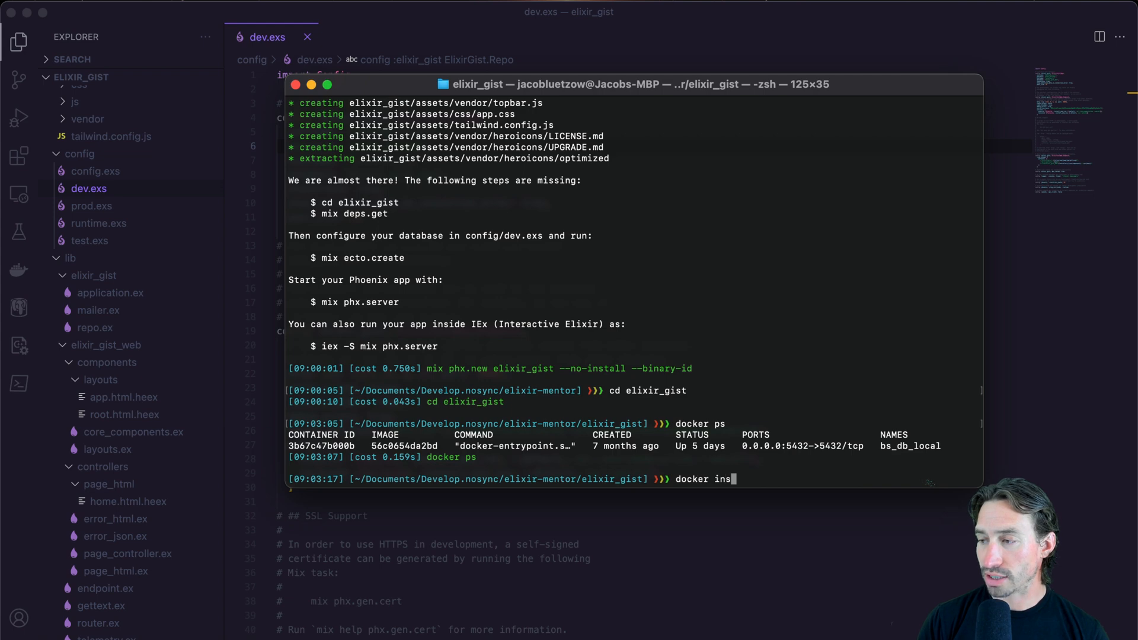
text(pect bs_db_loc)
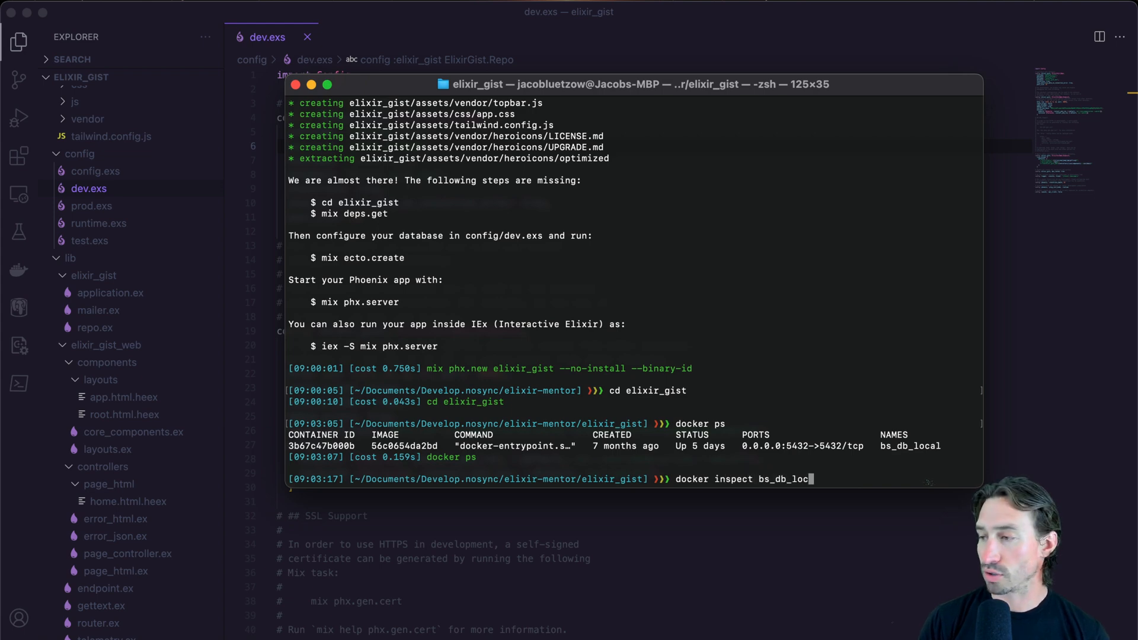
key(Enter)
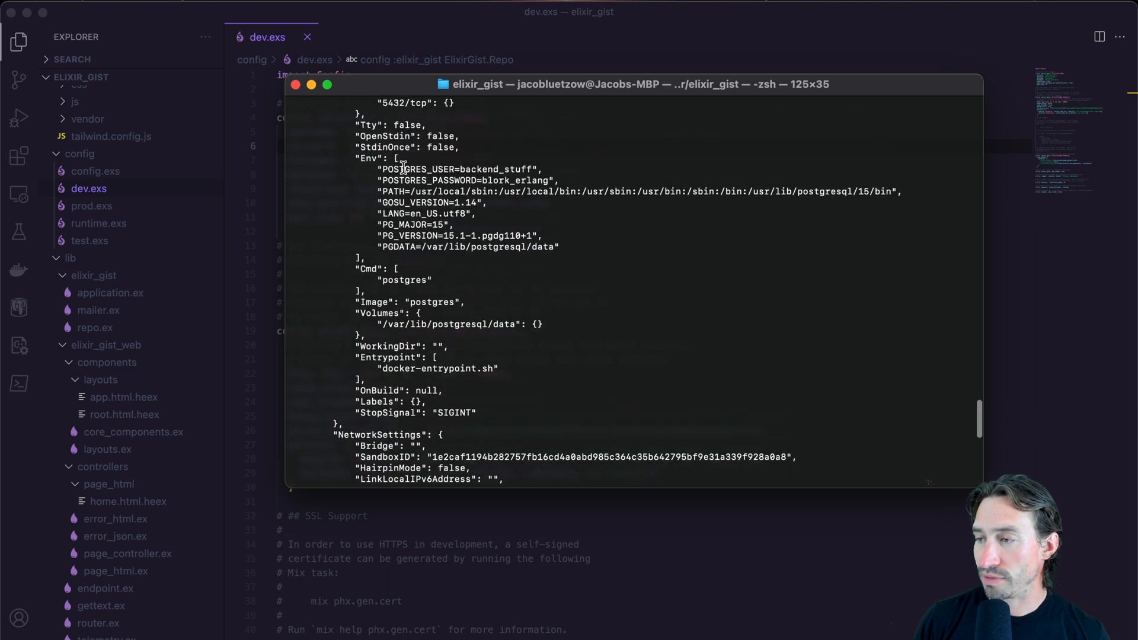
double_click(417, 170)
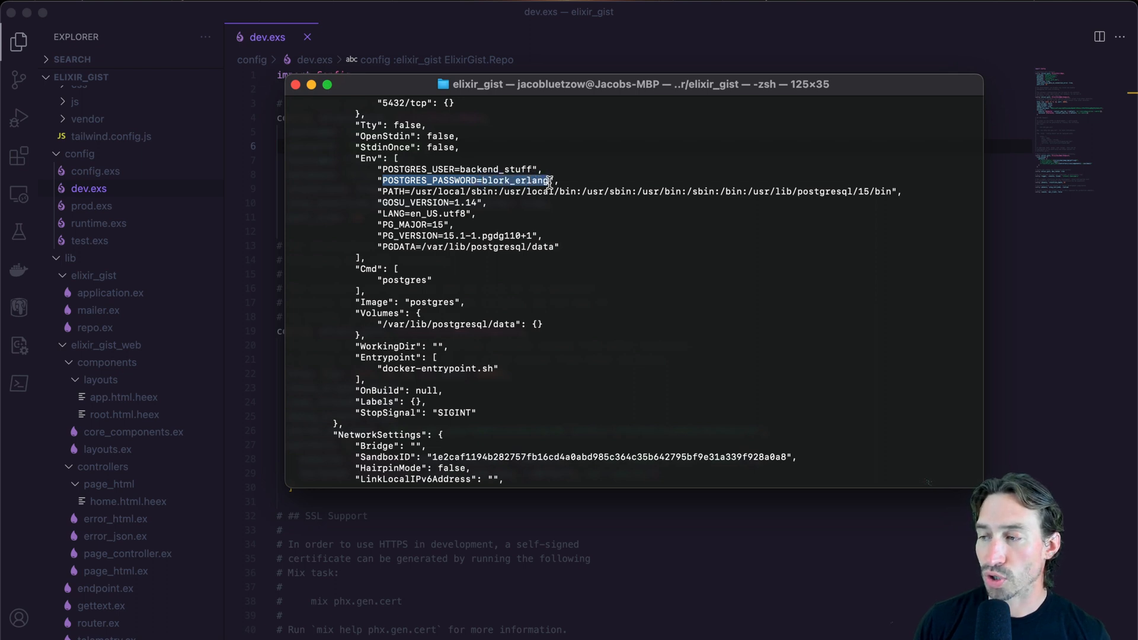
mouse_move(555, 252)
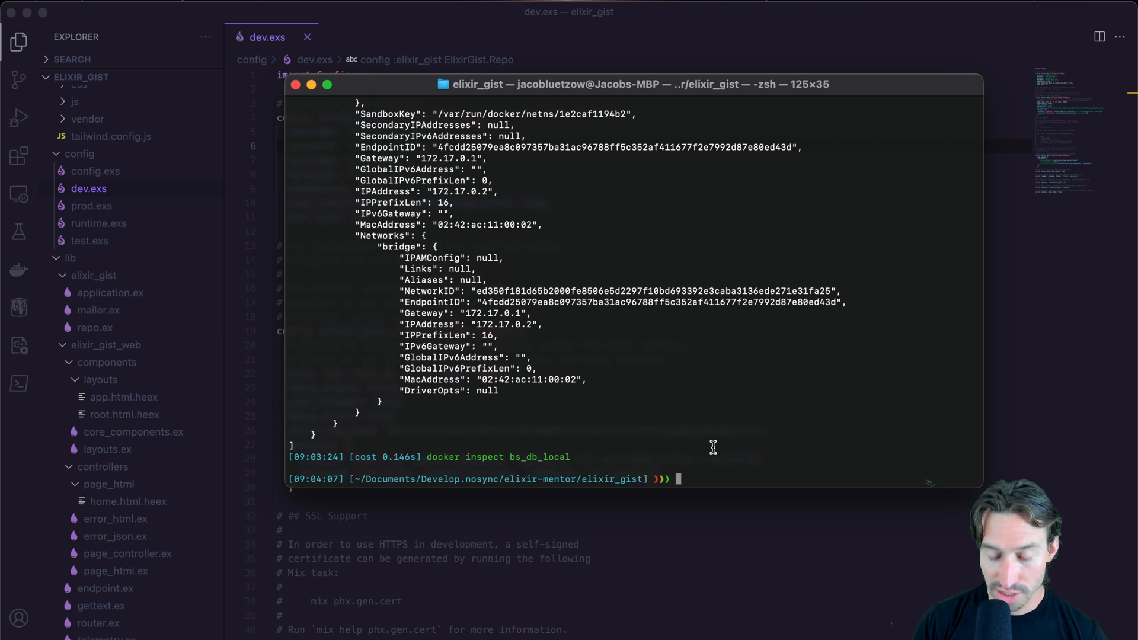
- Run mix phx.gen.auth Accounts User users, which fails on missing dependencies
text(mix phx.gen)
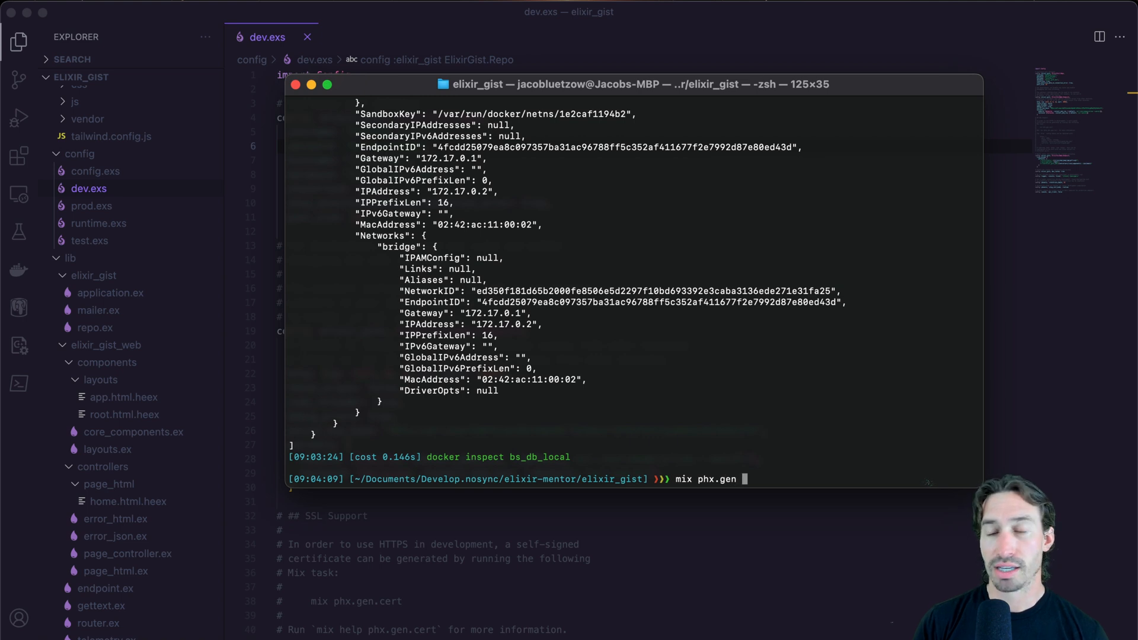
text(.auth)
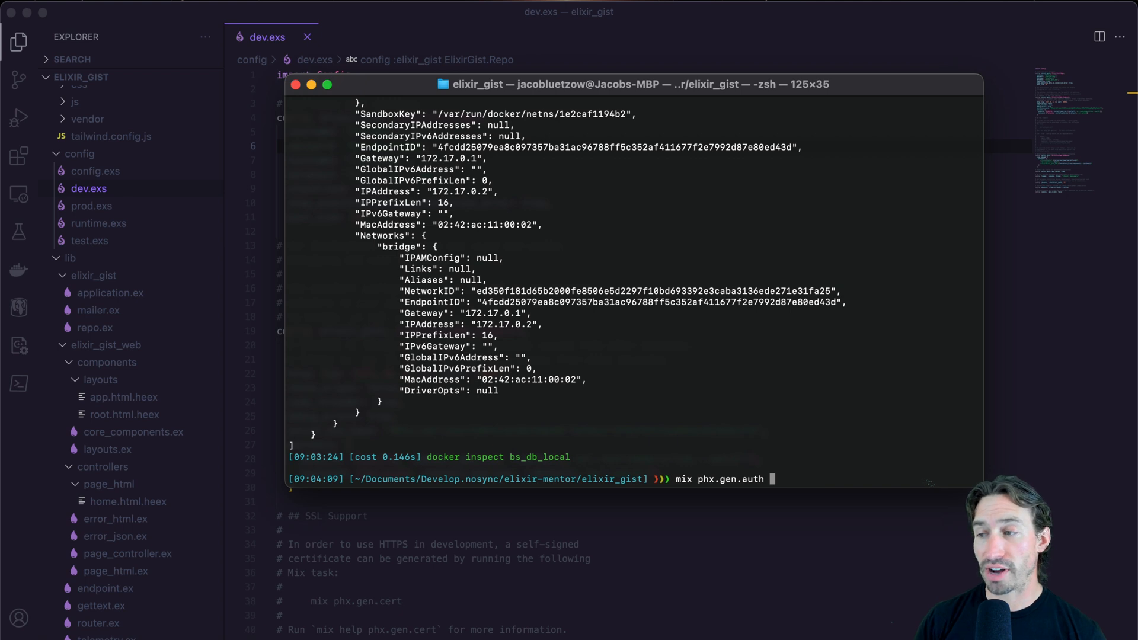
text(Accoun)
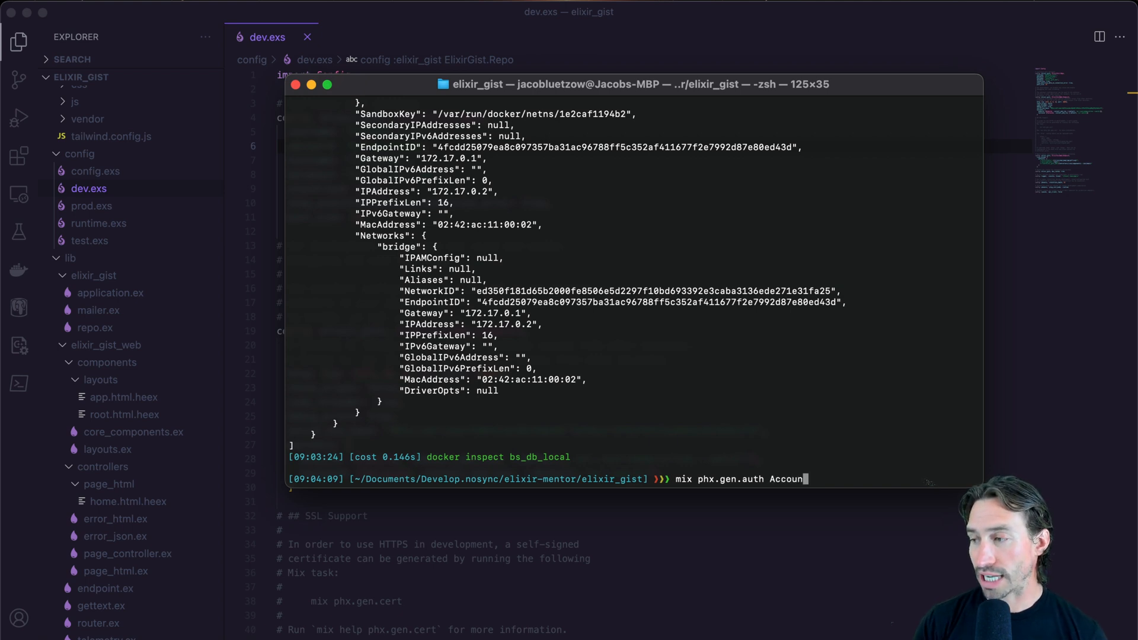
text(s)
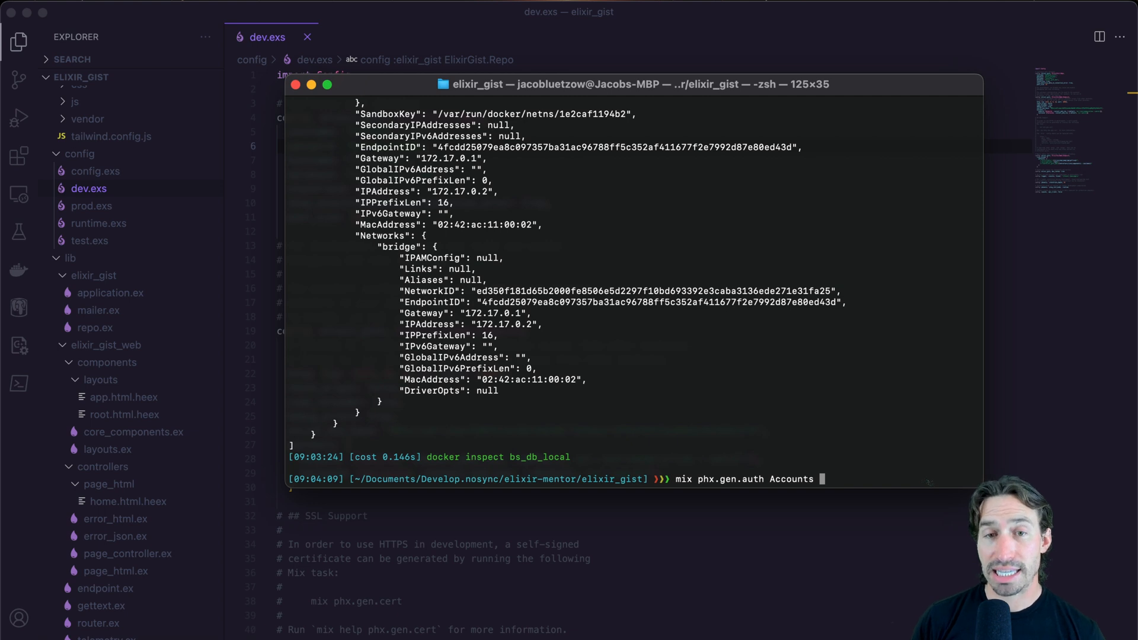
text(User)
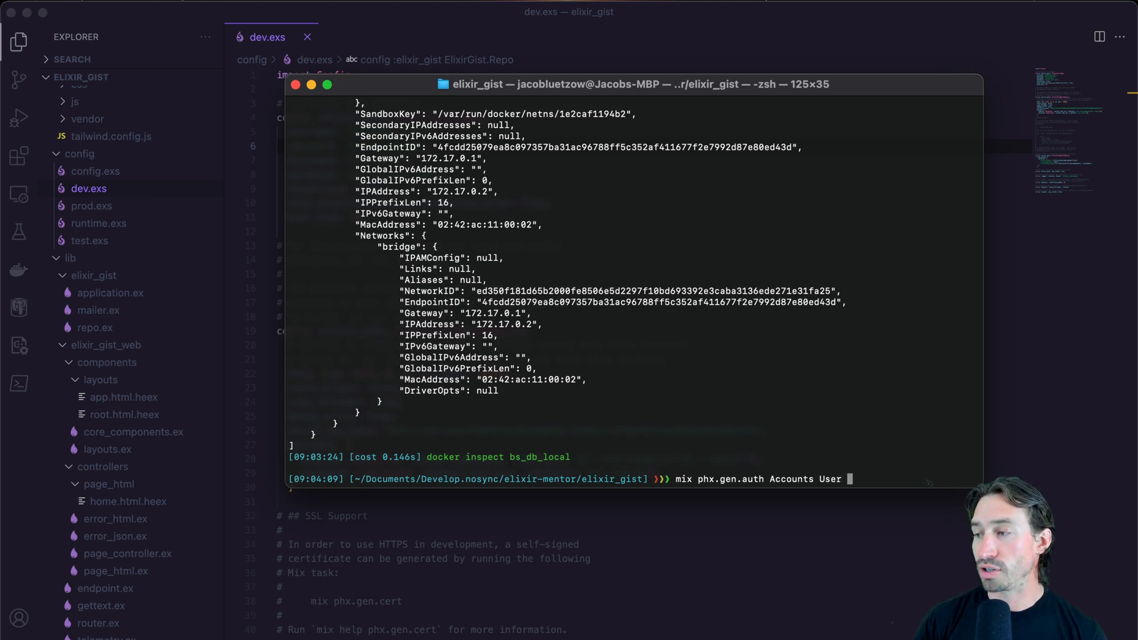
text(users)
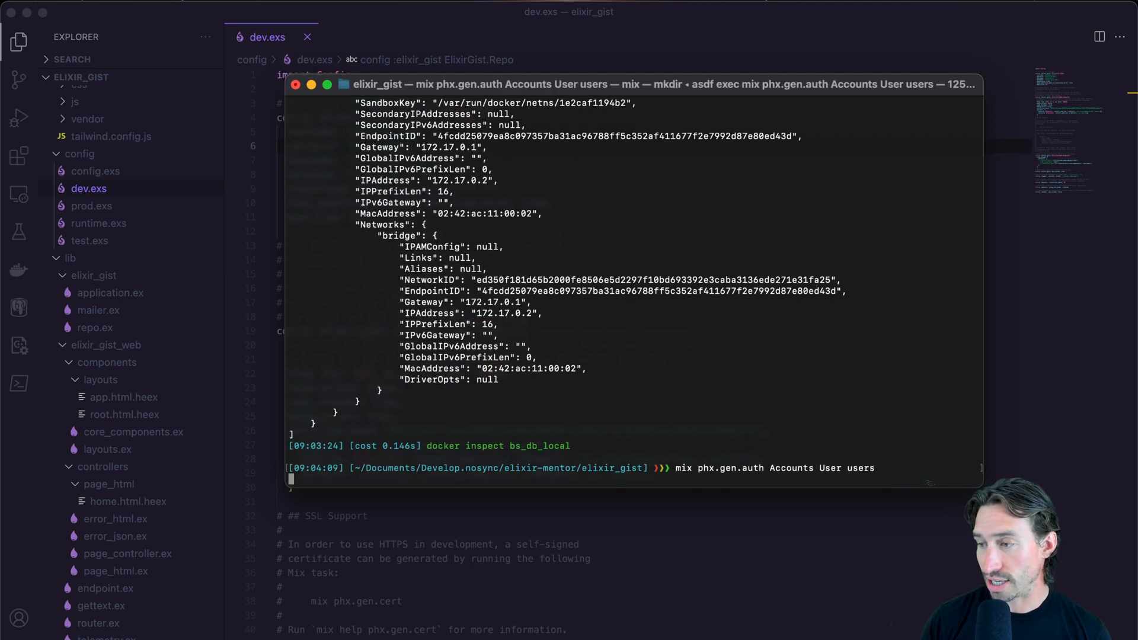
key(Return)
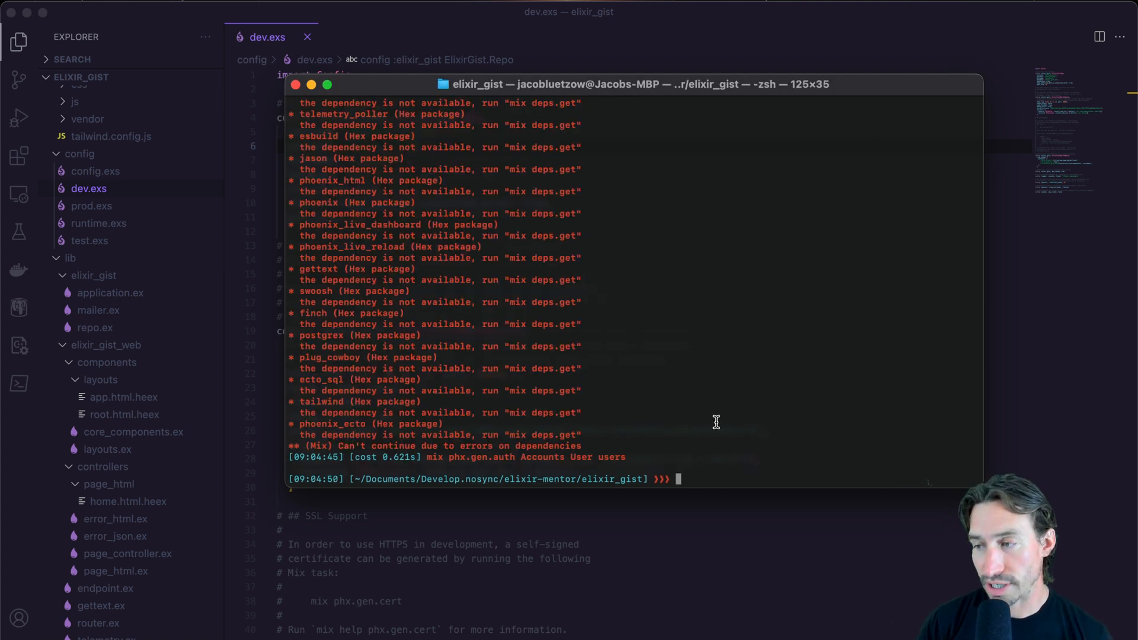
- Run mix deps.get to download the project's Hex dependencies
text(mix)
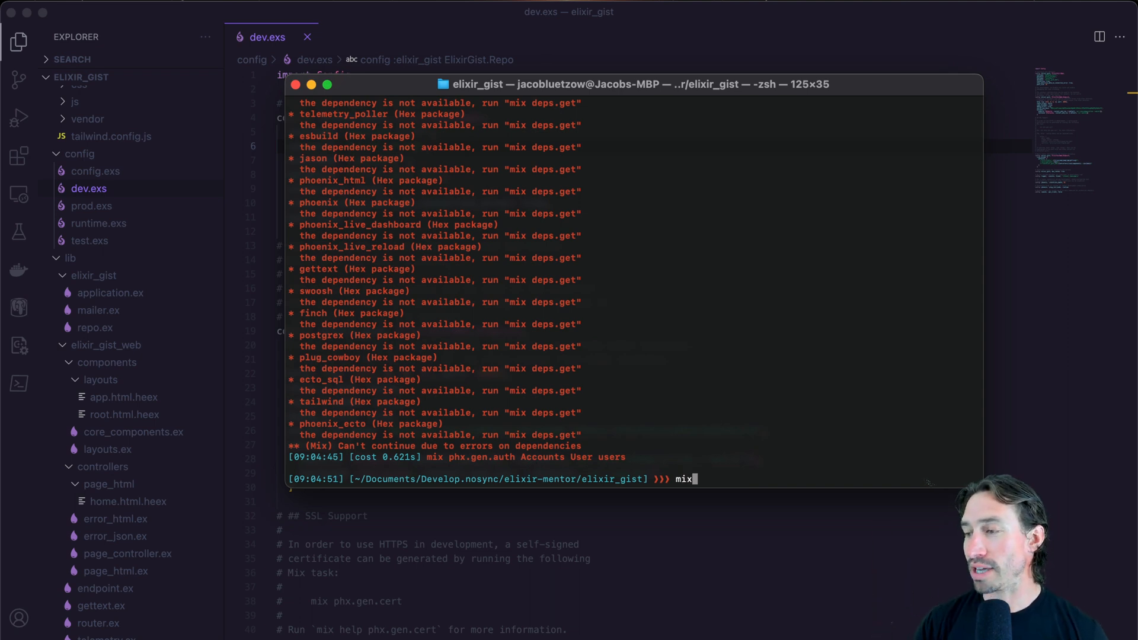
text(deps.ge)
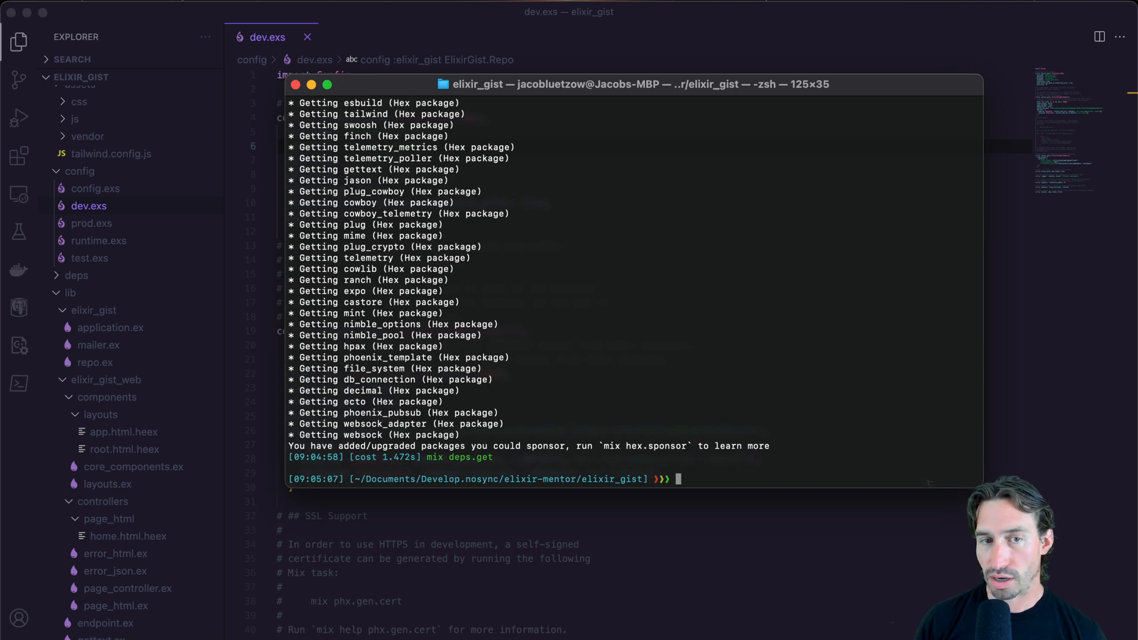
- Rerun mix phx.gen.auth Accounts User users and answer Y to generate LiveView authentication
text(mix phx.gen.auth Accounts User users)
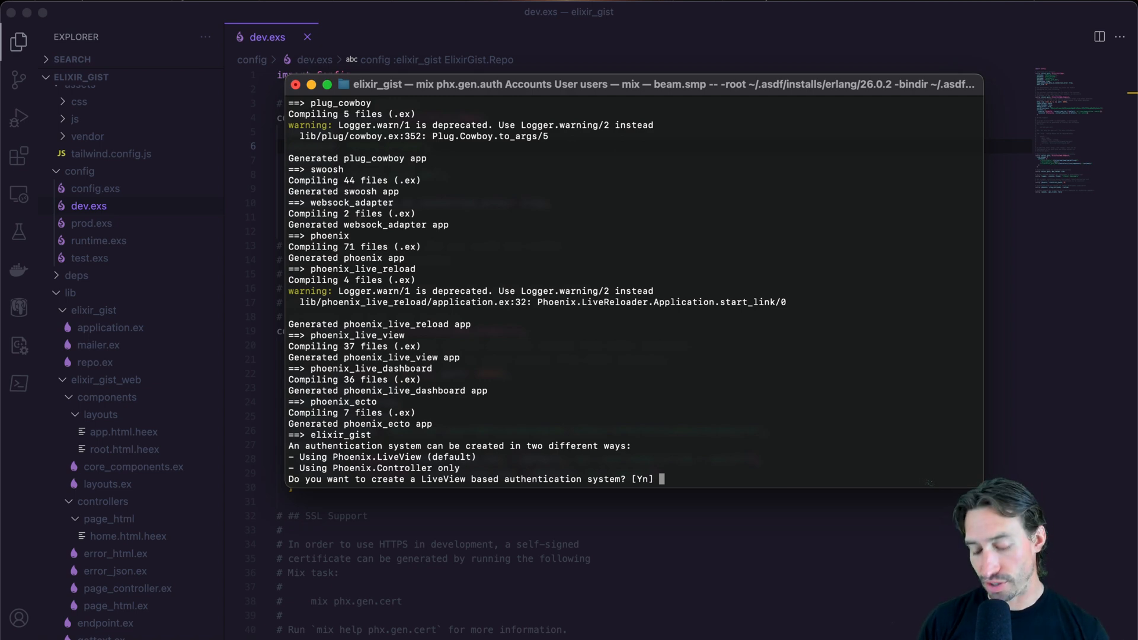
text(Y)
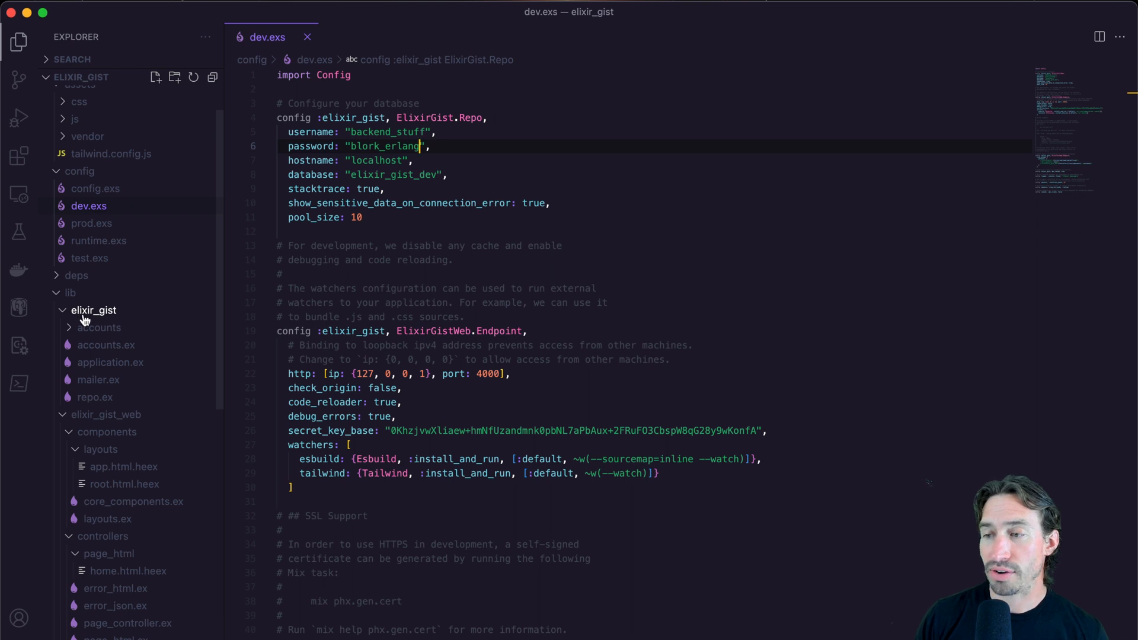
mouse_move(98, 315)
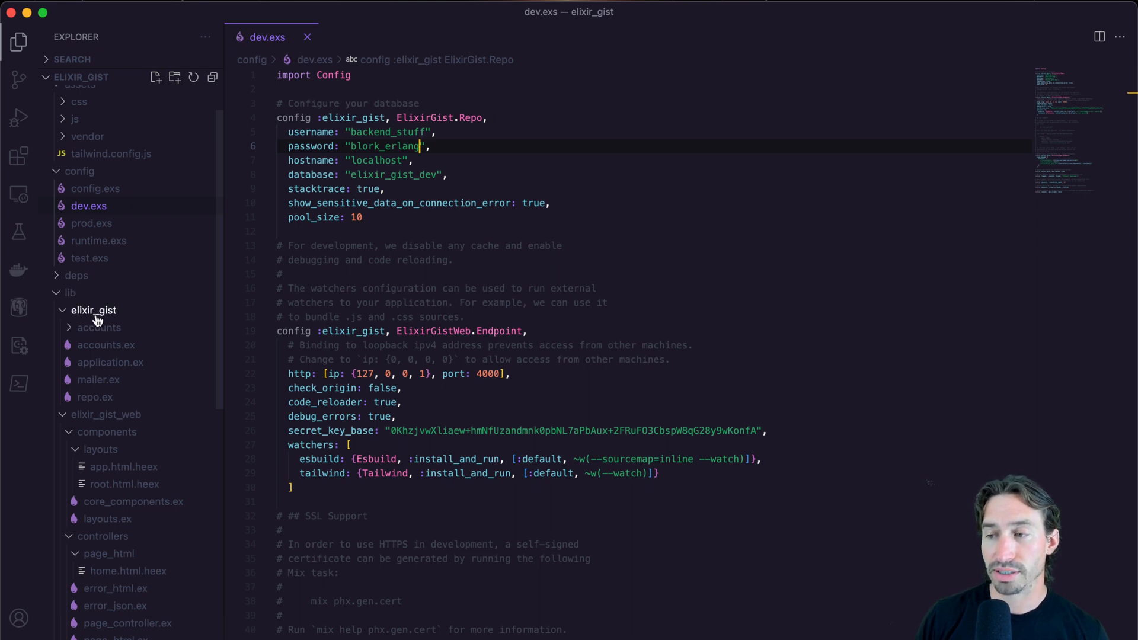
mouse_move(89, 328)
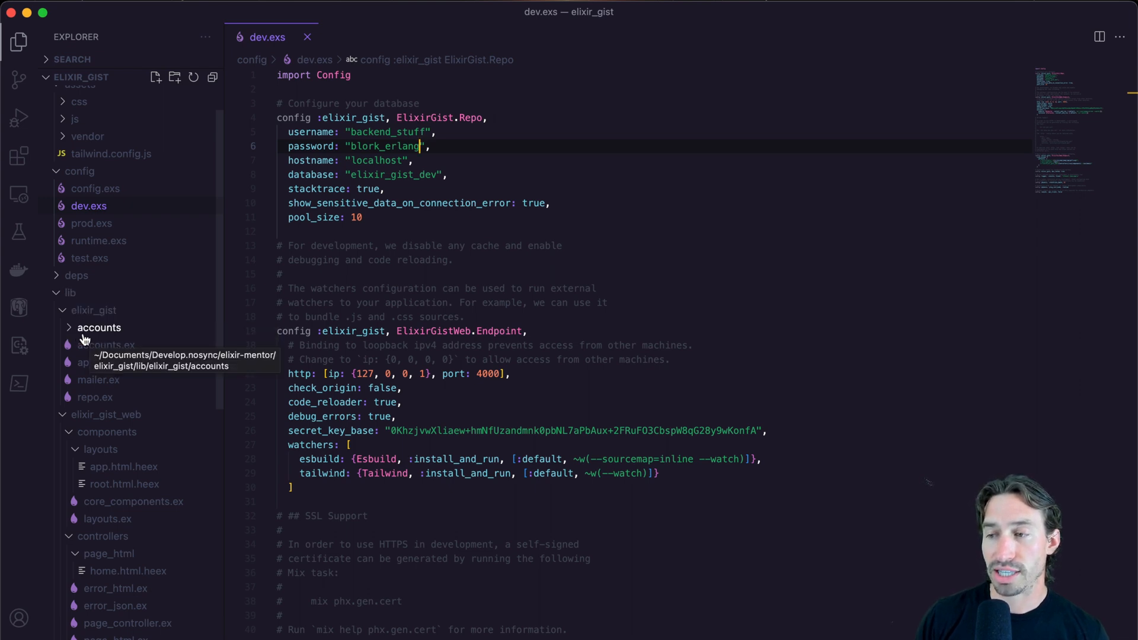
- Expand lib/elixir_gist/accounts and open user.ex showing the User schema
click(99, 328)
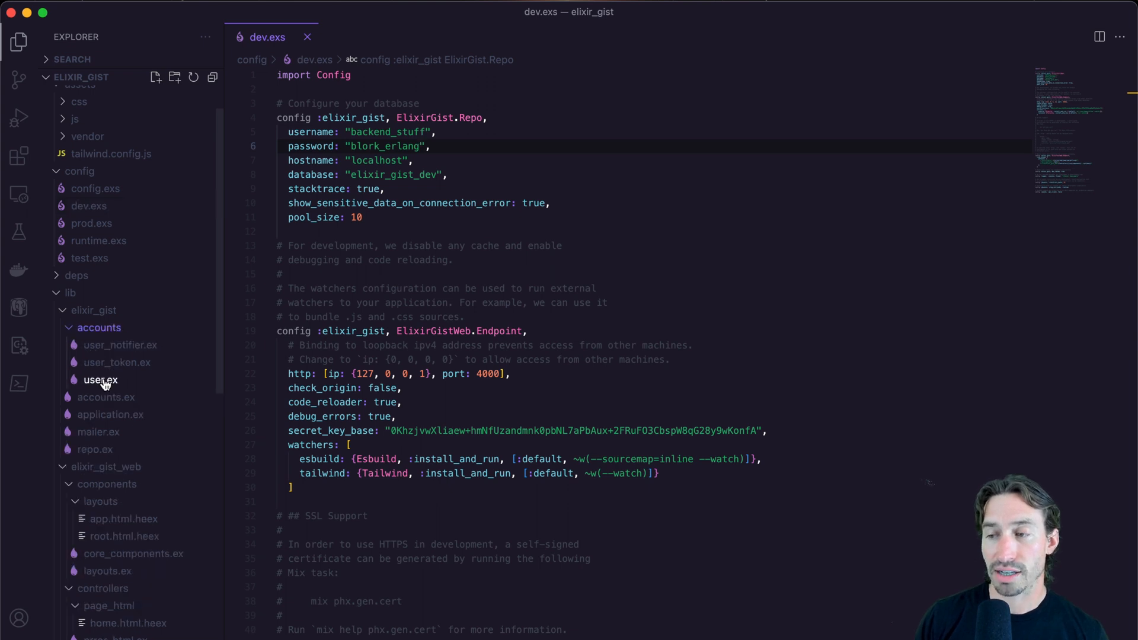
mouse_move(100, 380)
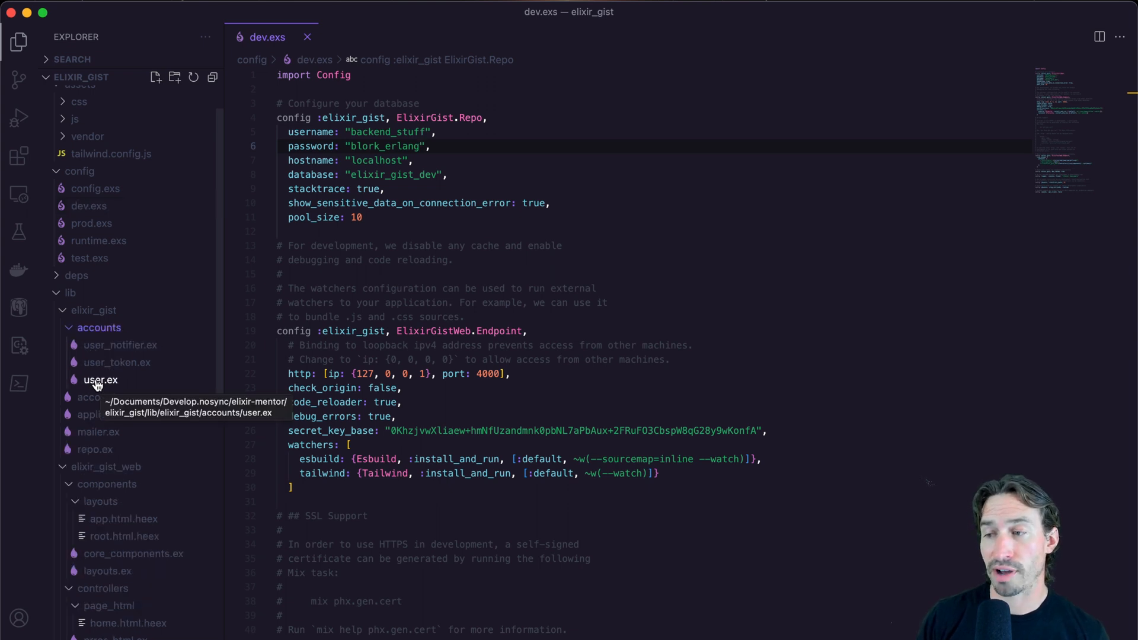
click(100, 380)
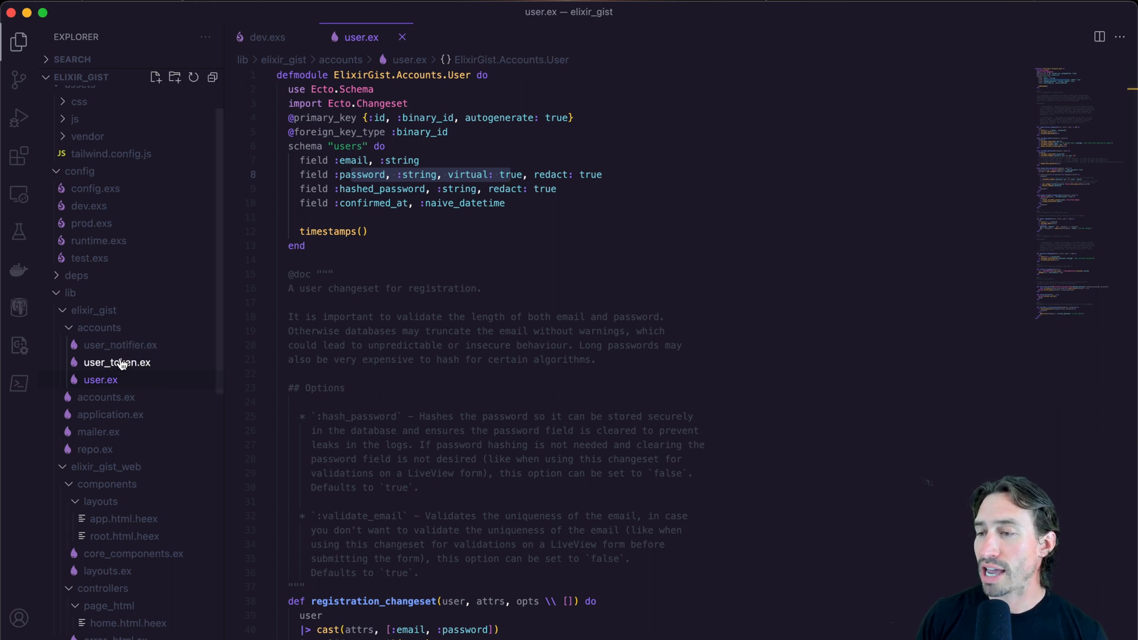
- Open user_token.ex and user_notifier.ex and scroll through the confirmation and reset-password email functions
click(116, 362)
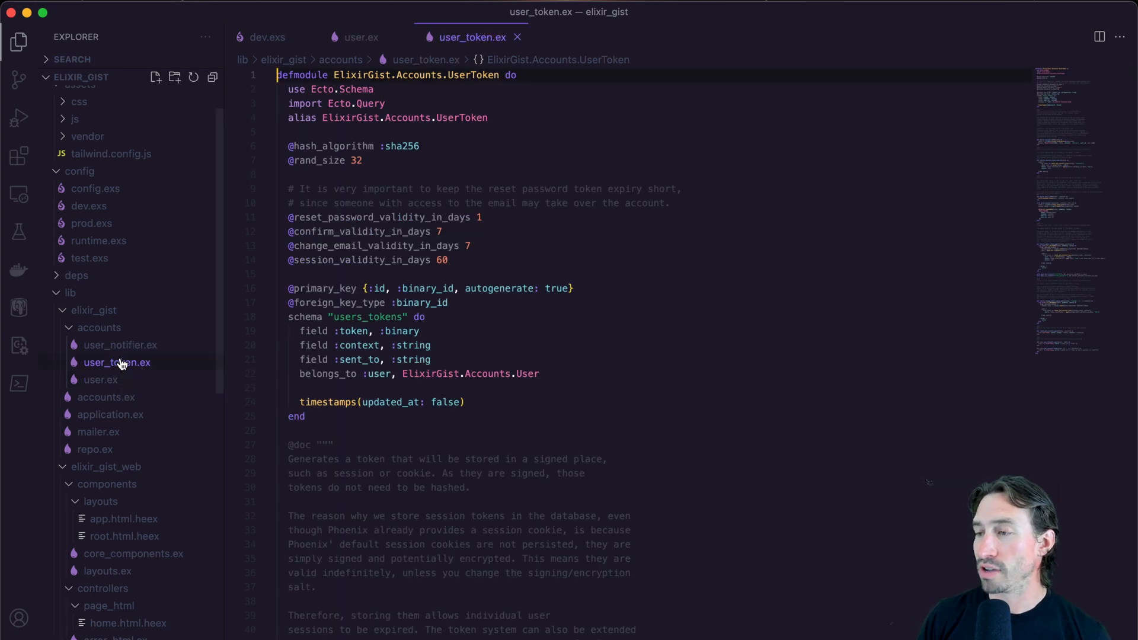
mouse_move(189, 363)
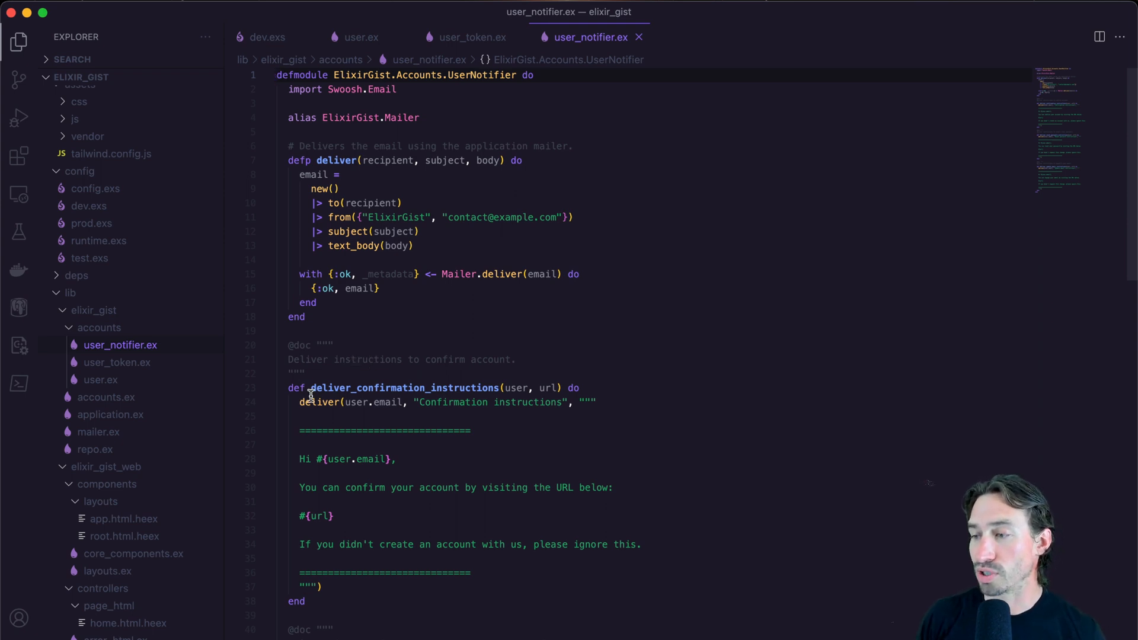
scroll(down, 3)
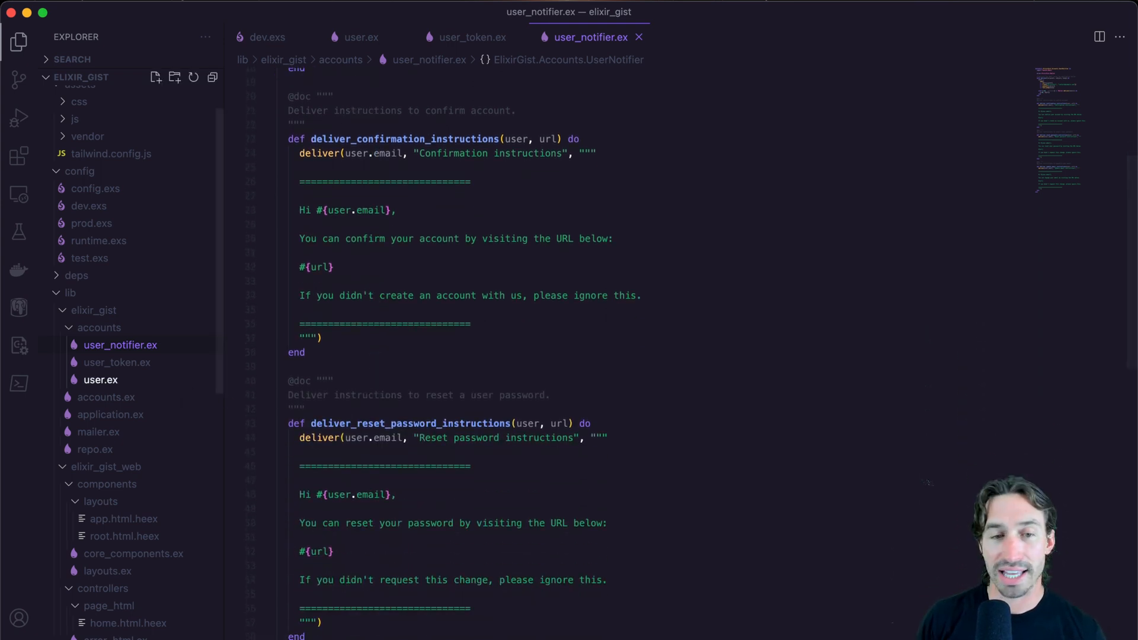
scroll(down, 3)
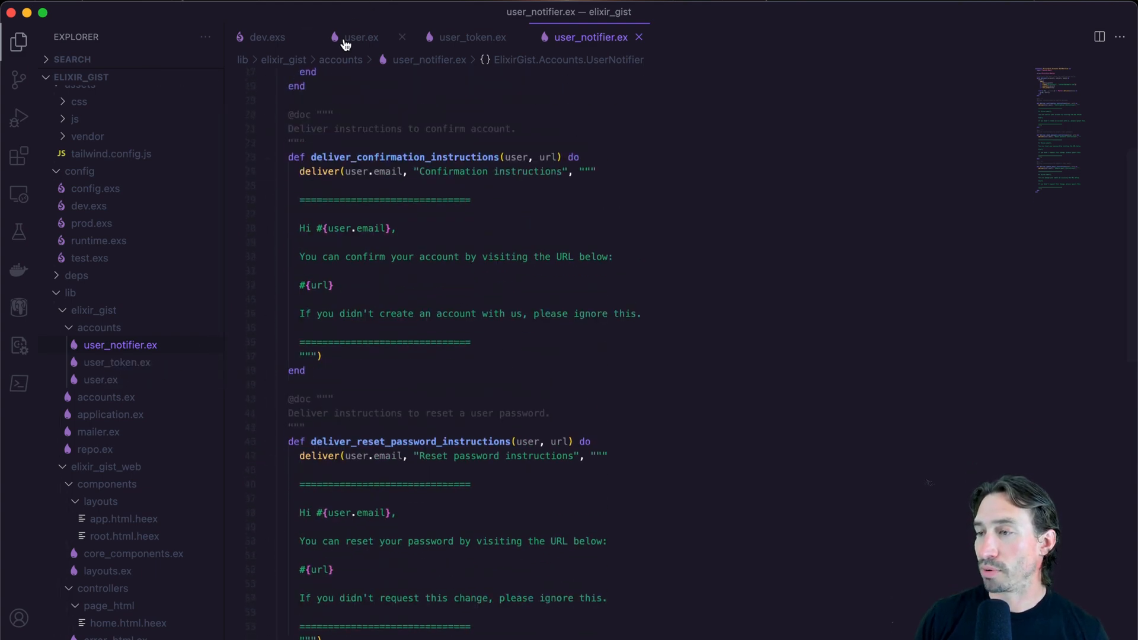
- Review the User schema in user.ex, including its primary key definition
click(359, 37)
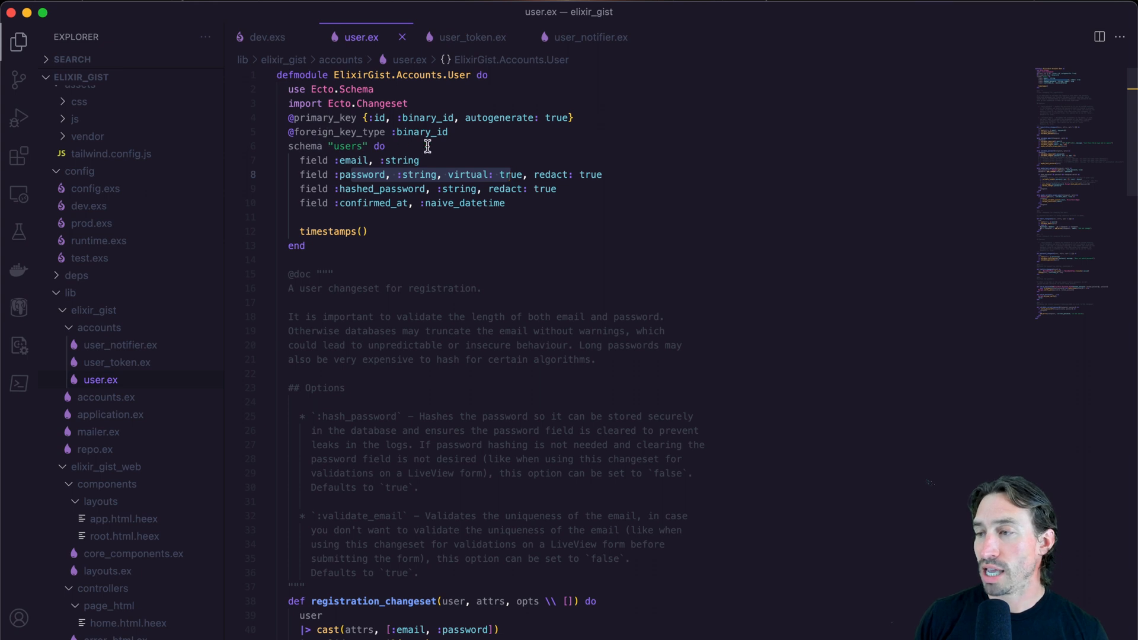
mouse_move(341, 117)
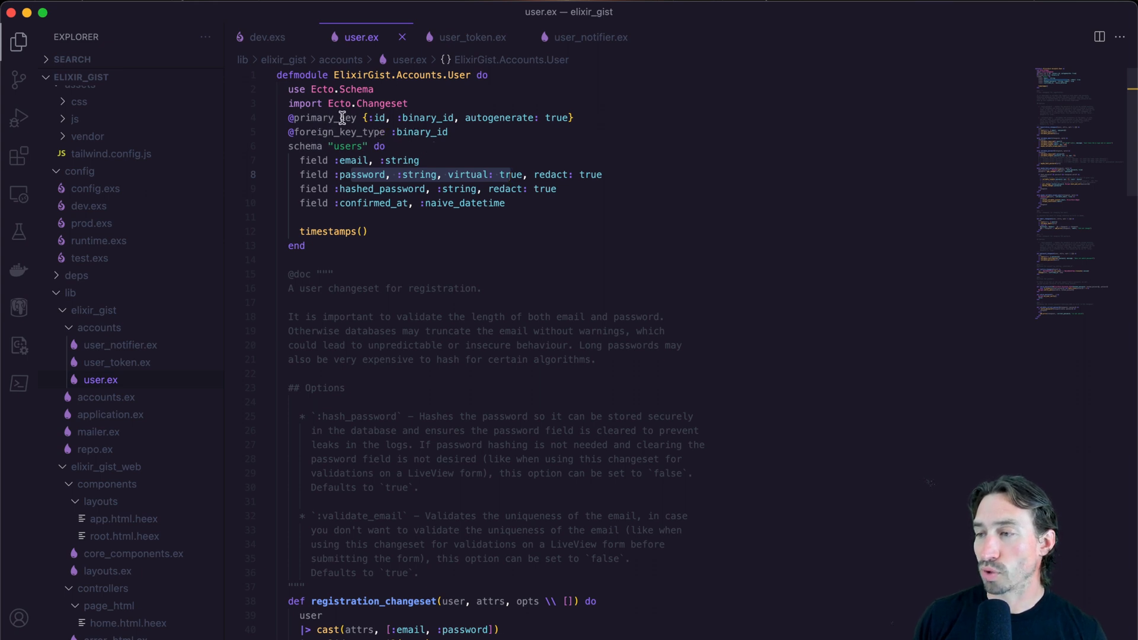
click(510, 118)
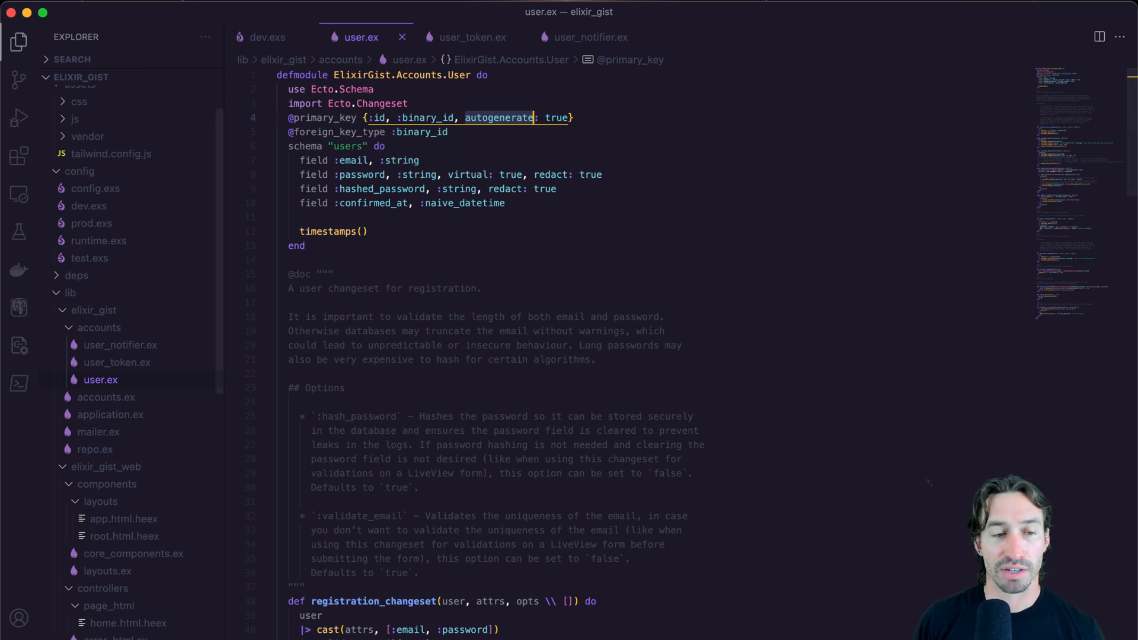
scroll(down, 3)
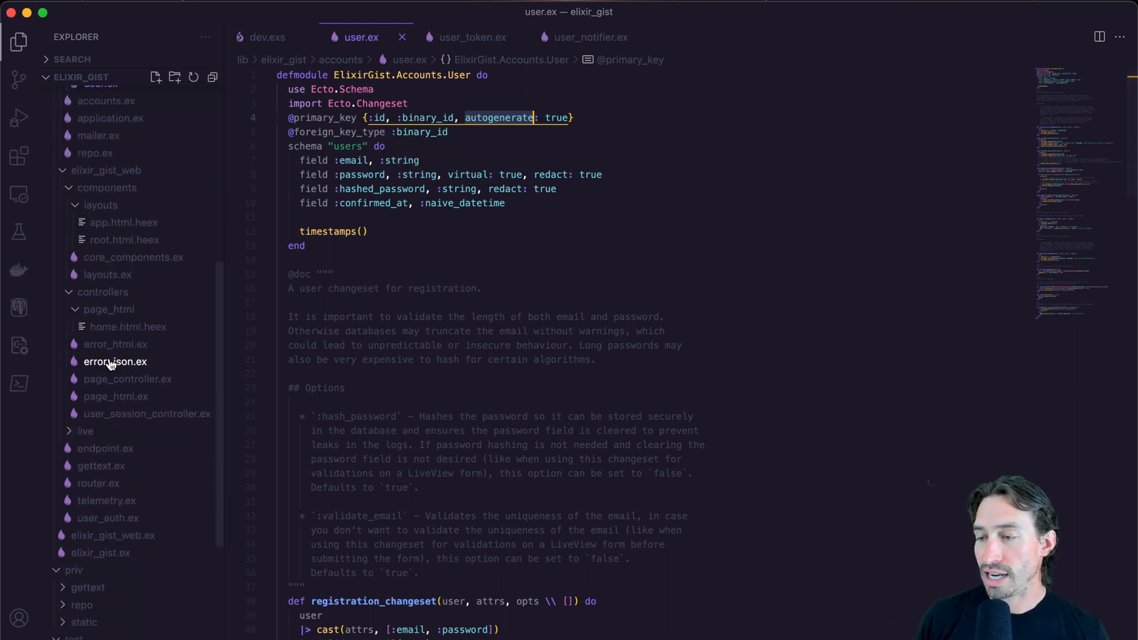
scroll(down, 3)
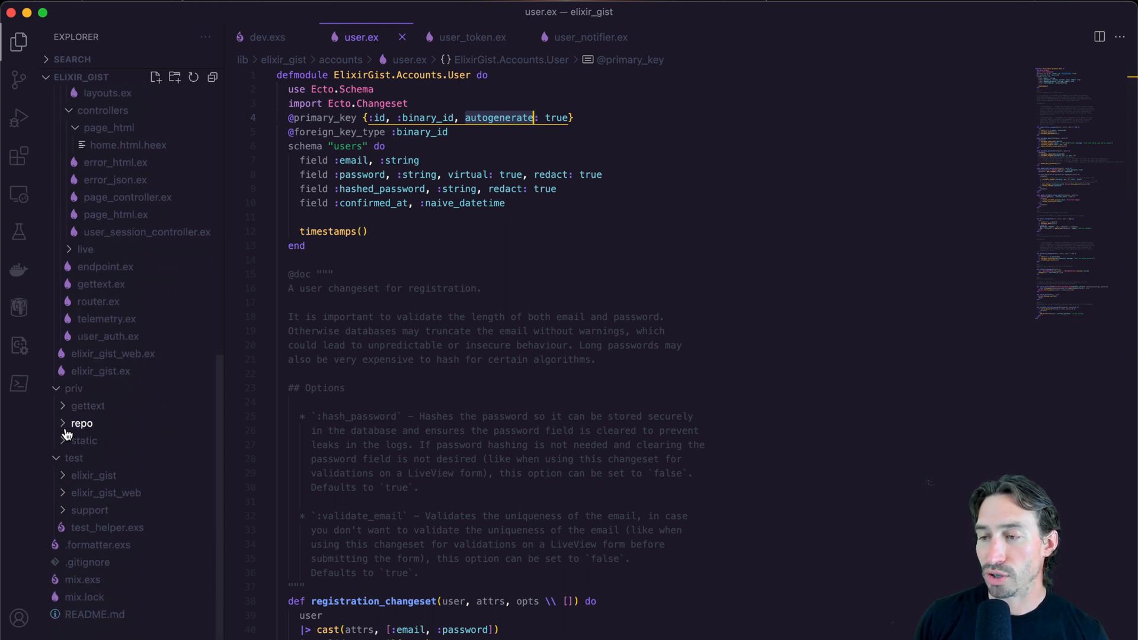
- Open the create_users_auth_tables.exs migration and highlight the users_tokens table
click(82, 423)
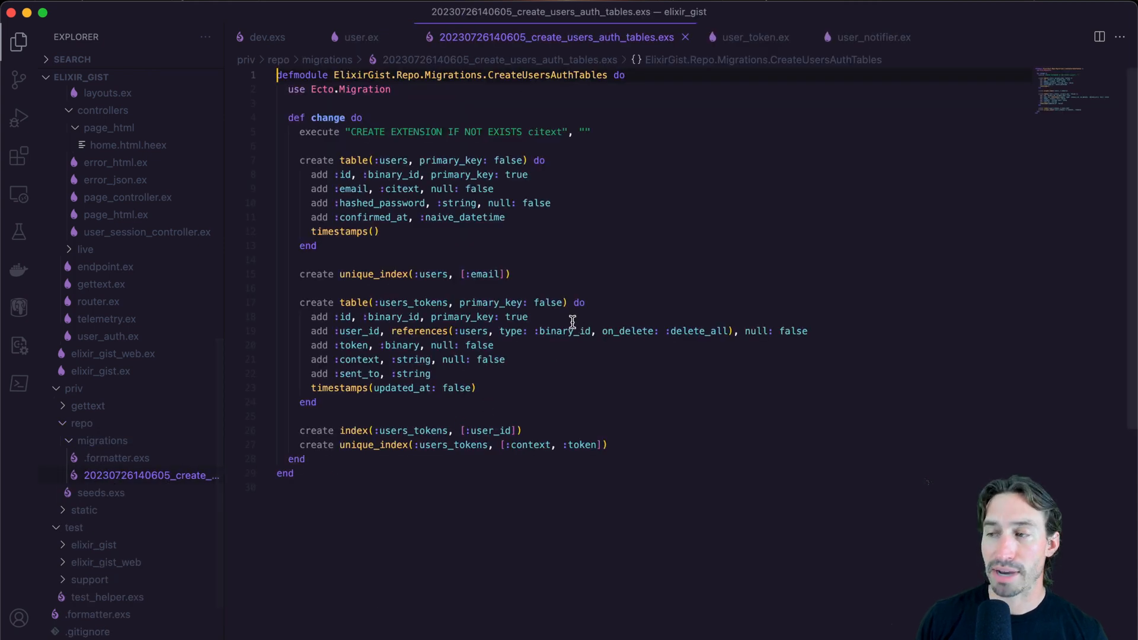
double_click(393, 160)
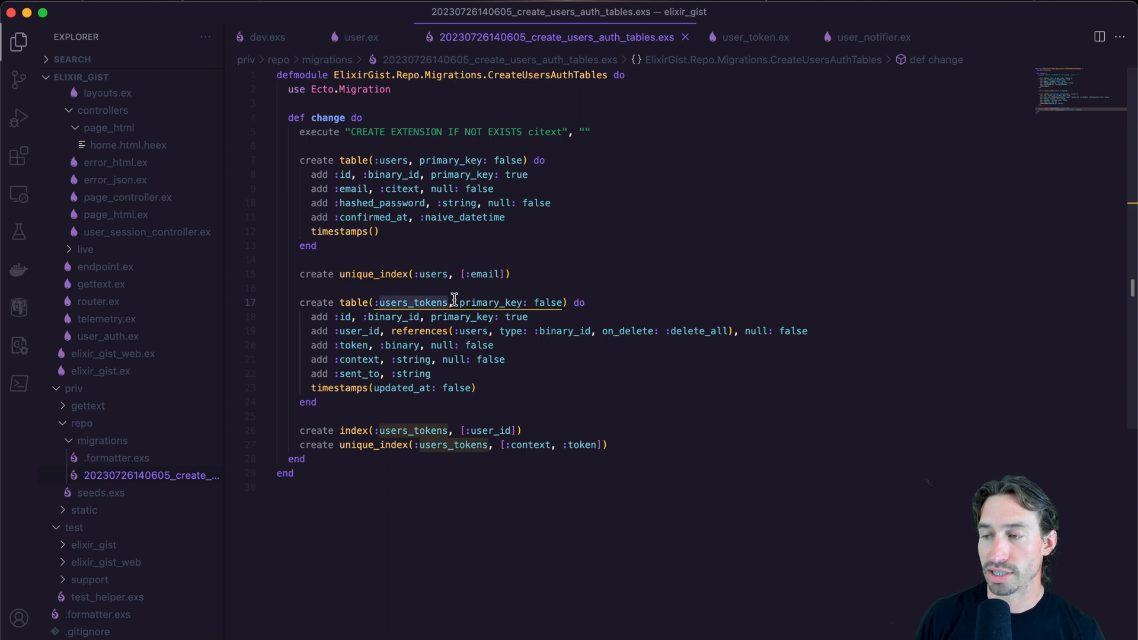
mouse_move(348, 438)
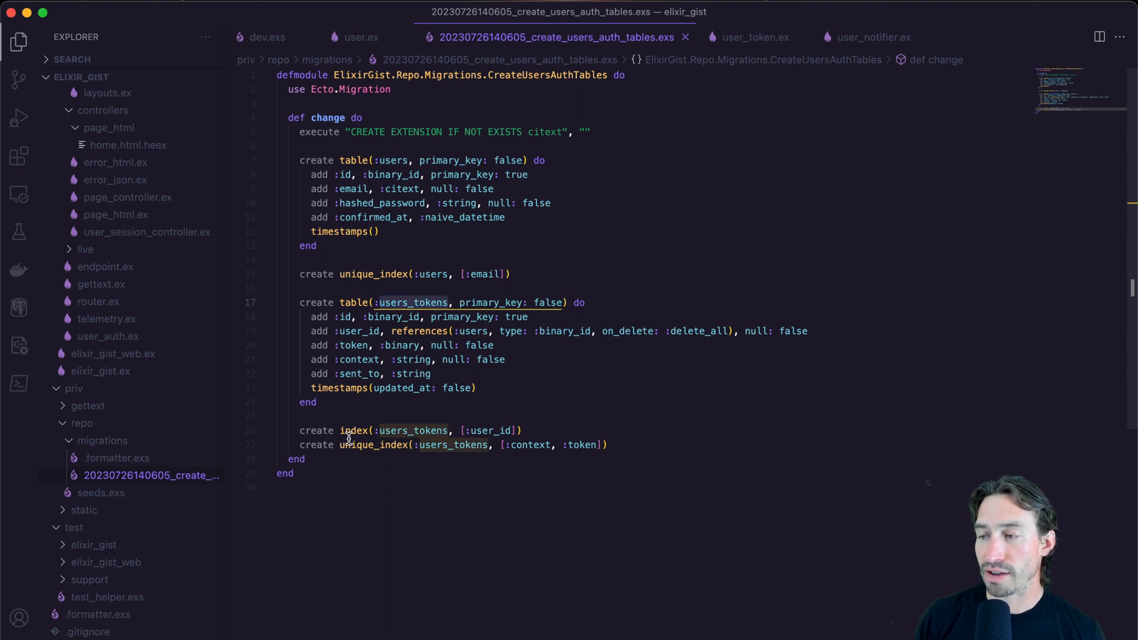
mouse_move(356, 432)
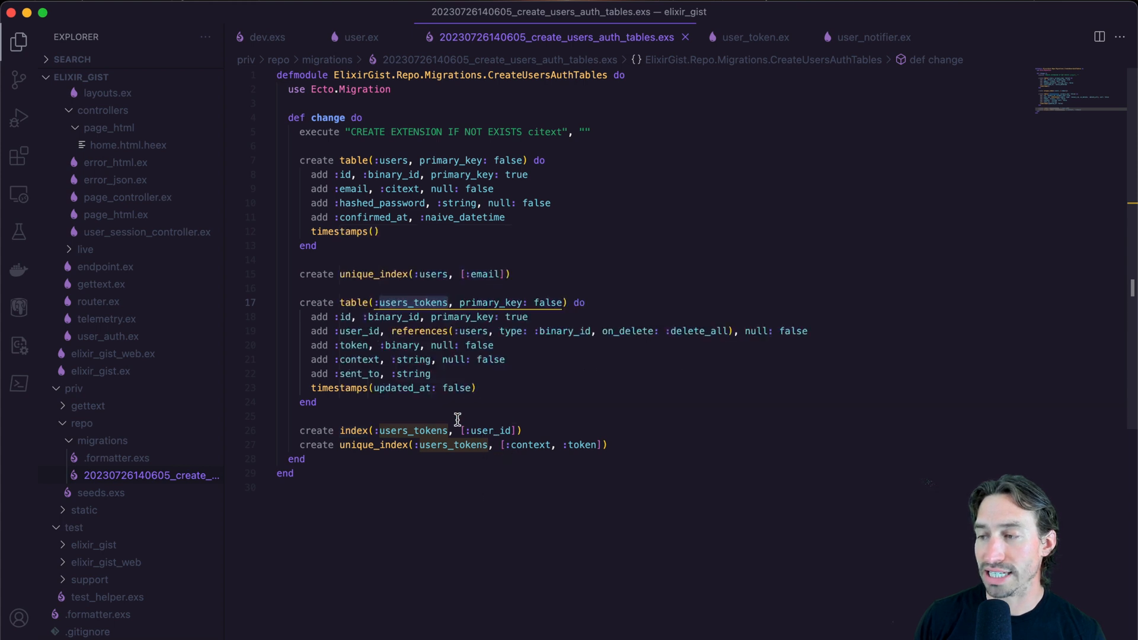
mouse_move(384, 249)
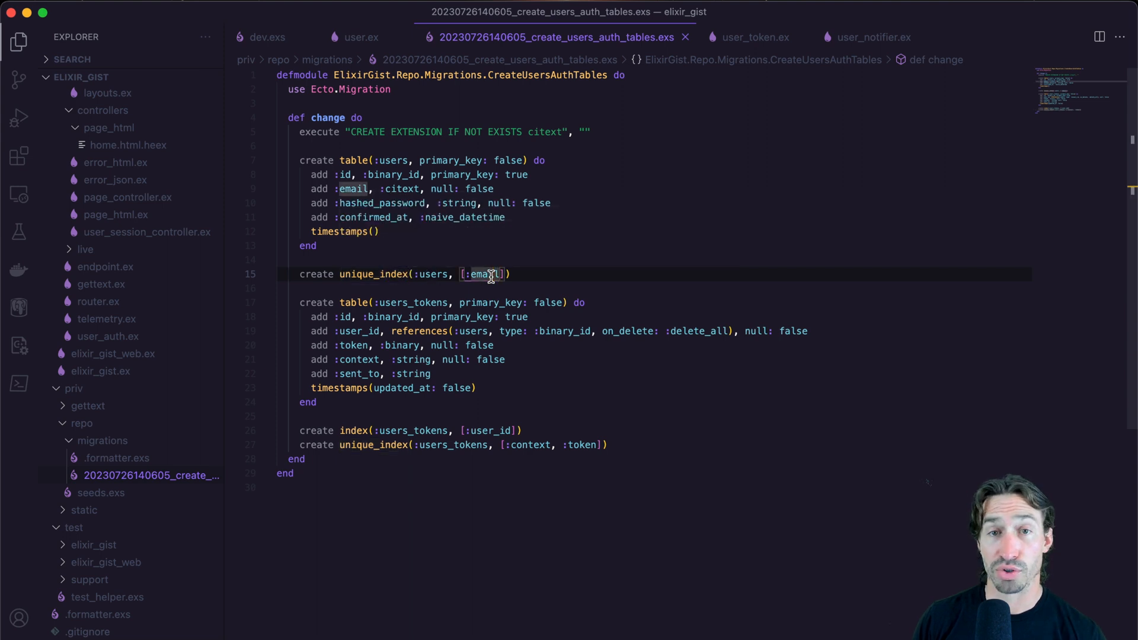
mouse_move(439, 302)
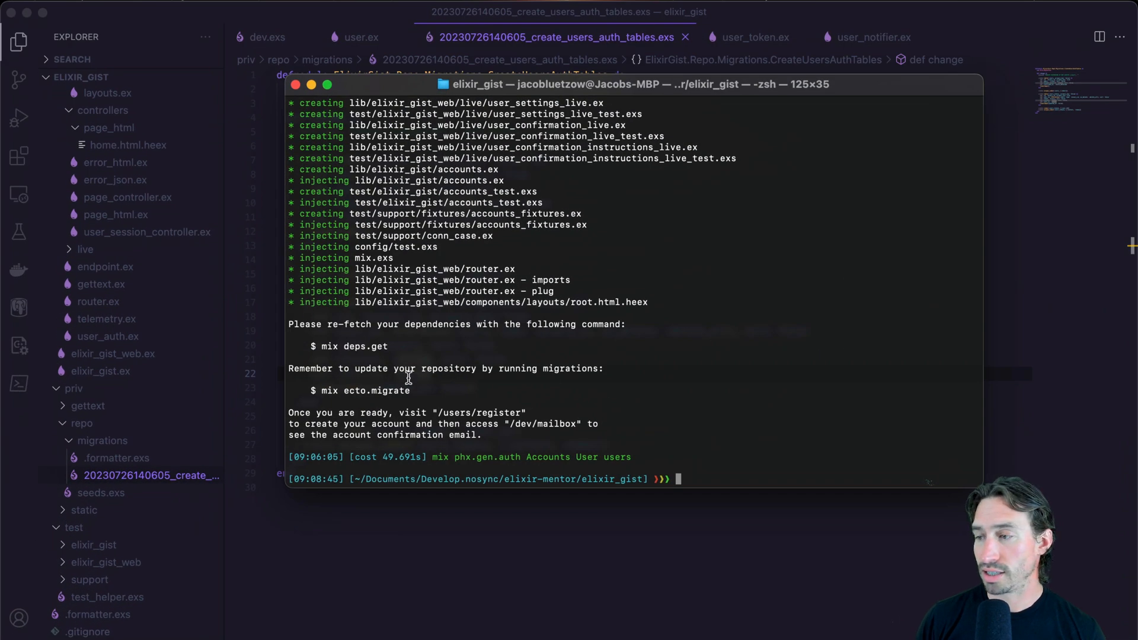
- Run mix deps.get to fetch the new auth packages such as bcrypt_elixir
text(mix)
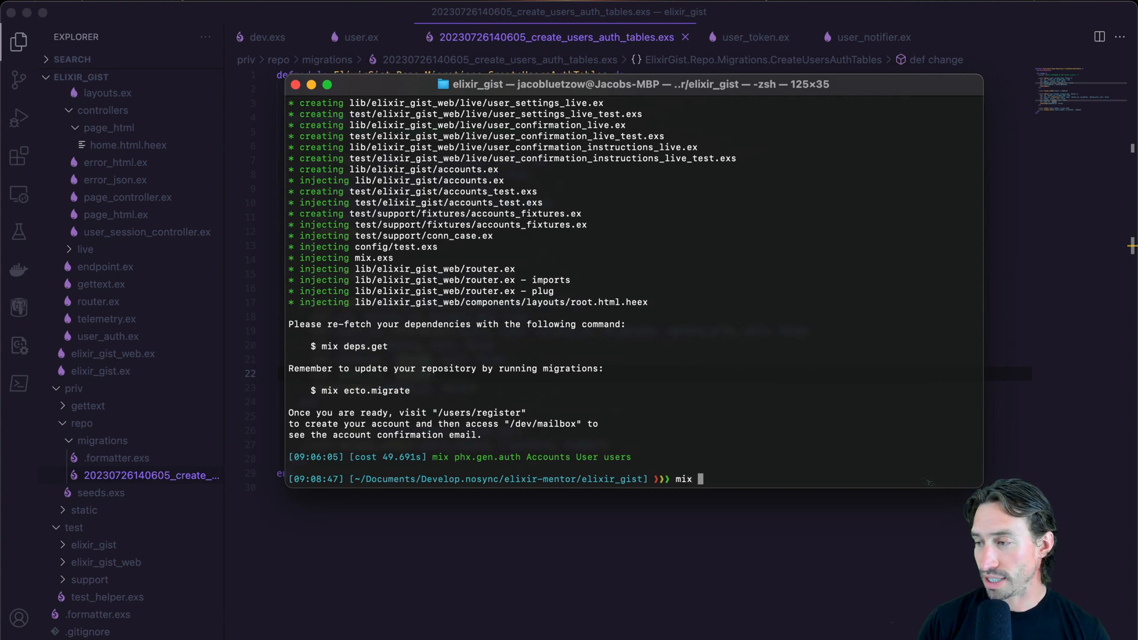
key(Enter)
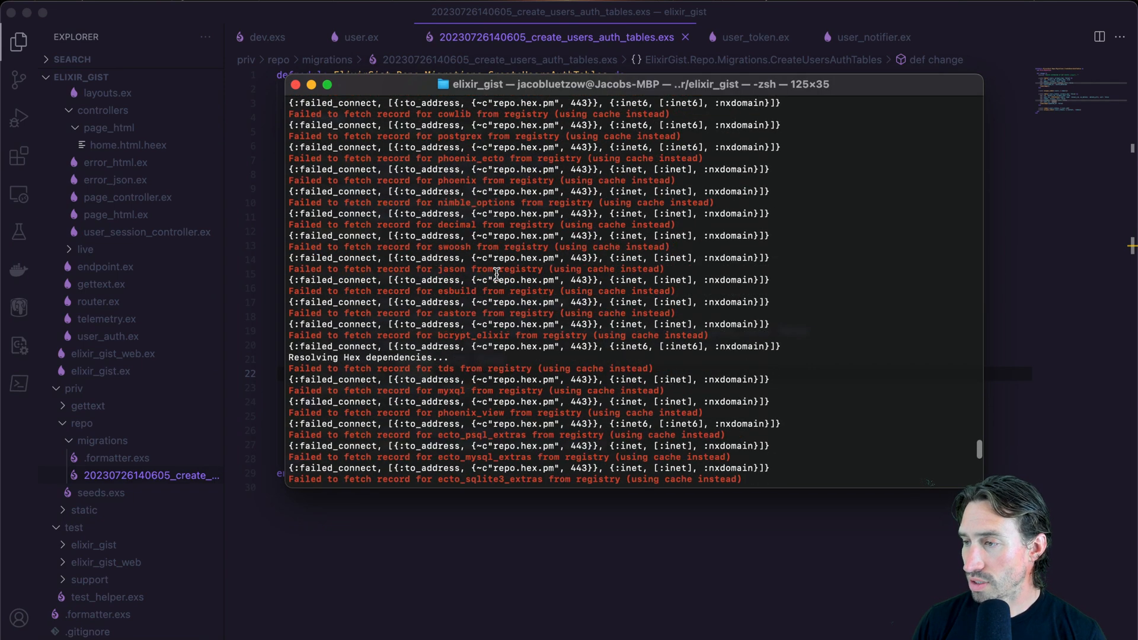
scroll(down, 3)
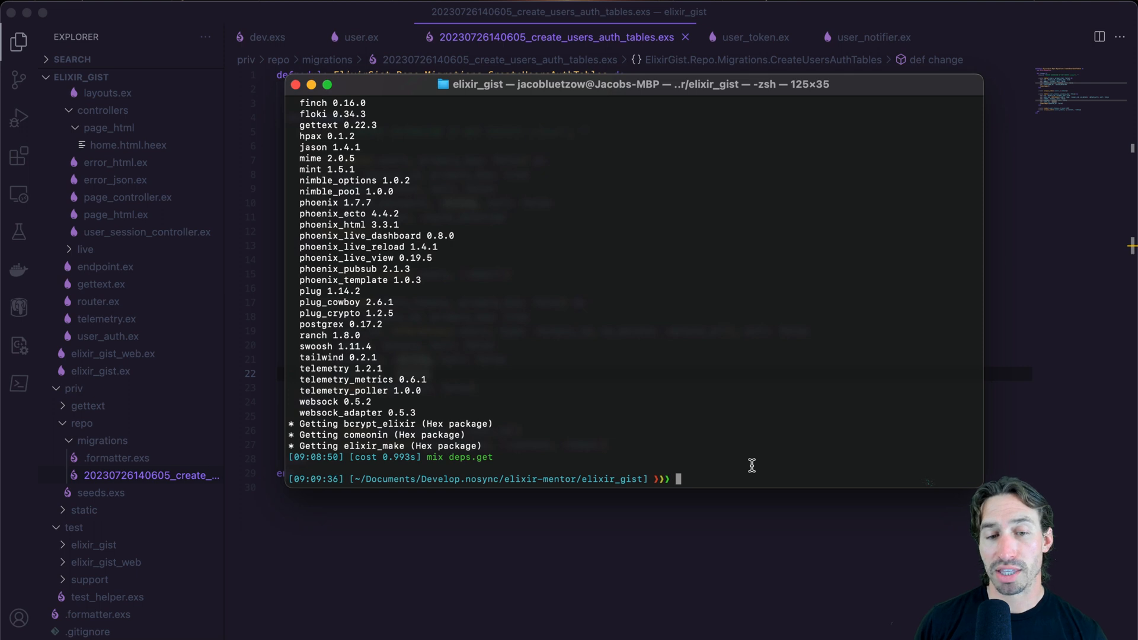
- Run mix ecto.setup to create the database and the users and users_tokens tables
text(mix)
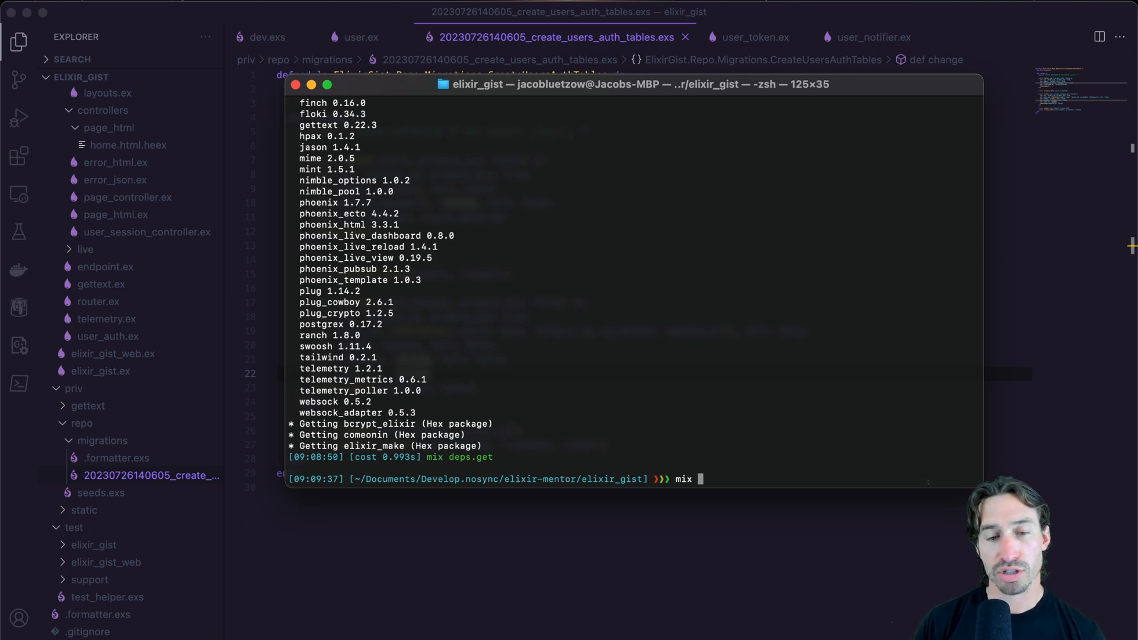
text(ecto.)
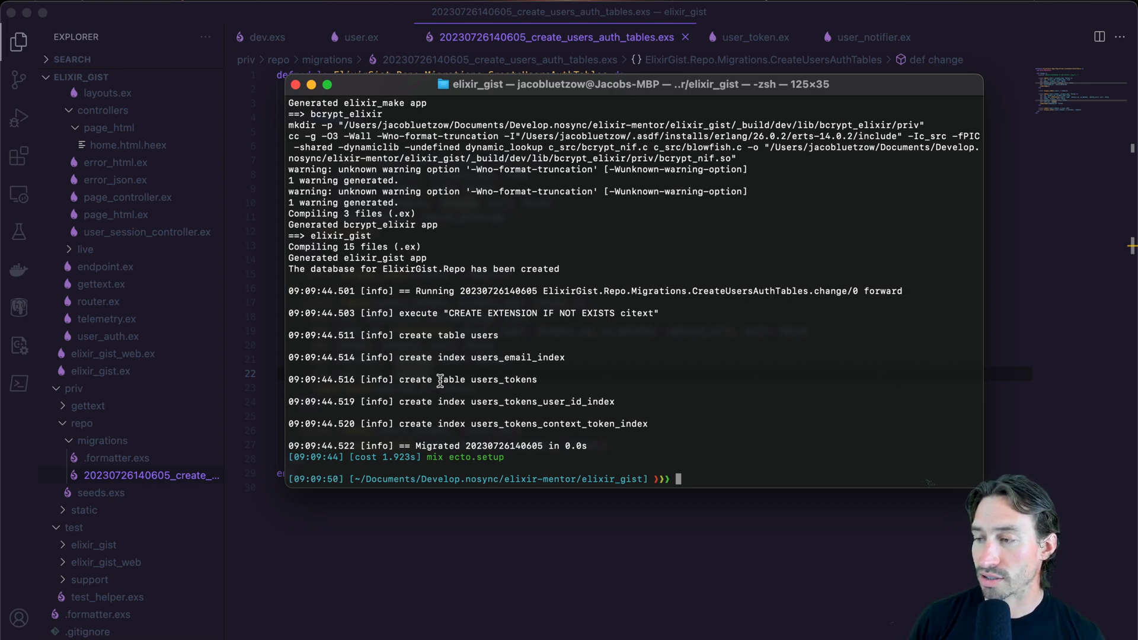
double_click(505, 379)
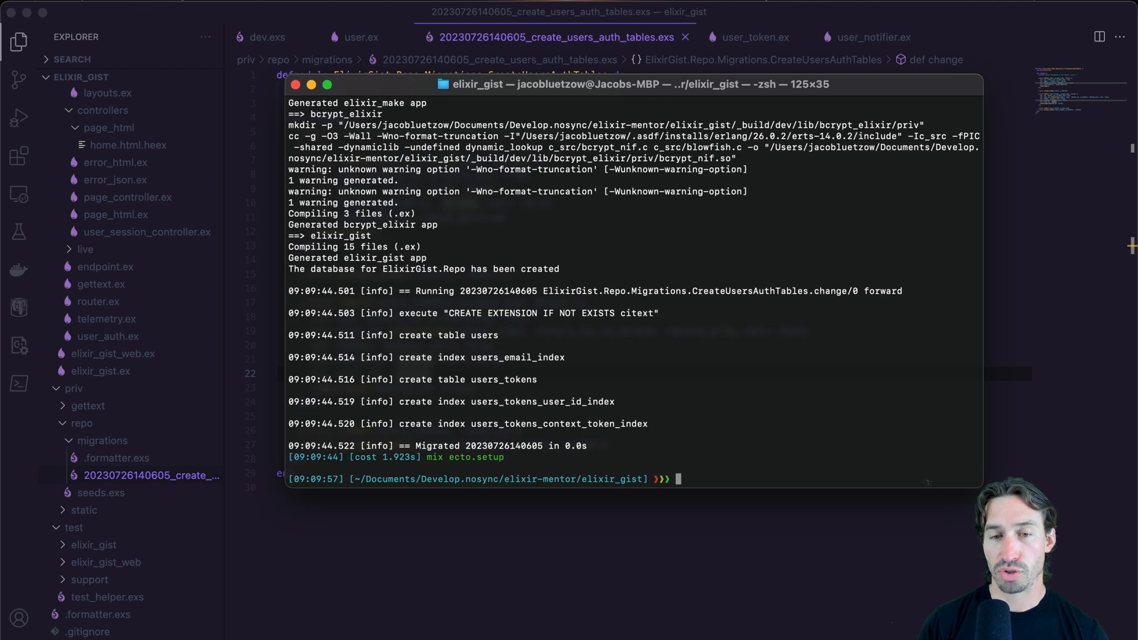
text(mix phs)
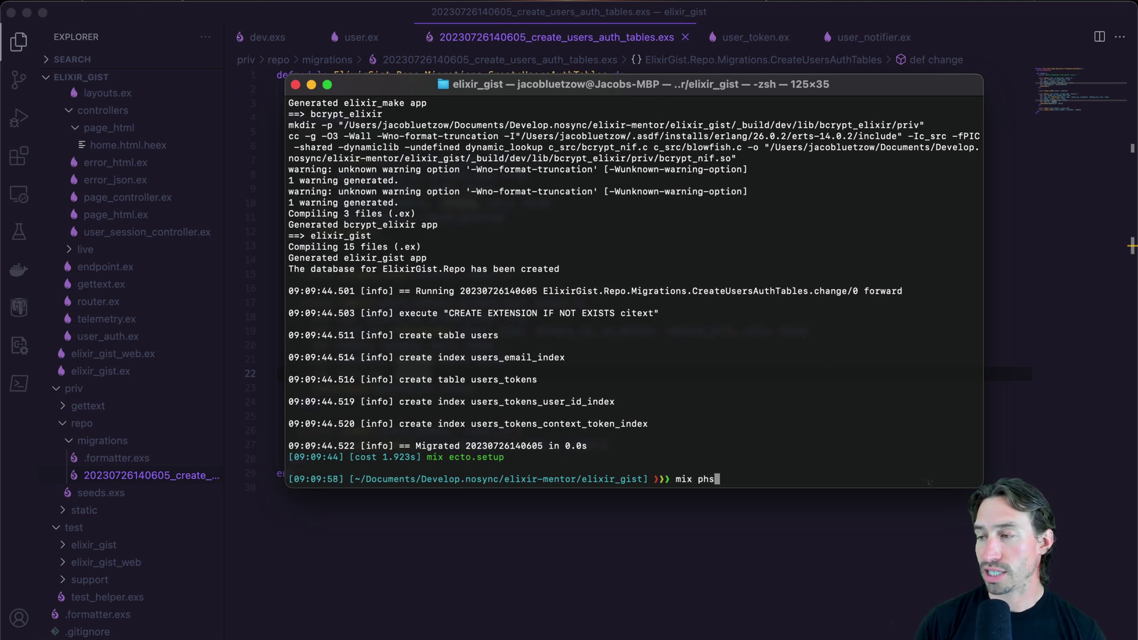
key(Enter)
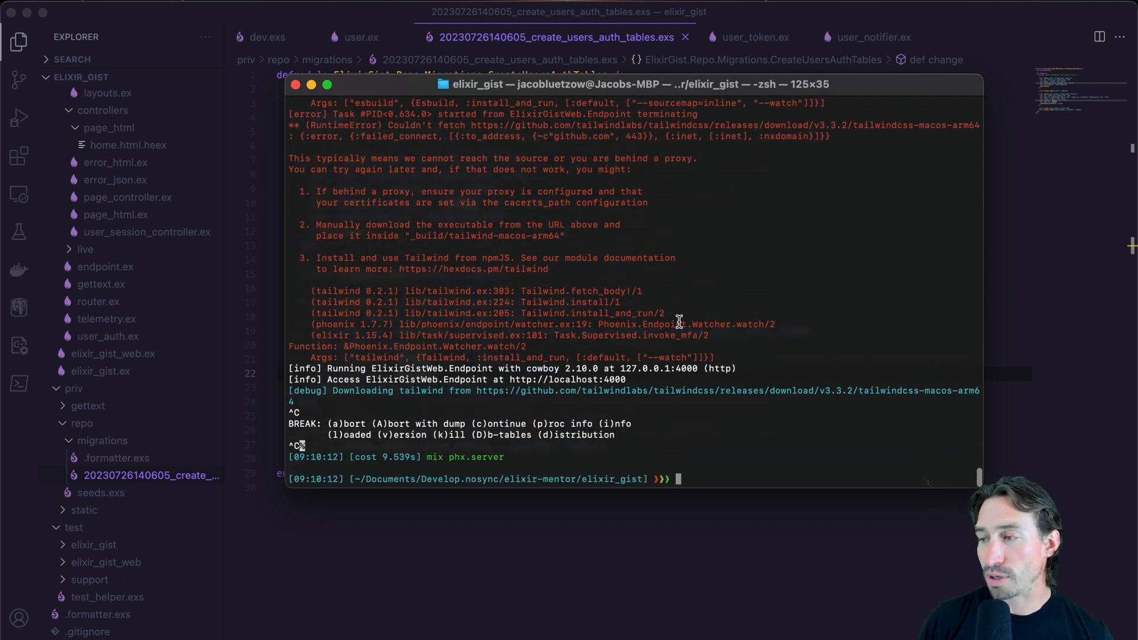
mouse_move(652, 332)
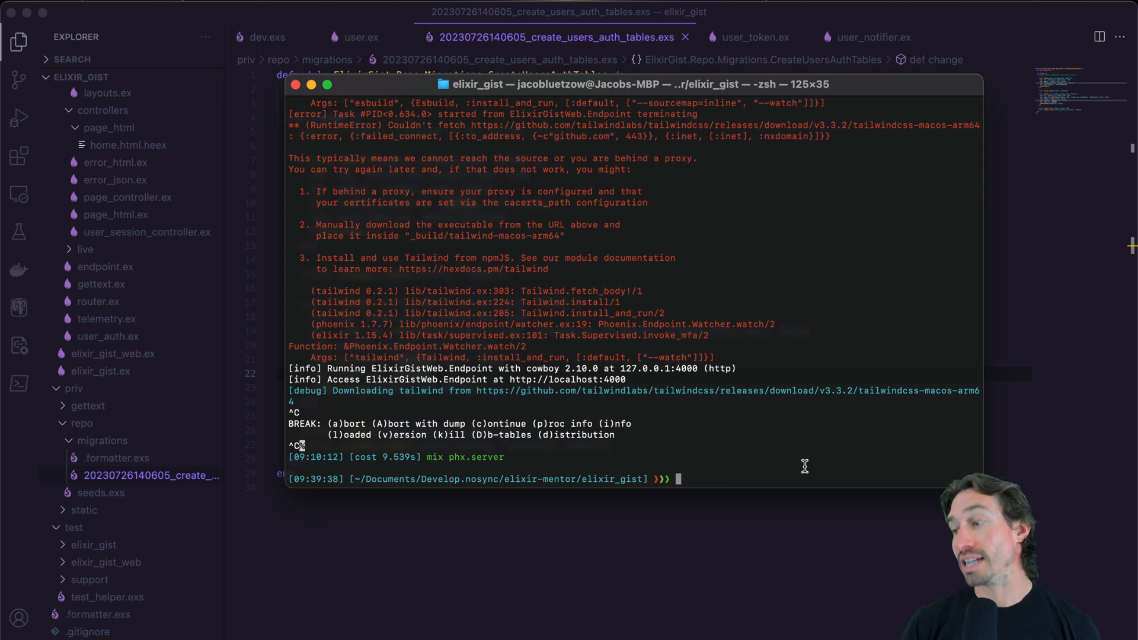
- Run mix deps.get again to confirm all dependencies are up to date
text(mix deps.get)
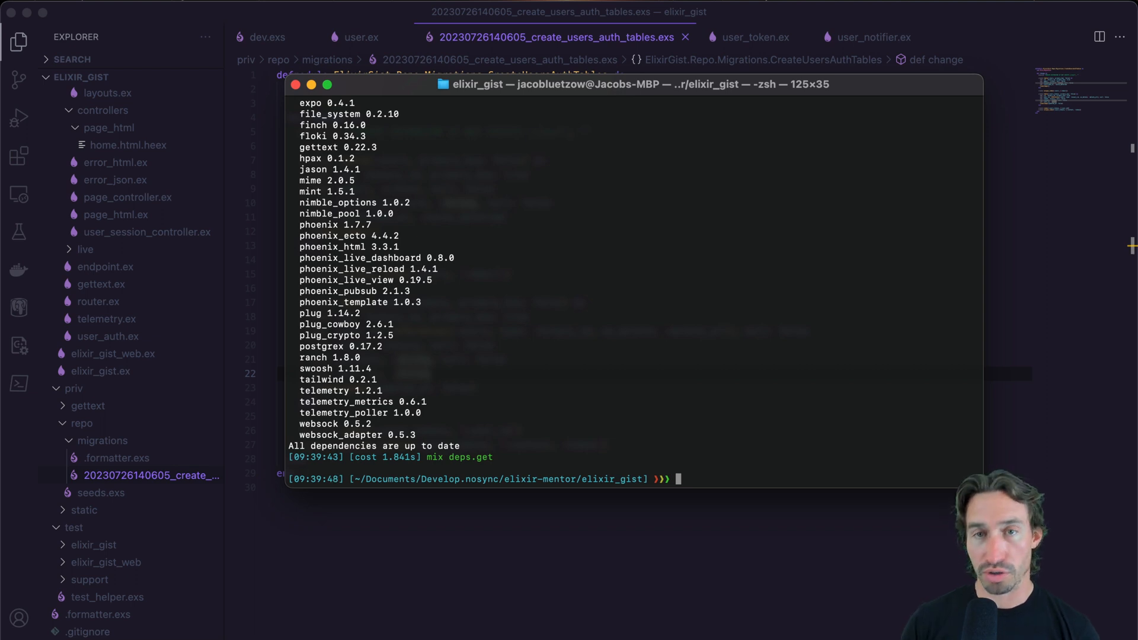
text(mix)
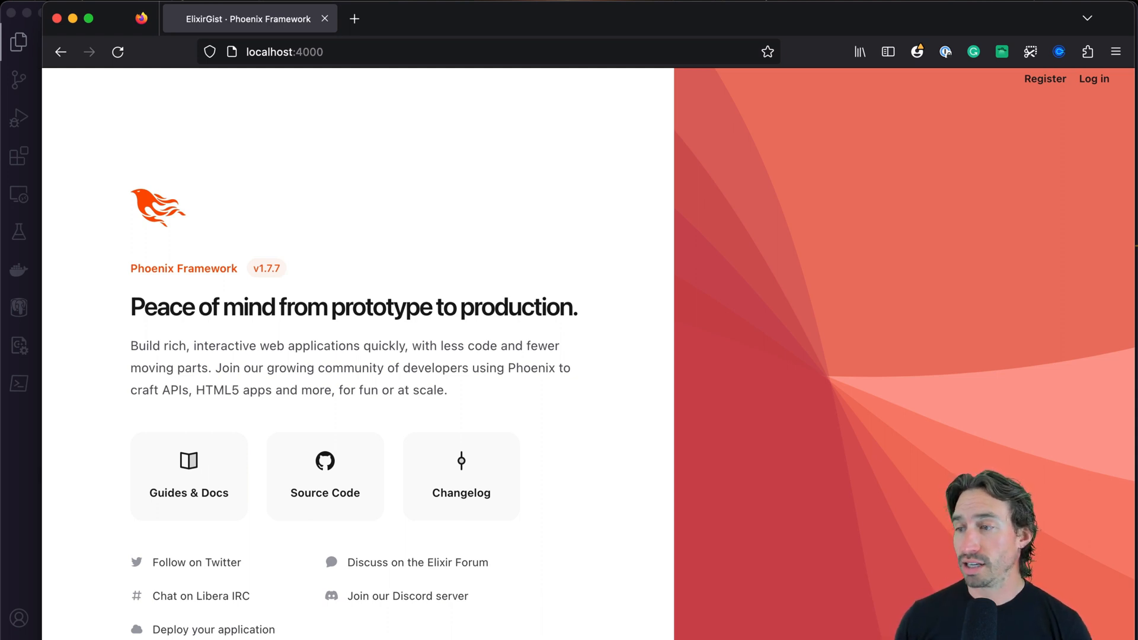
mouse_move(1093, 82)
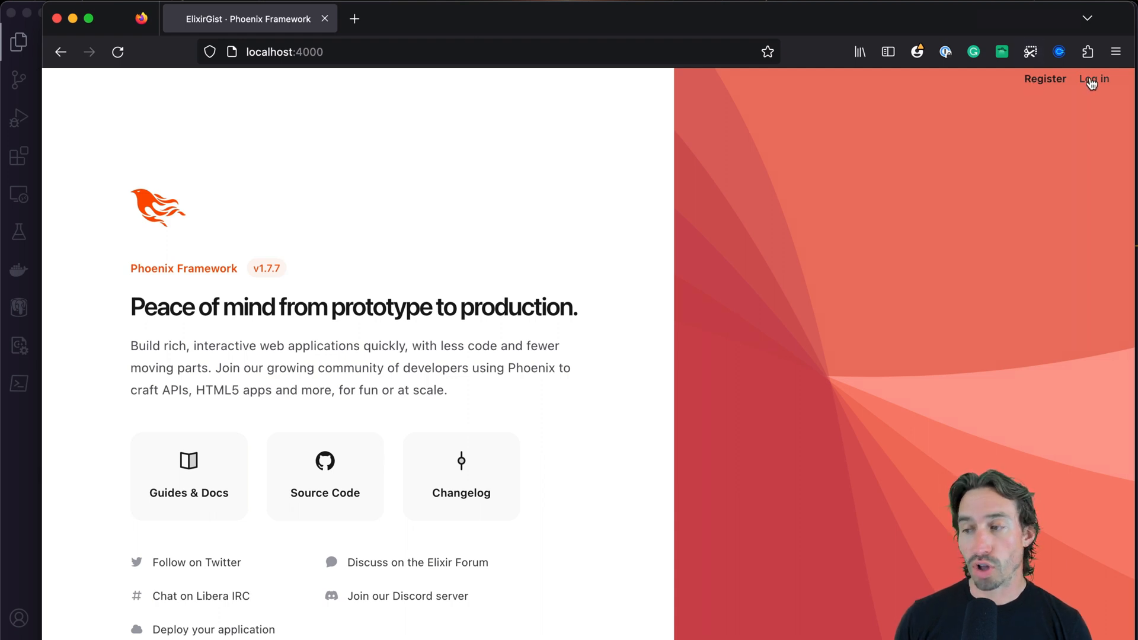
- Fill the Register form with the jacob@ email and a password
click(1045, 79)
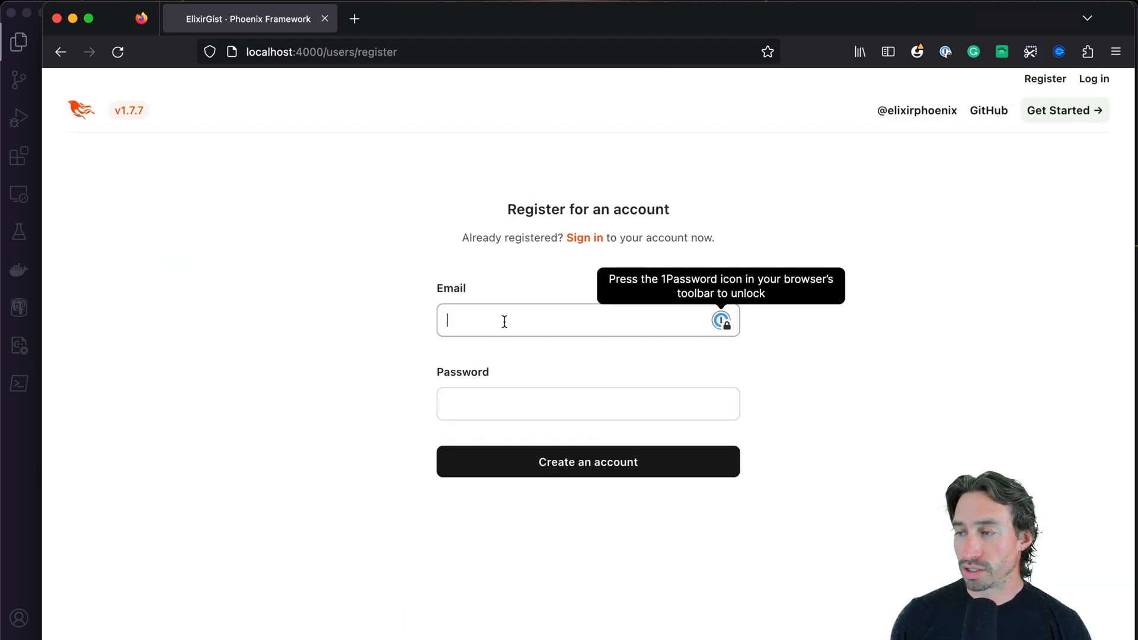
click(588, 461)
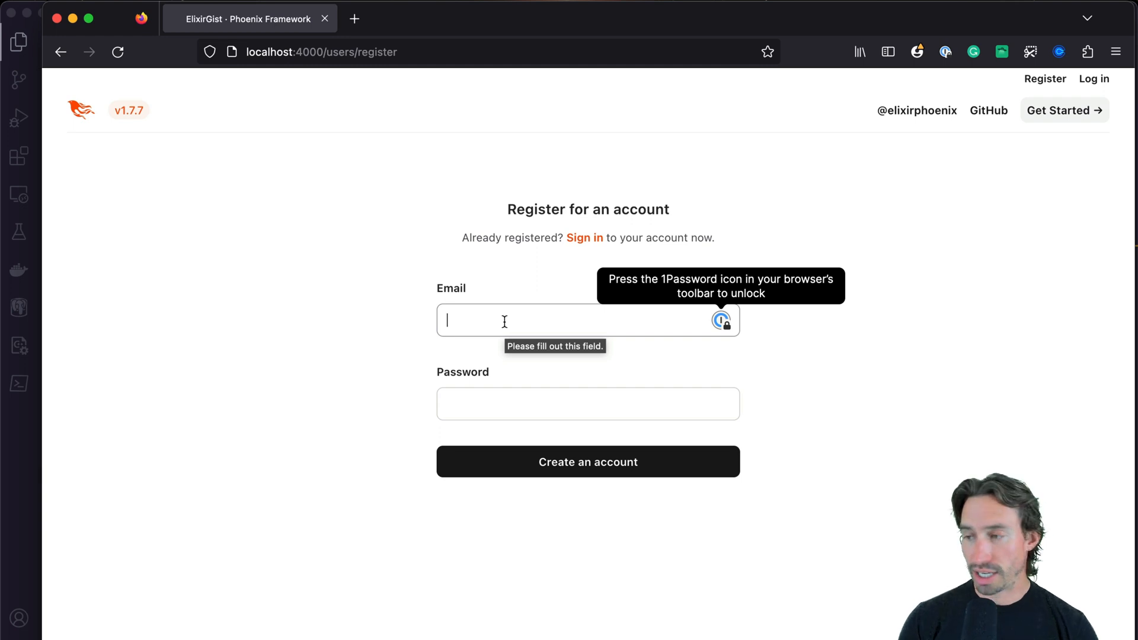
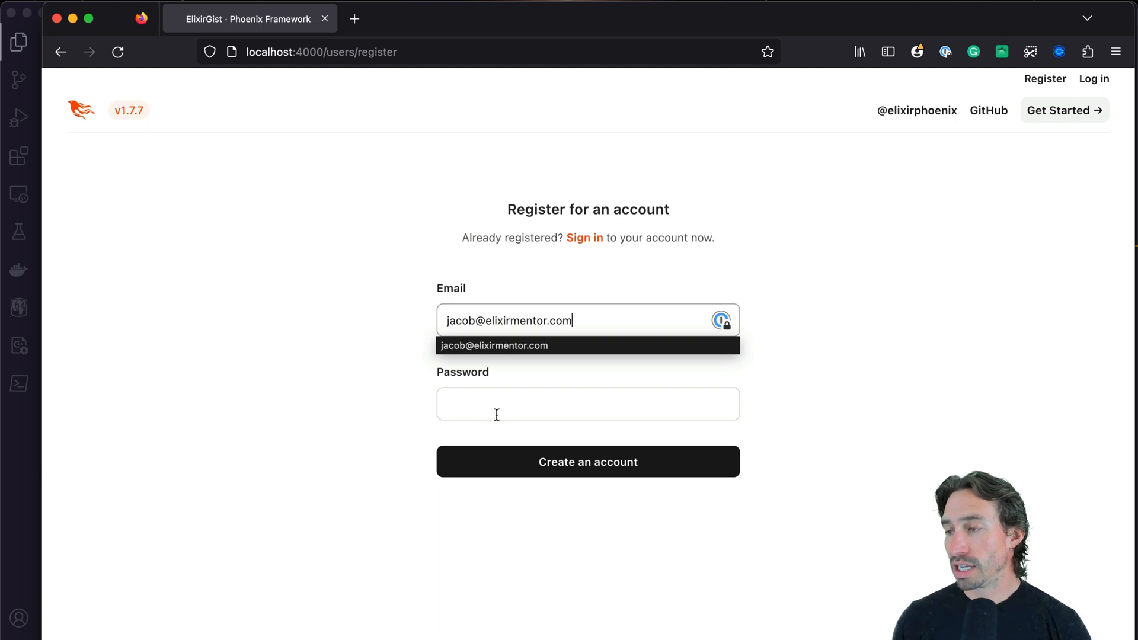
click(588, 461)
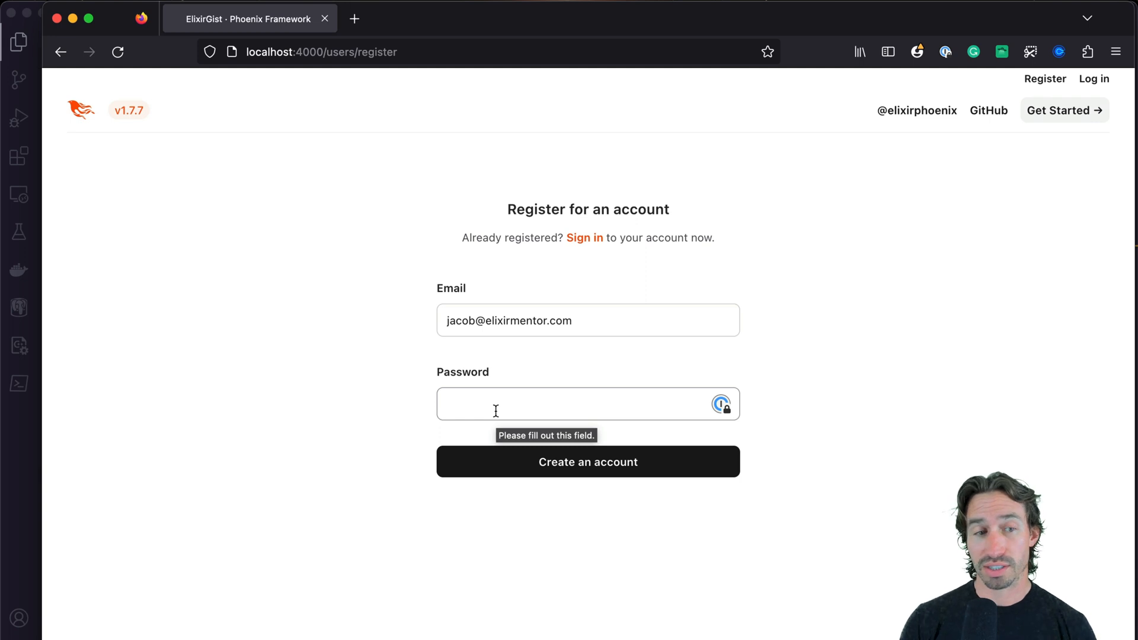
click(496, 403)
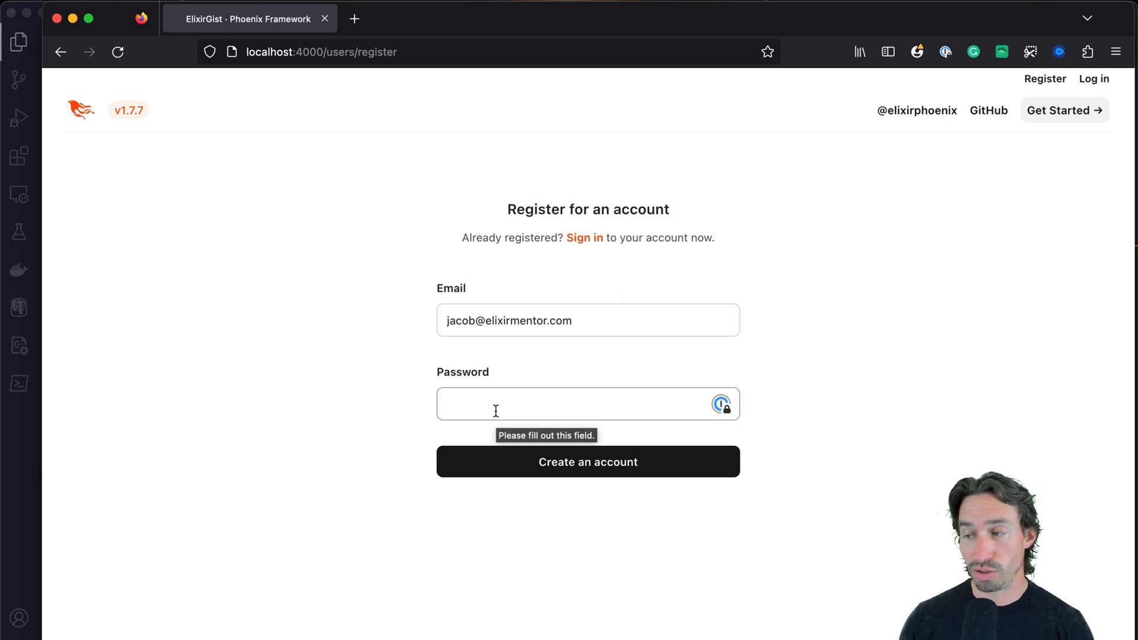
text(••••••)
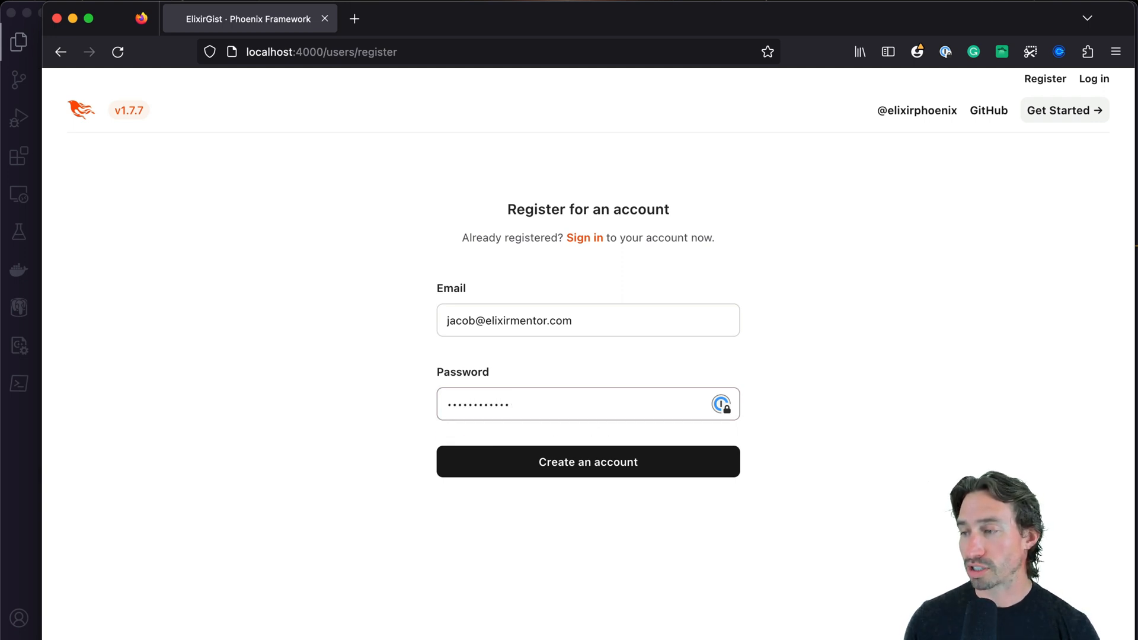
- Create the account and dismiss the account-created success notice
click(588, 461)
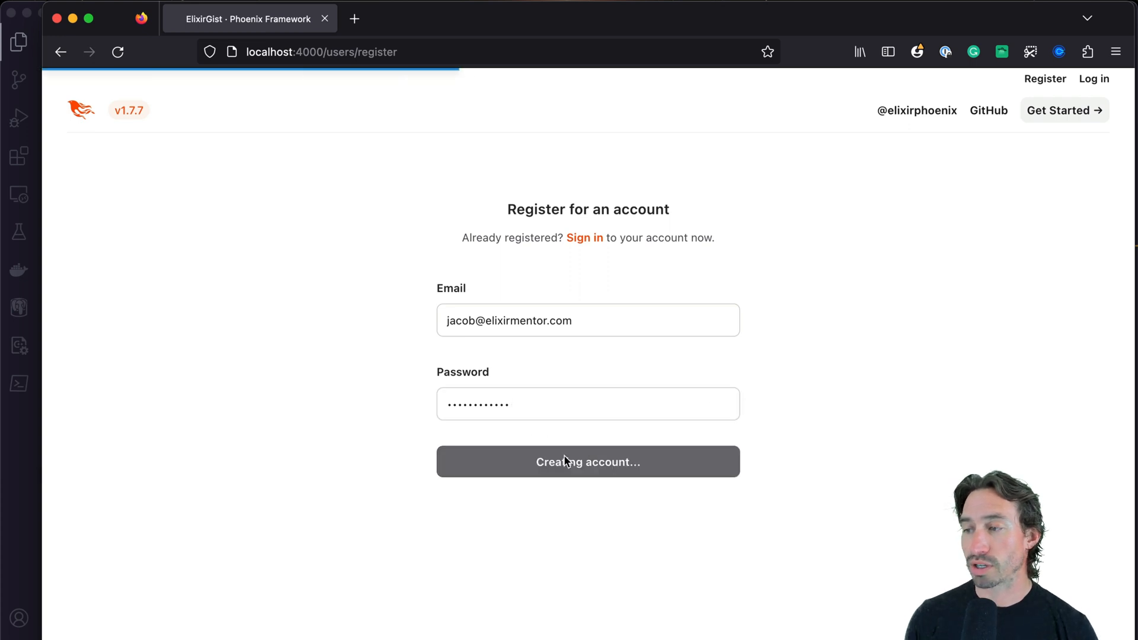
click(588, 461)
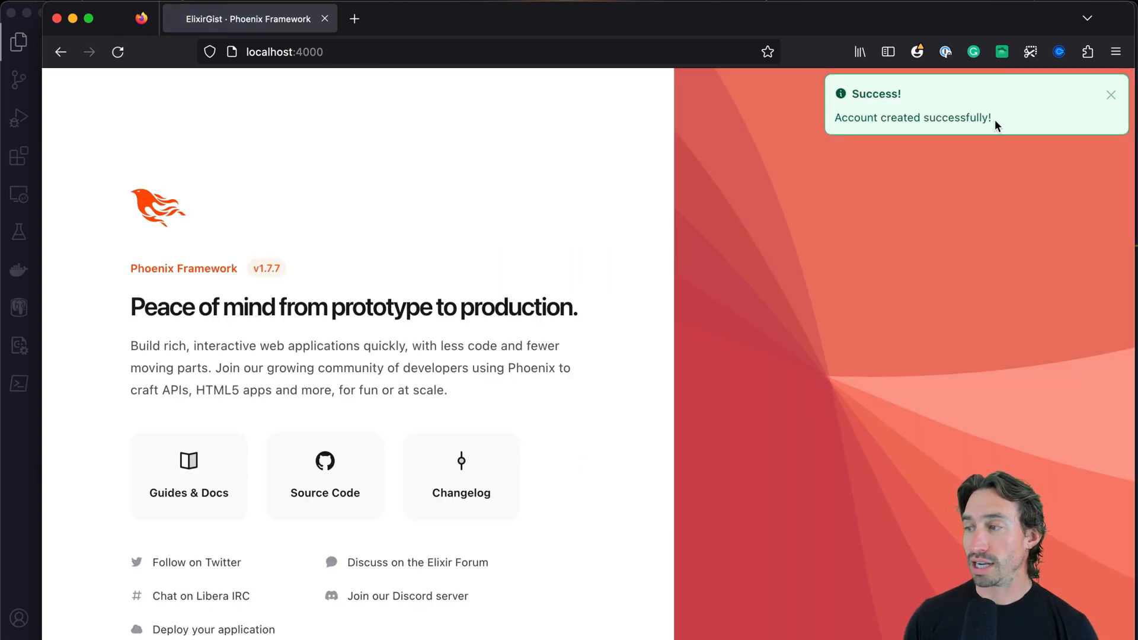
mouse_move(937, 135)
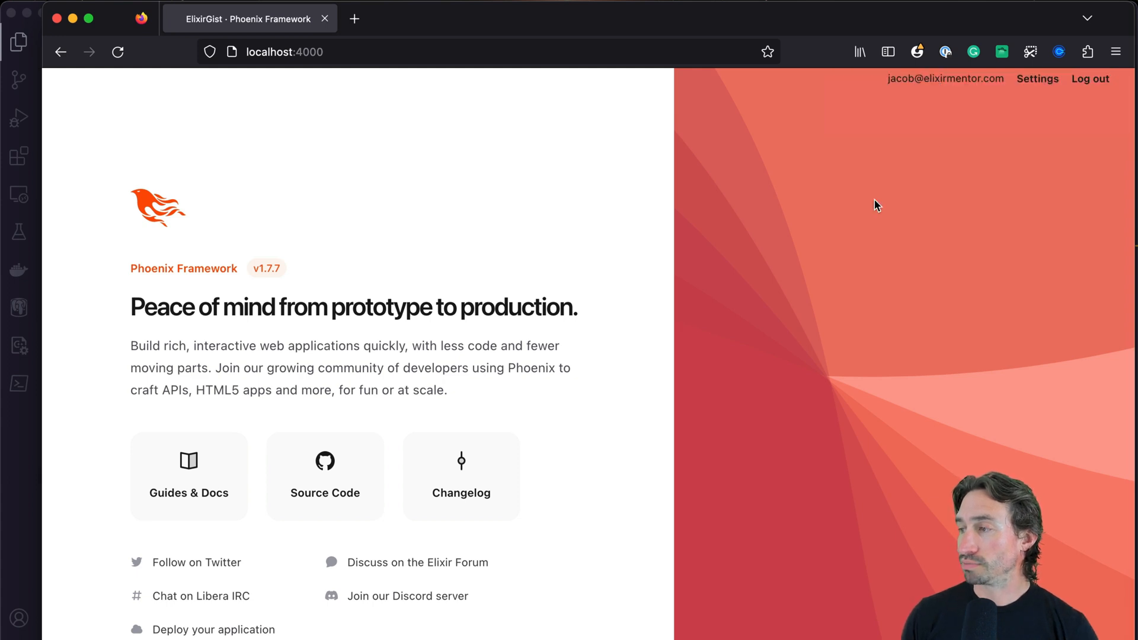
mouse_move(1093, 83)
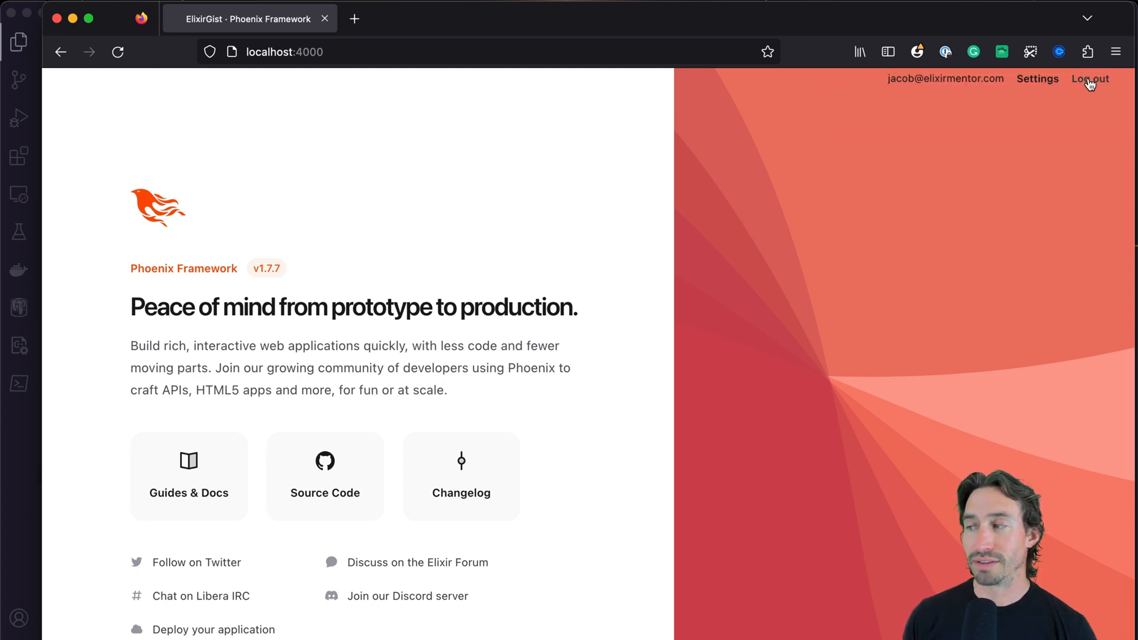
- Open the signed-in user's Account Settings page and look over its forms
double_click(946, 78)
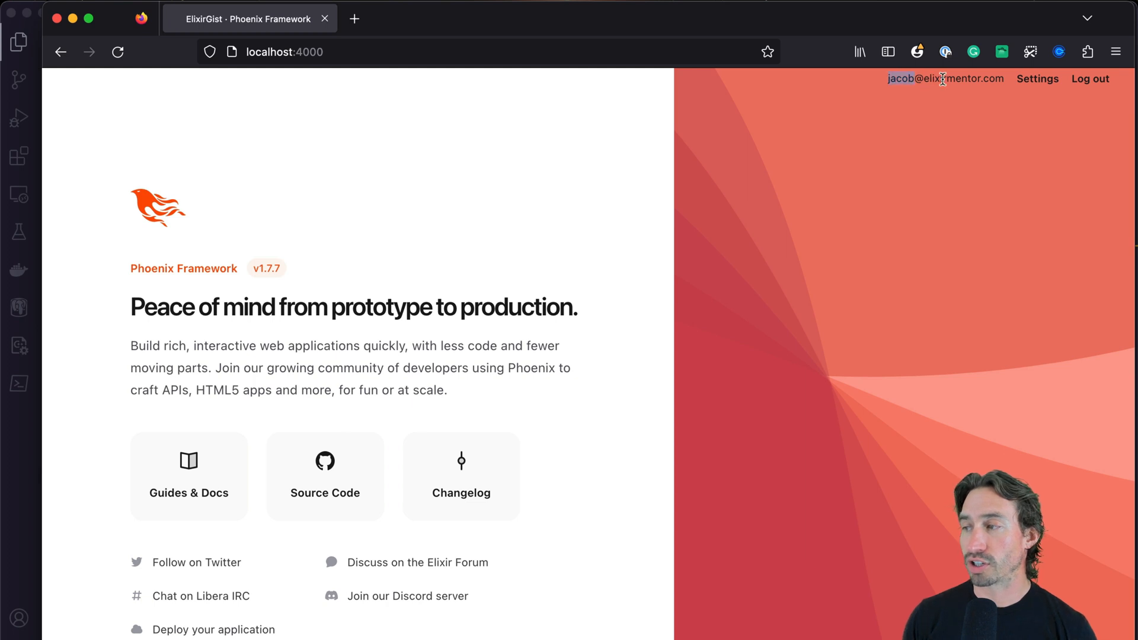
click(1037, 78)
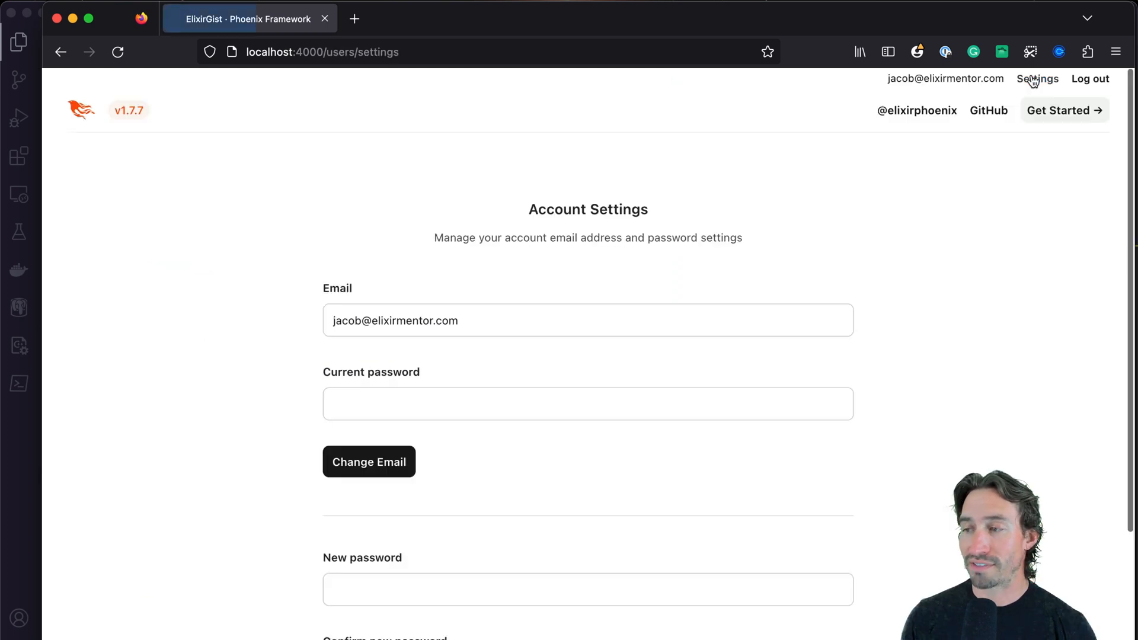
scroll(down, 3)
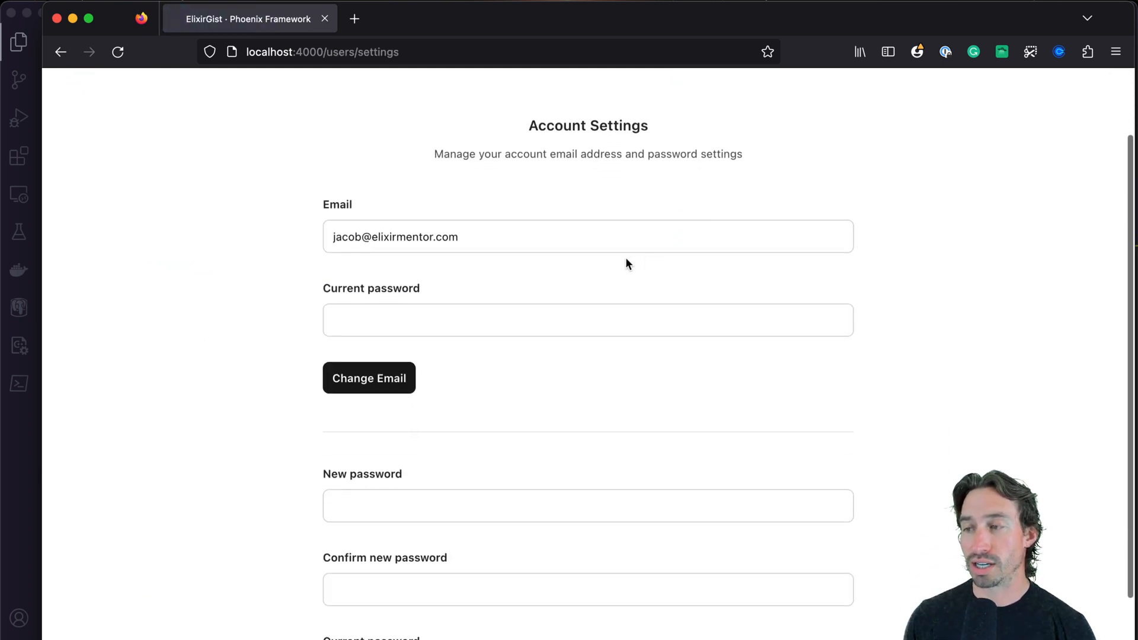
scroll(down, 3)
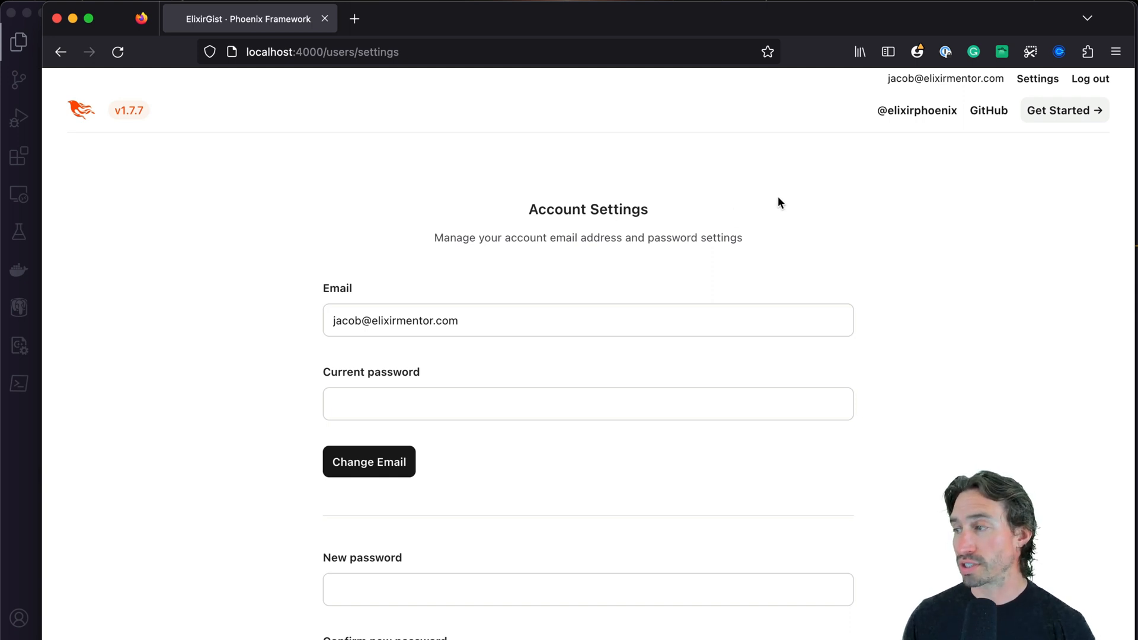
mouse_move(963, 126)
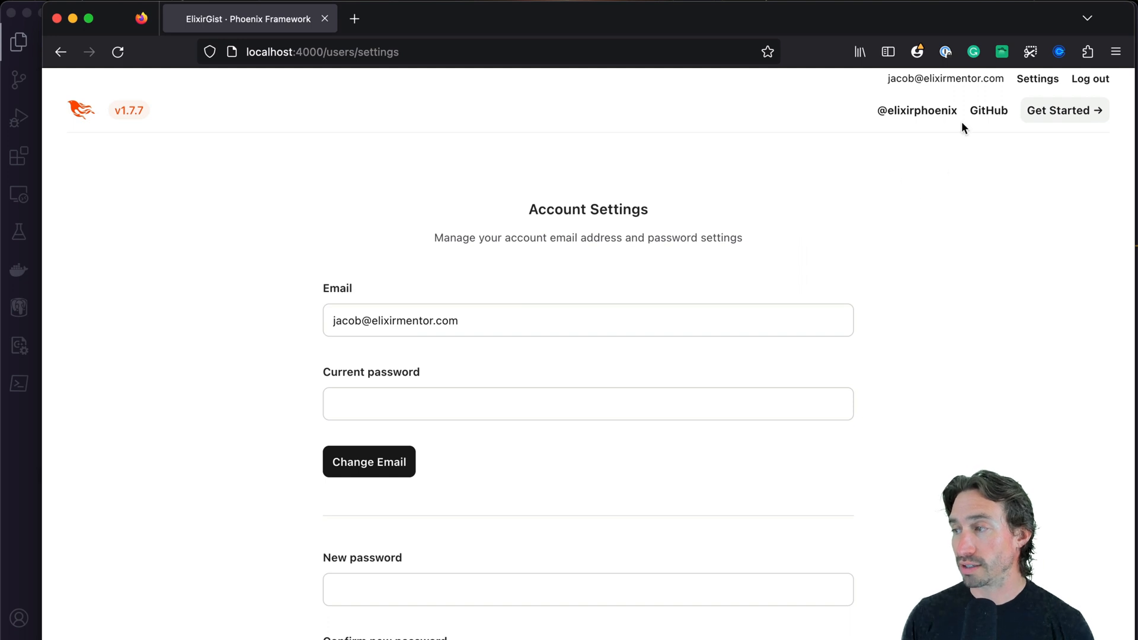
mouse_move(305, 125)
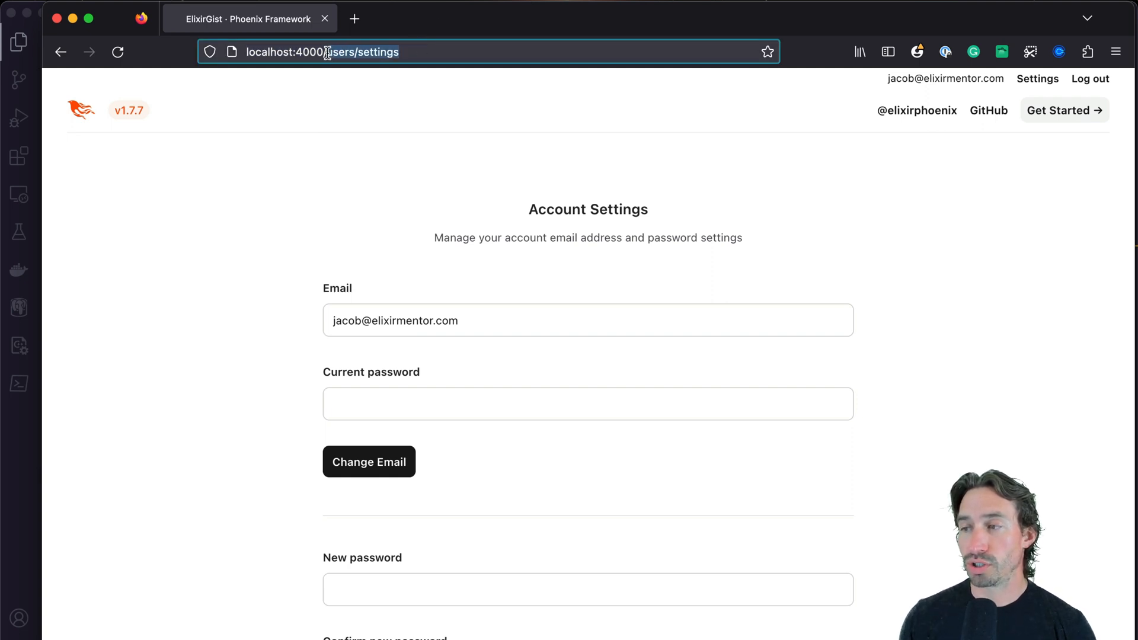
- Go to localhost:4000/dev/mailbox and view the Confirmation instructions email
text(localhost:4000/dev)
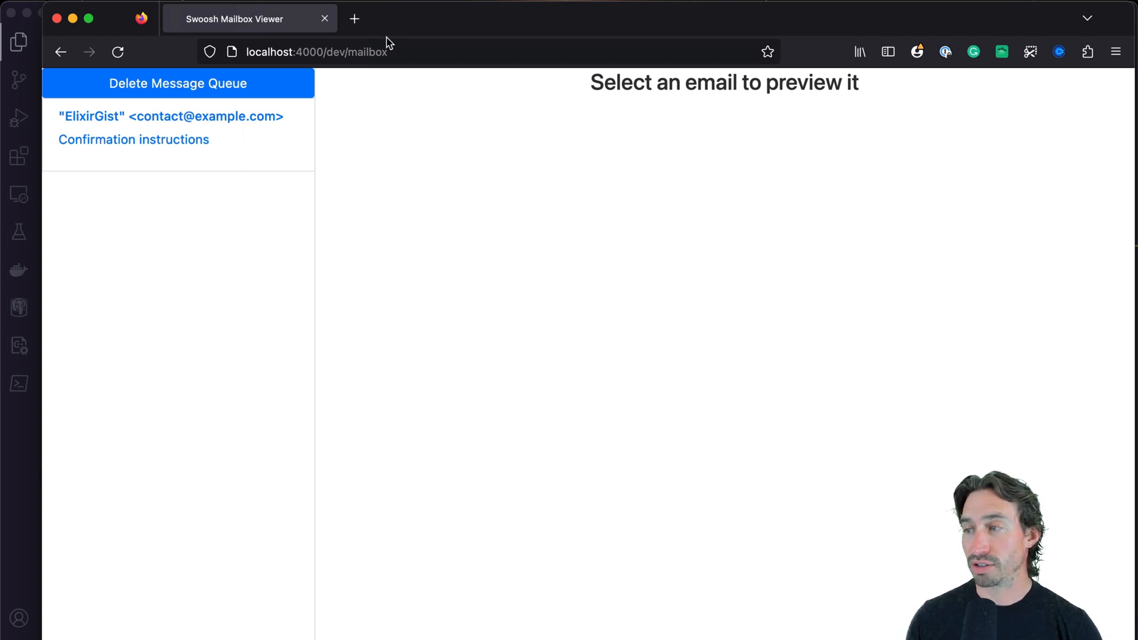
mouse_move(243, 148)
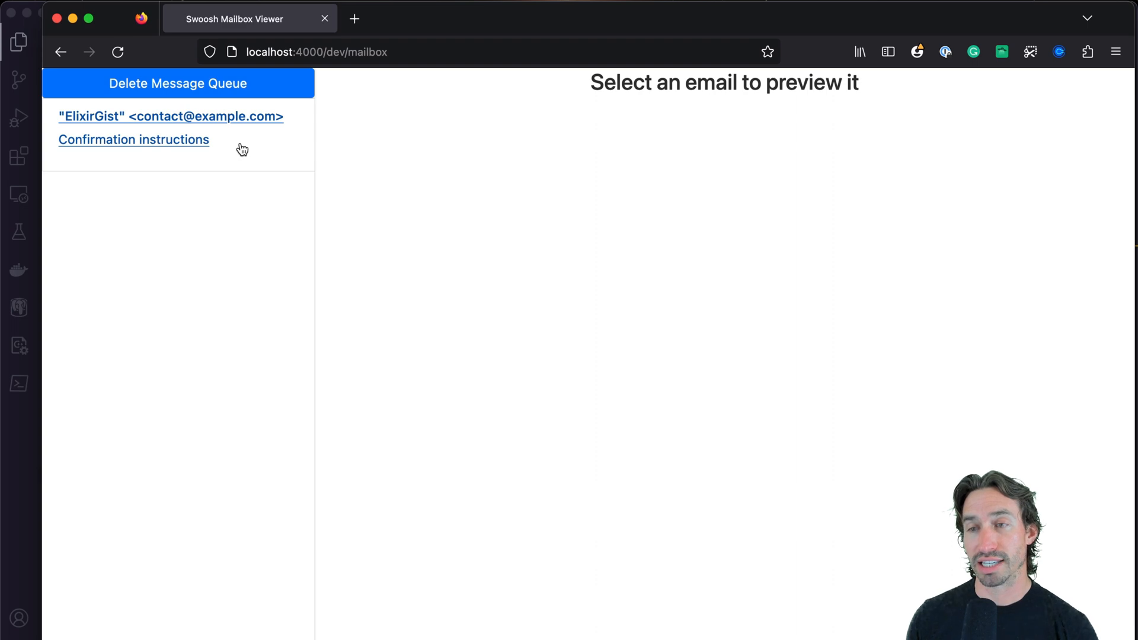
click(133, 140)
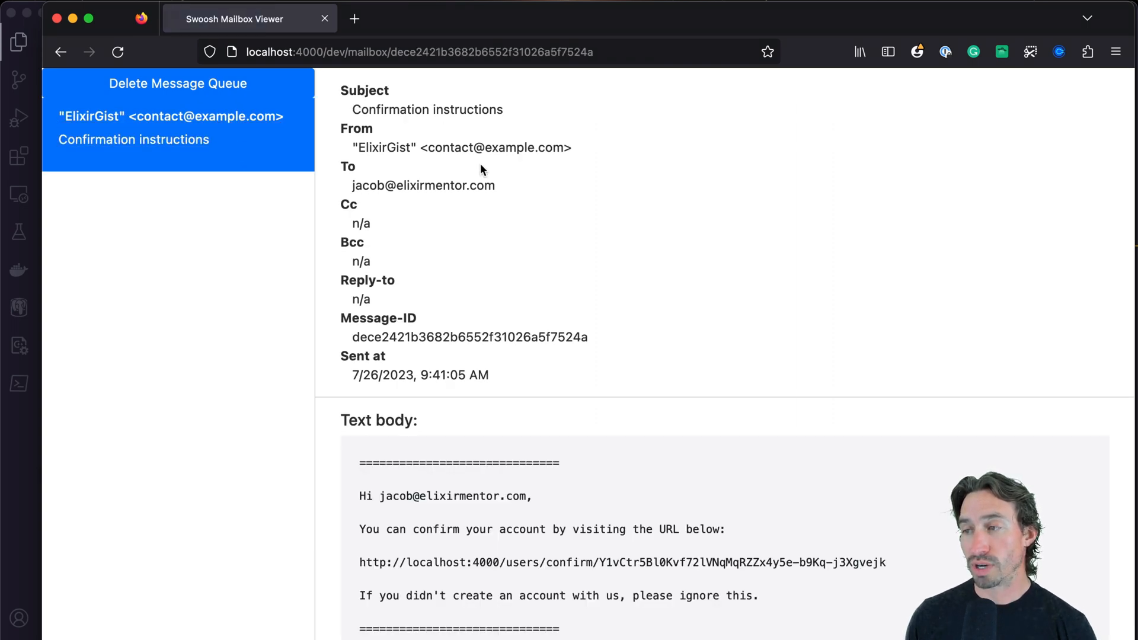
mouse_move(463, 142)
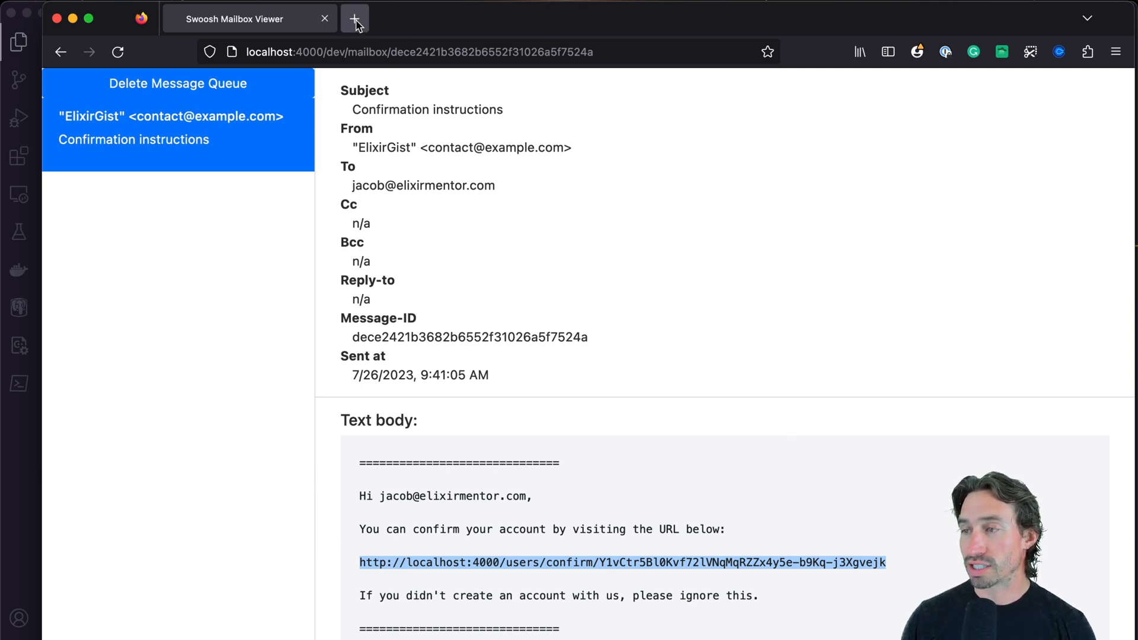
- Visit the confirmation link in a new tab and confirm the account, dismissing the notice
click(356, 19)
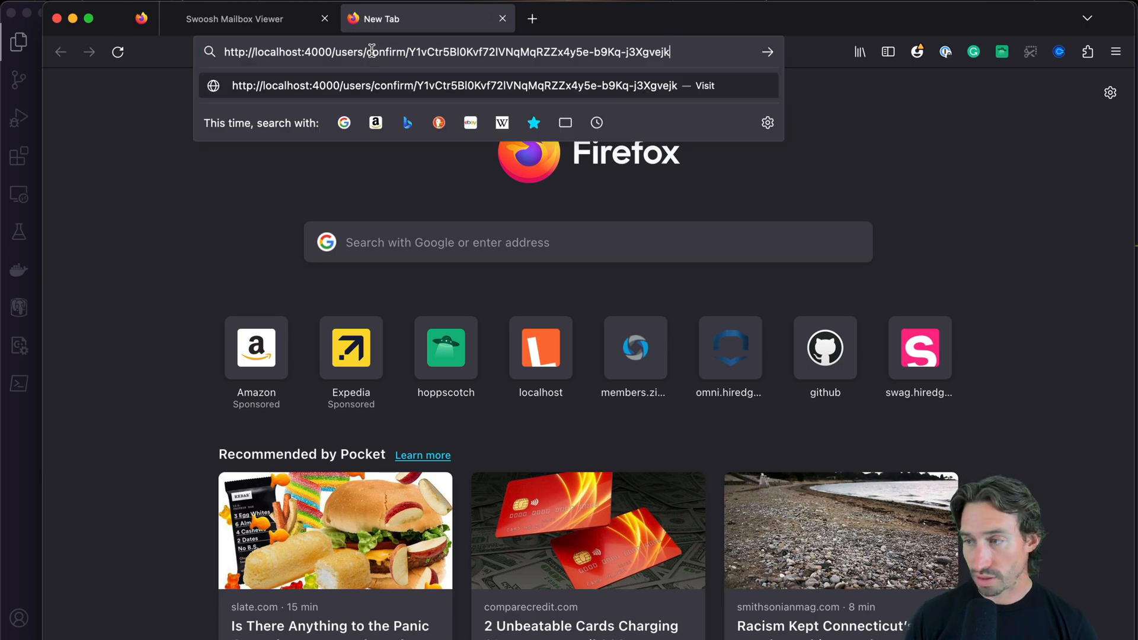
key(Enter)
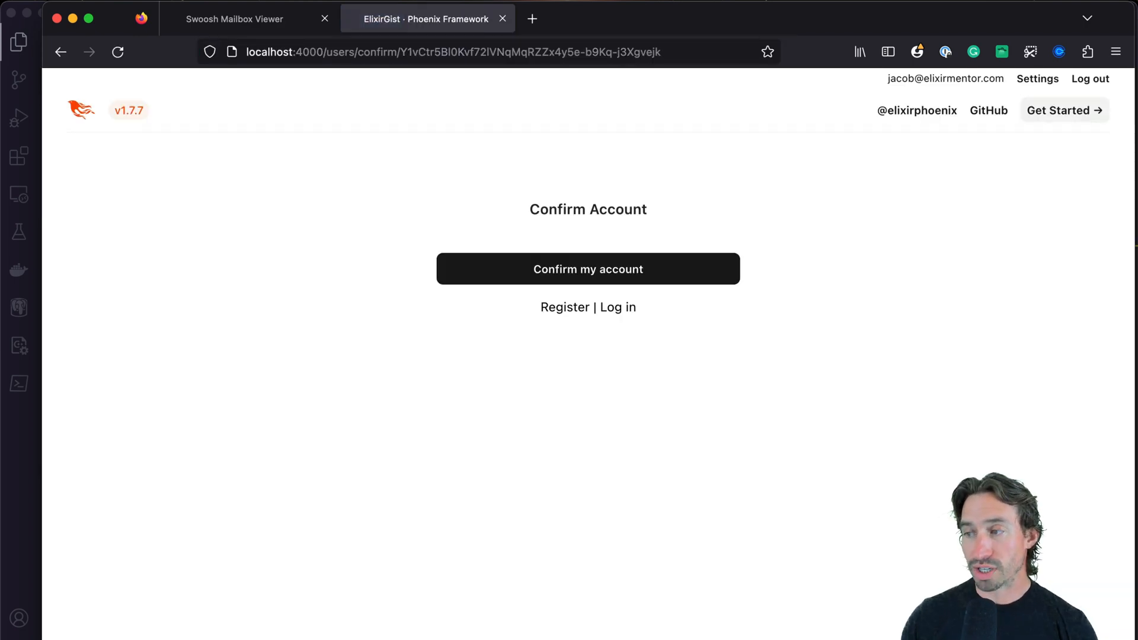
click(588, 269)
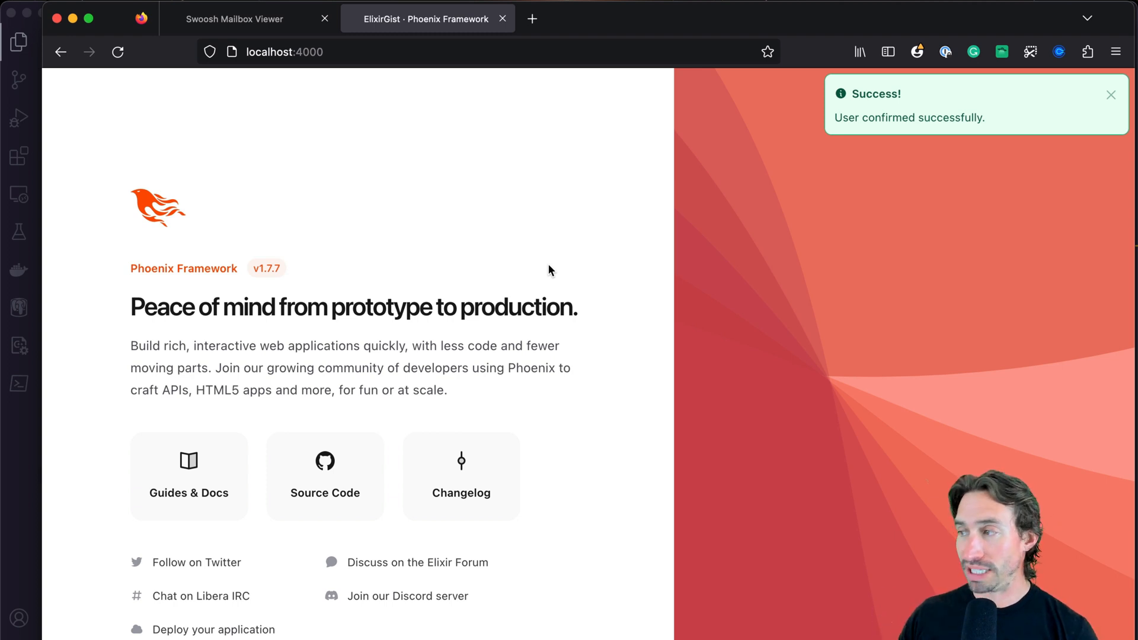
mouse_move(559, 277)
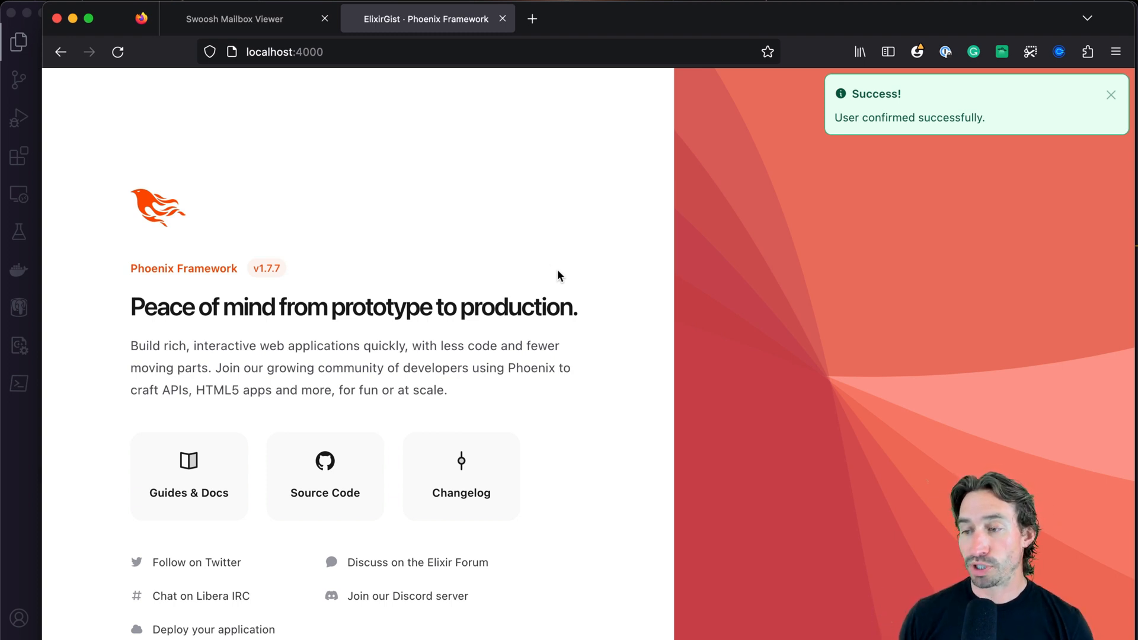
mouse_move(1110, 95)
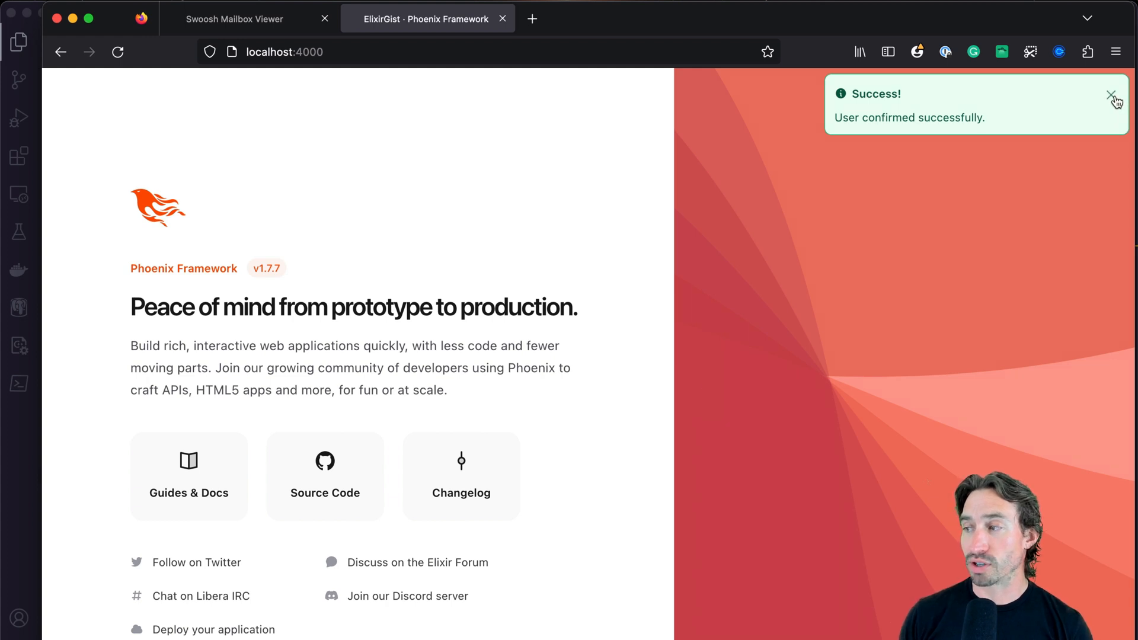
click(1109, 95)
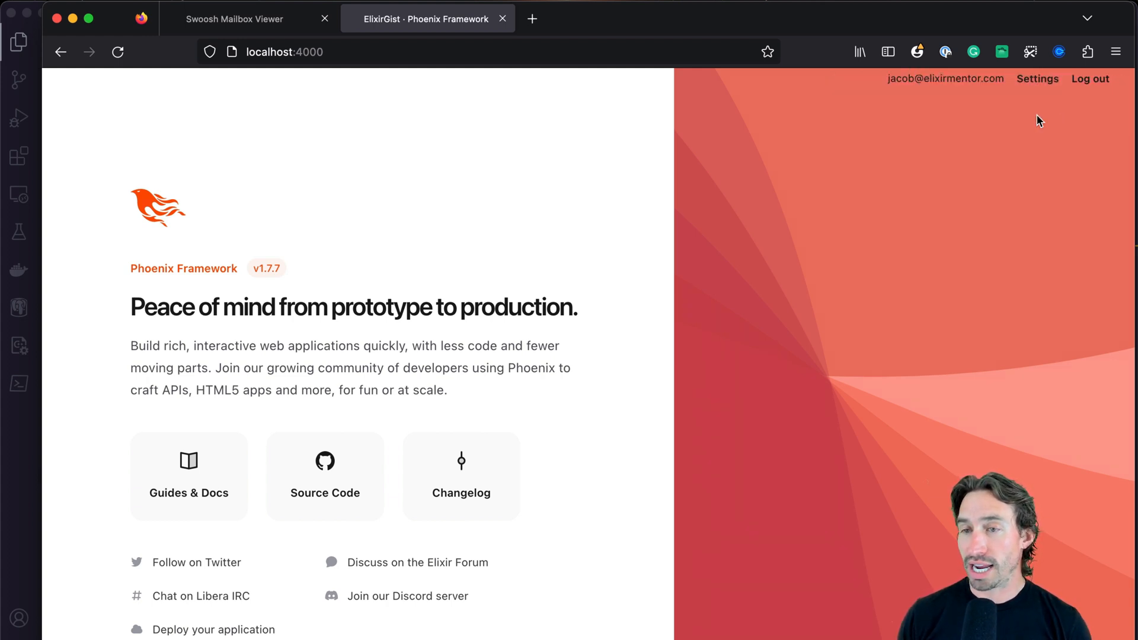